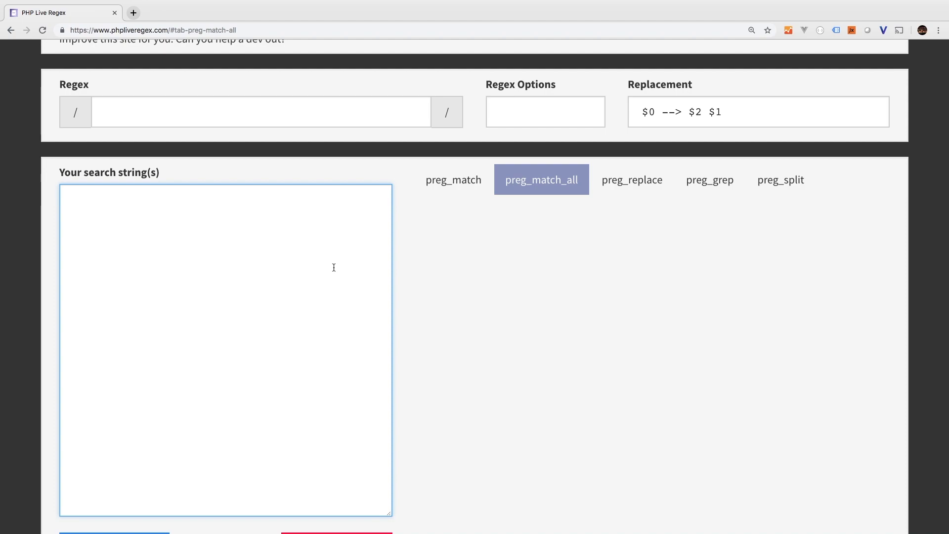
Step: Enter the front matter: --- / title: My Title / description: Description here / ---
type("--")
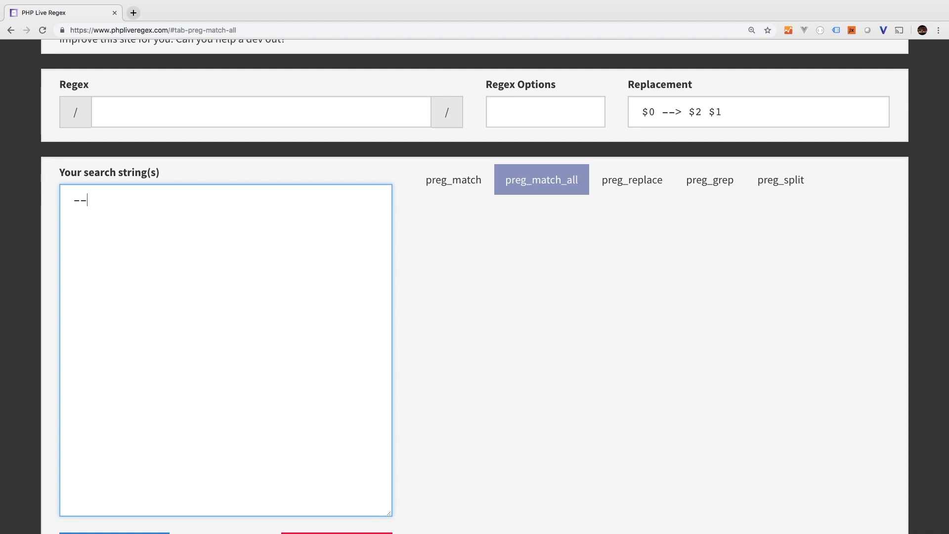
type("-")
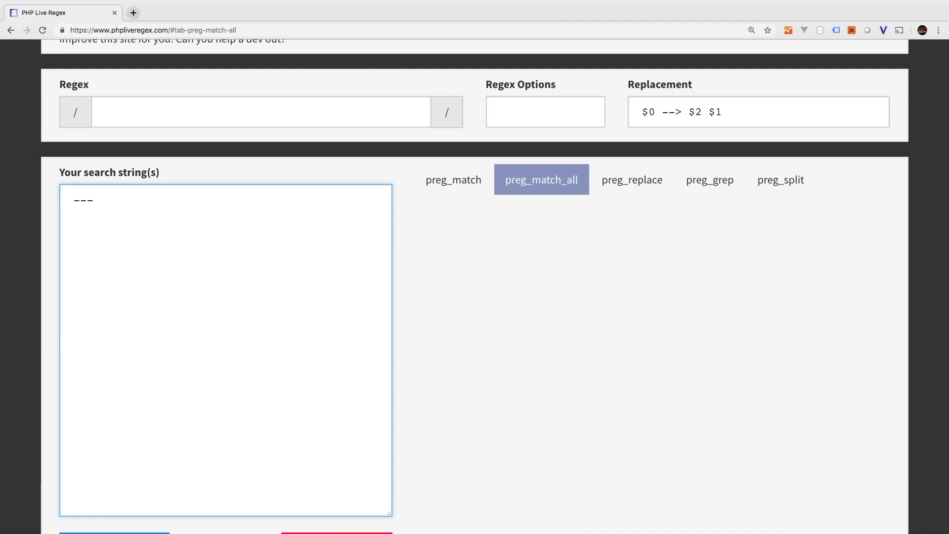
type("title:")
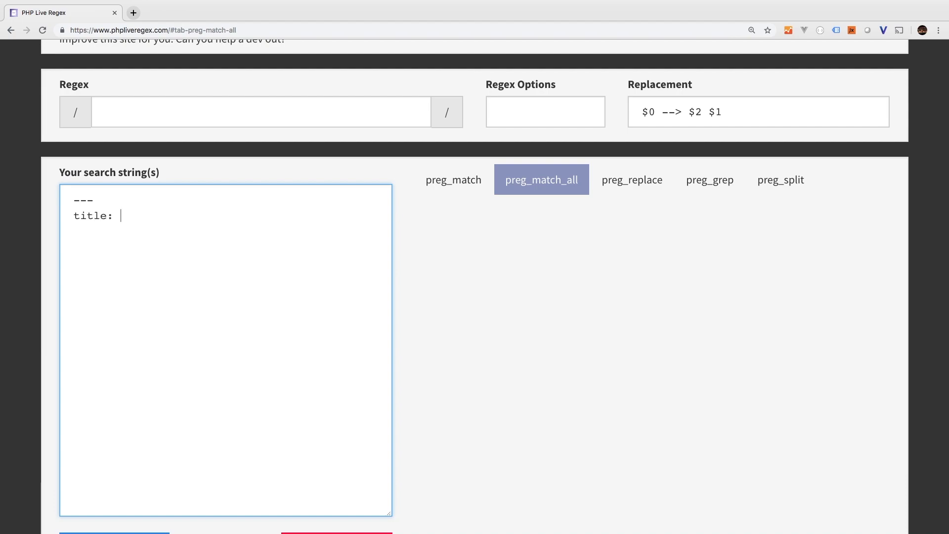
type("My")
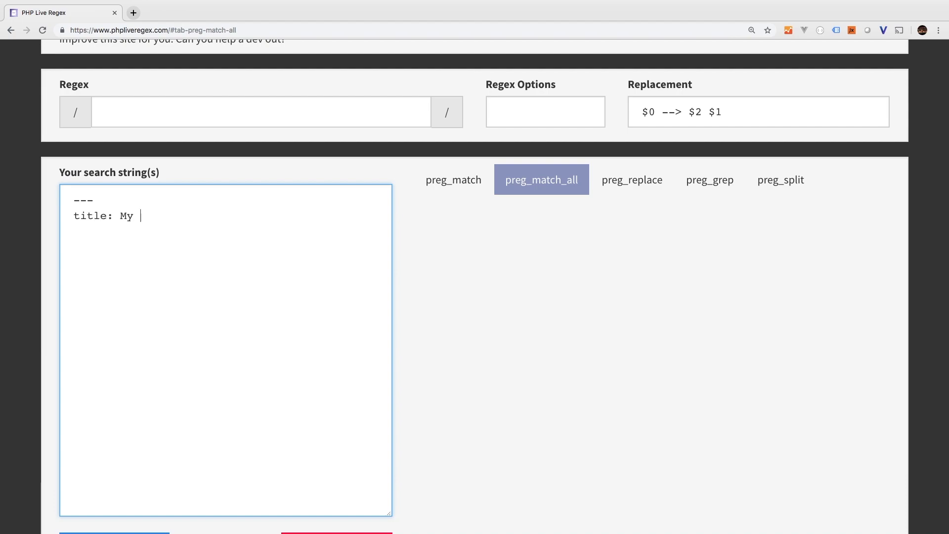
type("Title")
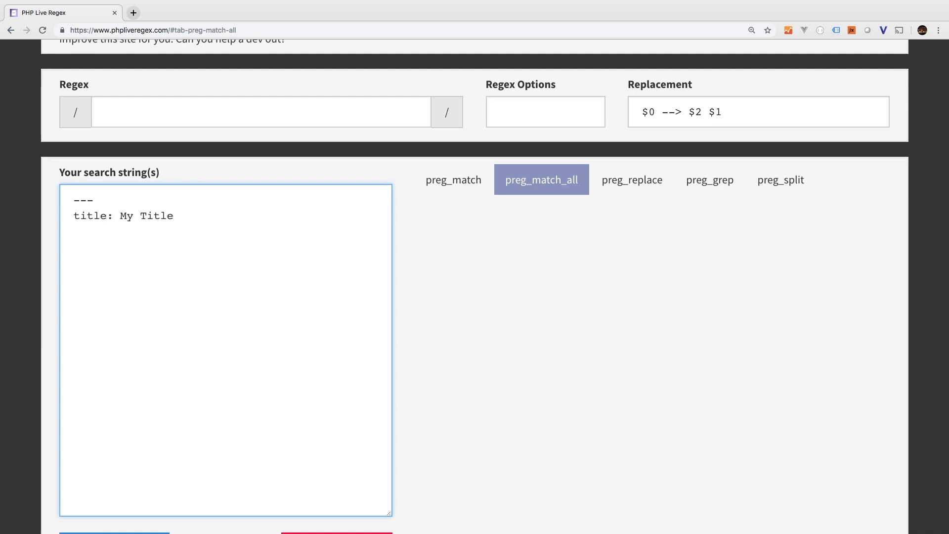
type("descrip")
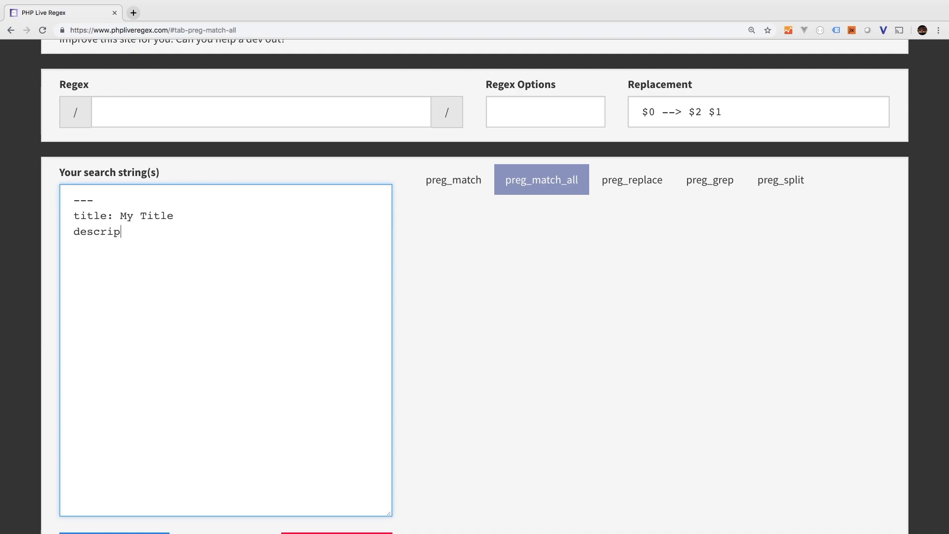
type("tion:")
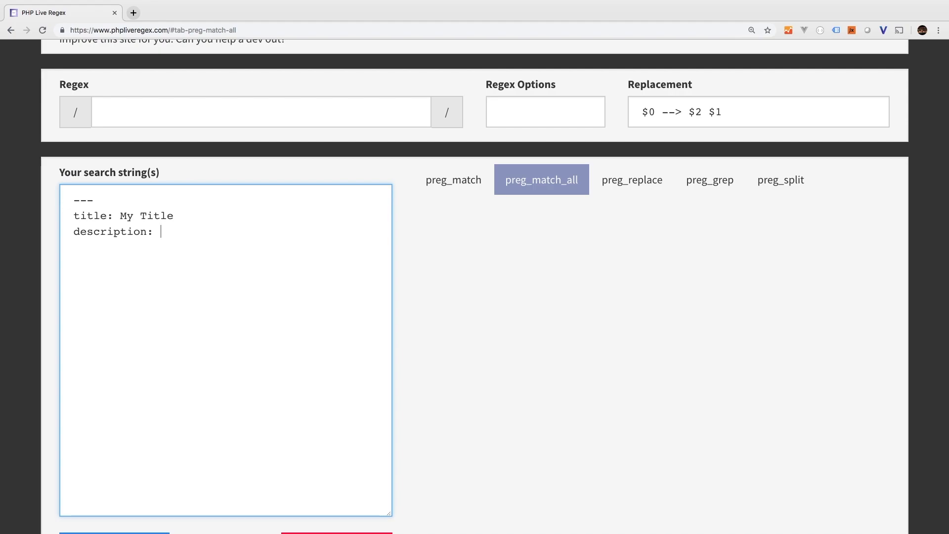
type("Description her")
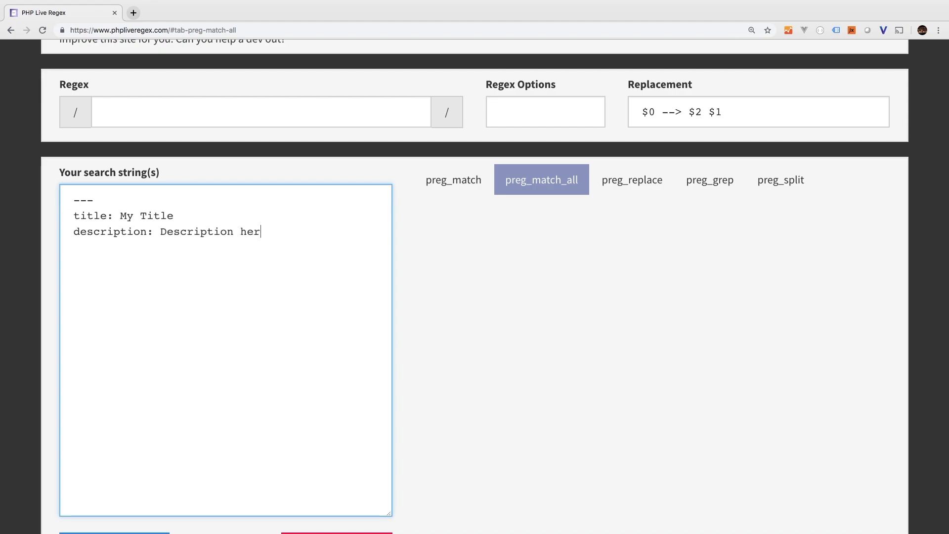
type("e")
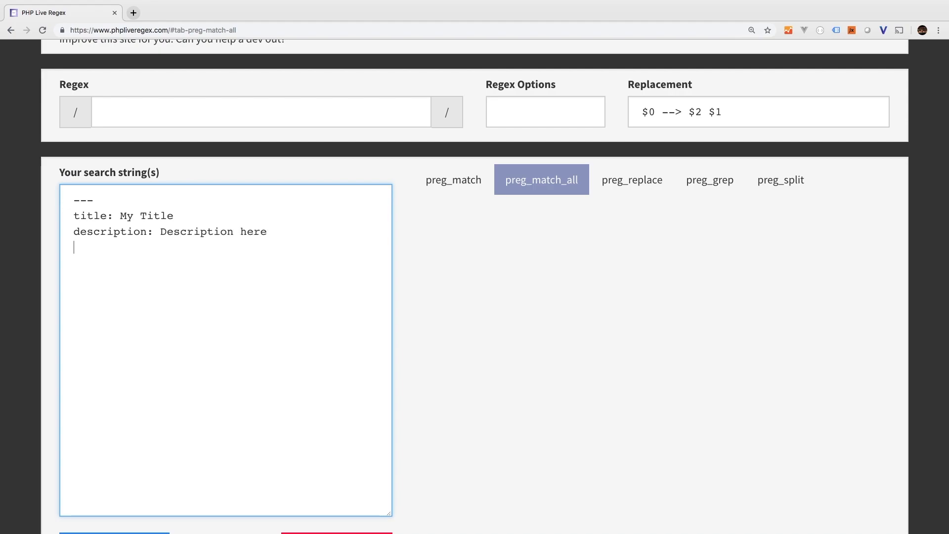
type("---")
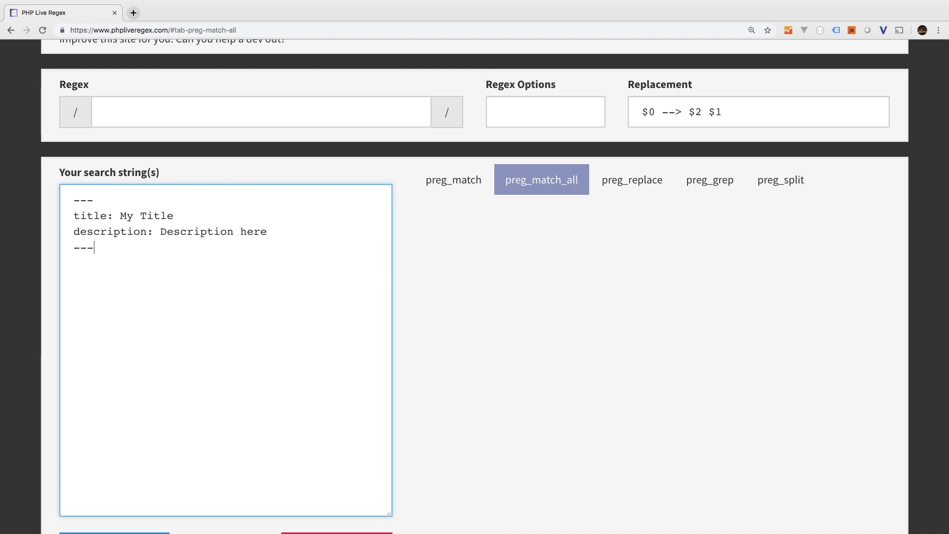
key("Enter")
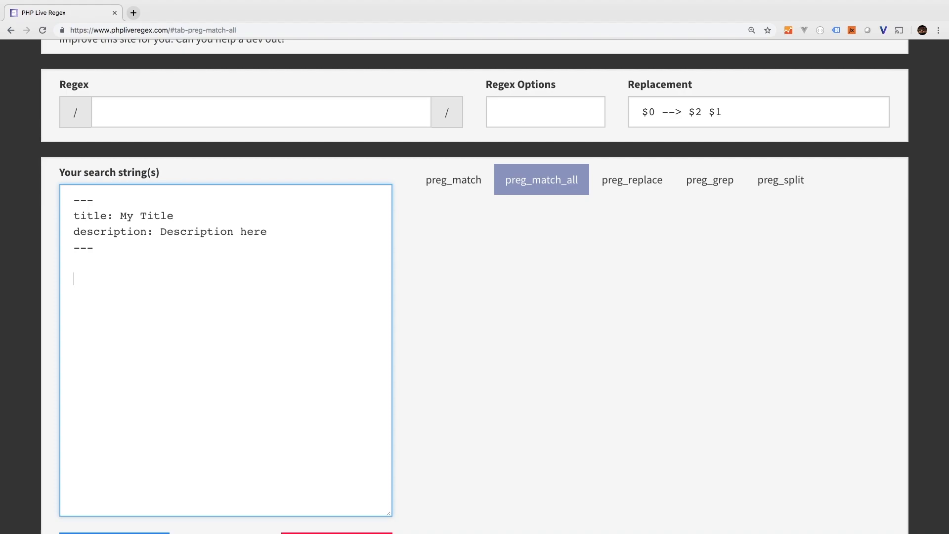
Step: Add the body line 'Blog post body here' below the closing dashes
type("Blog")
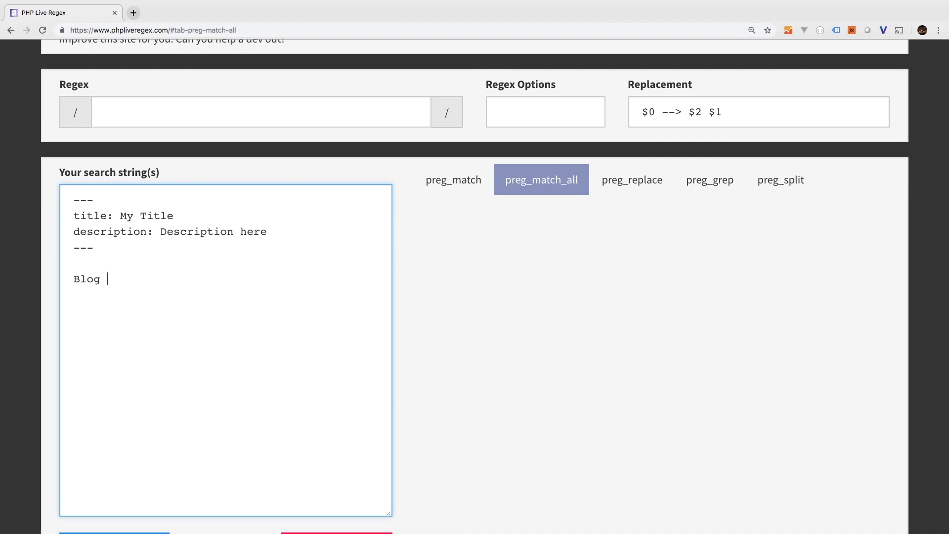
type("post body her")
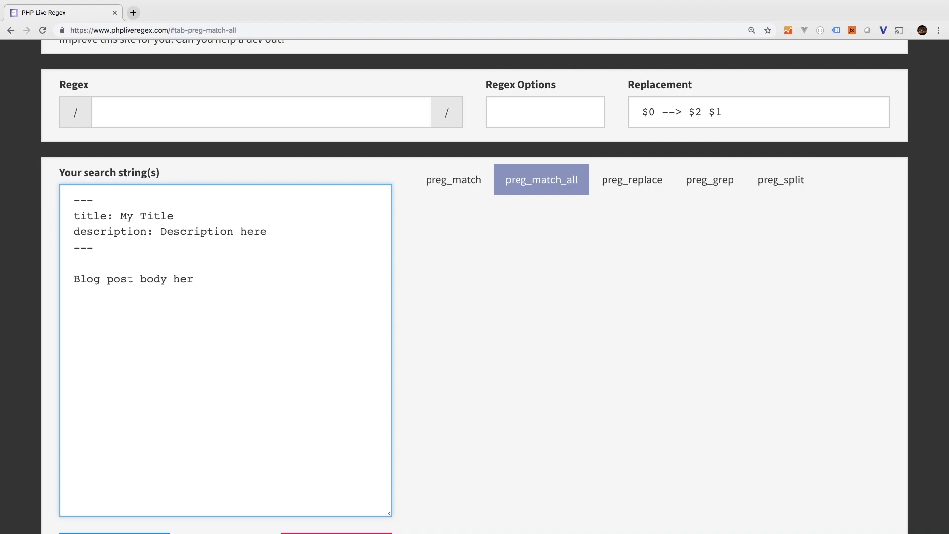
type("e")
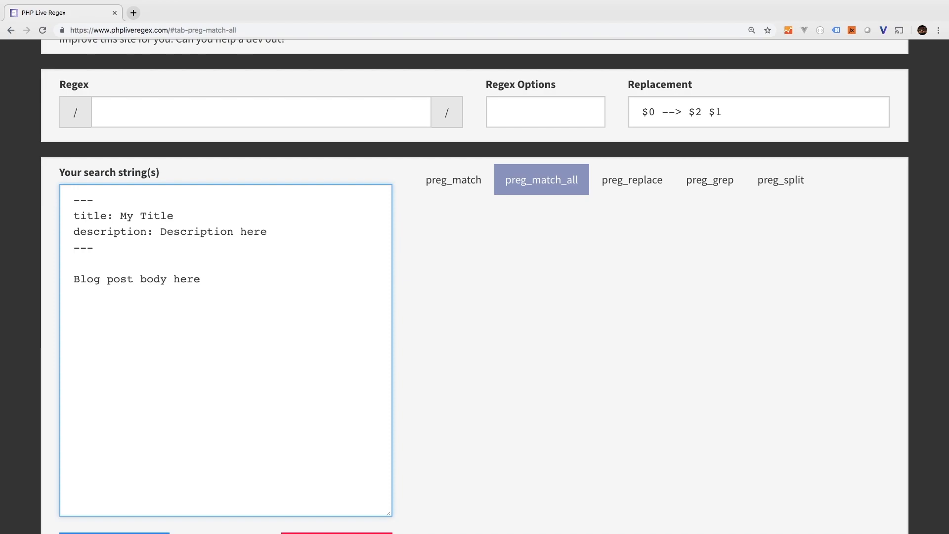
Step: Enter the regex ^\-{3}(.*?) and check it matches only the opening dashes
left_click_drag(73, 199, 93, 251)
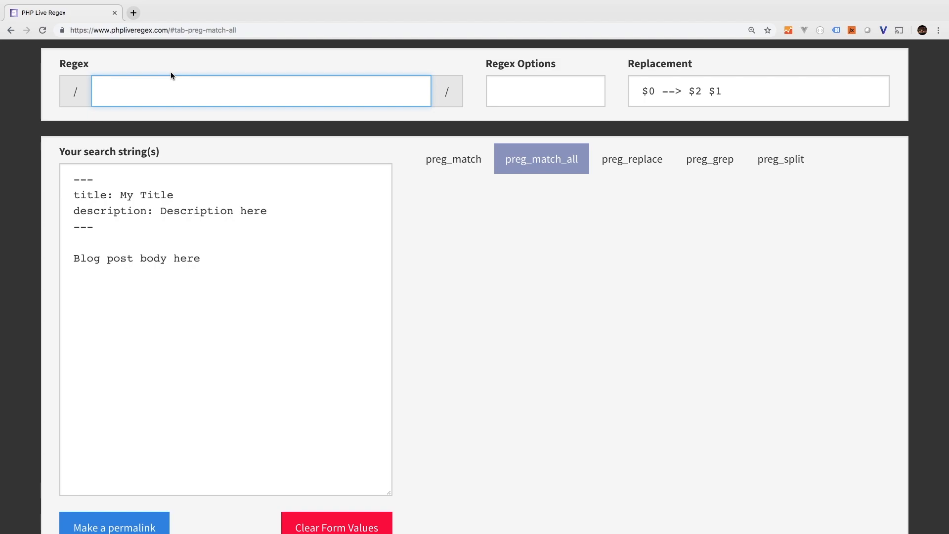
type("^")
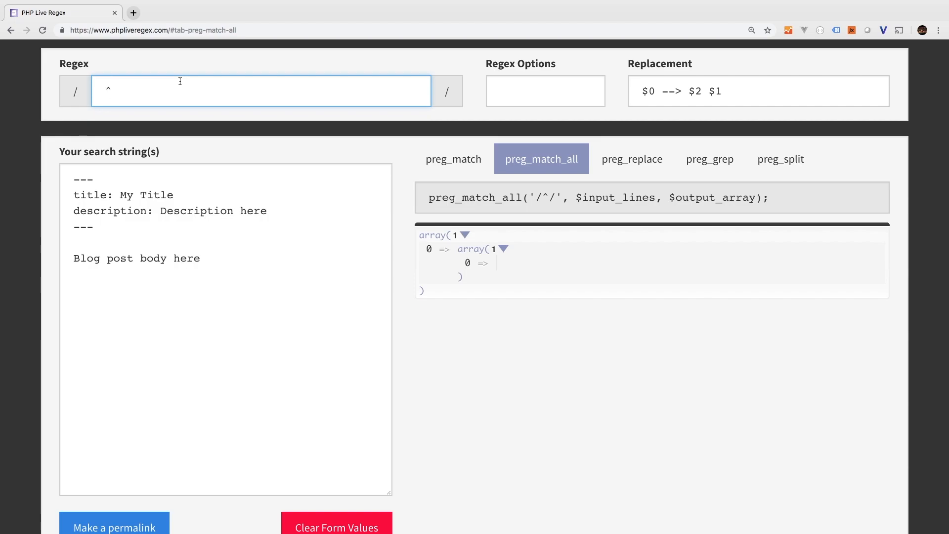
type("\\-")
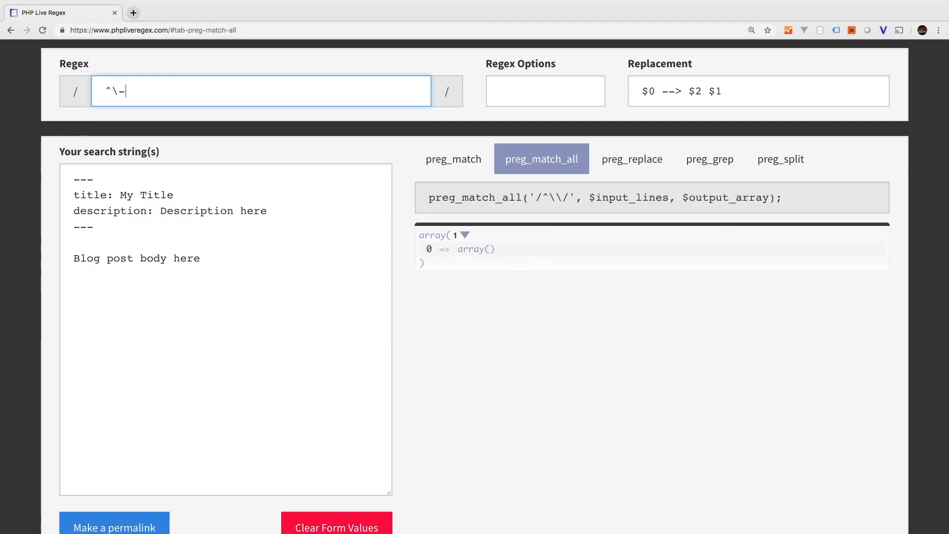
type("{")
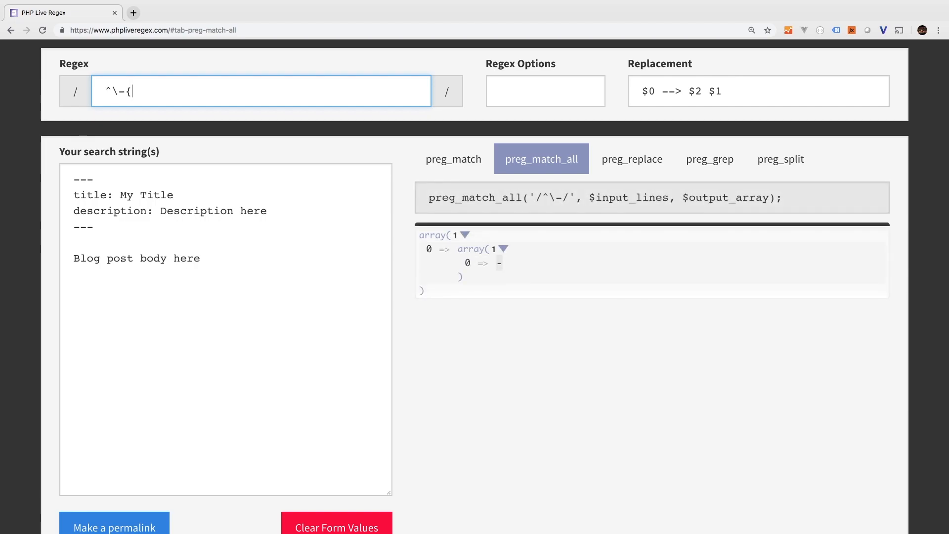
type("3}(")
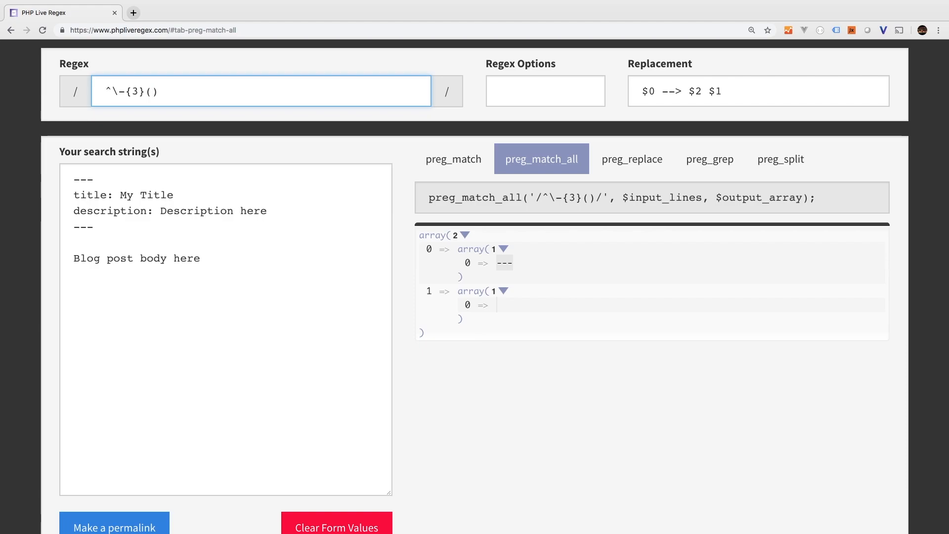
type(".")
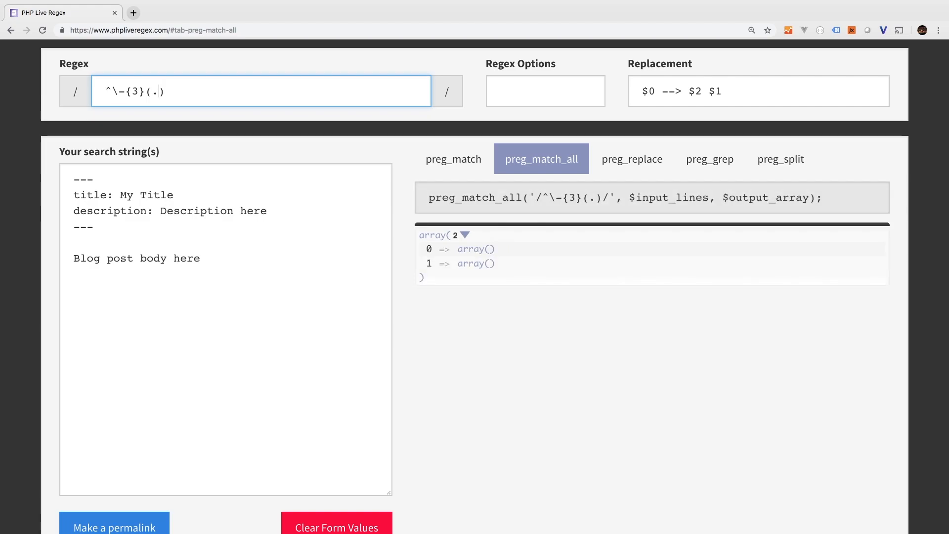
type("*")
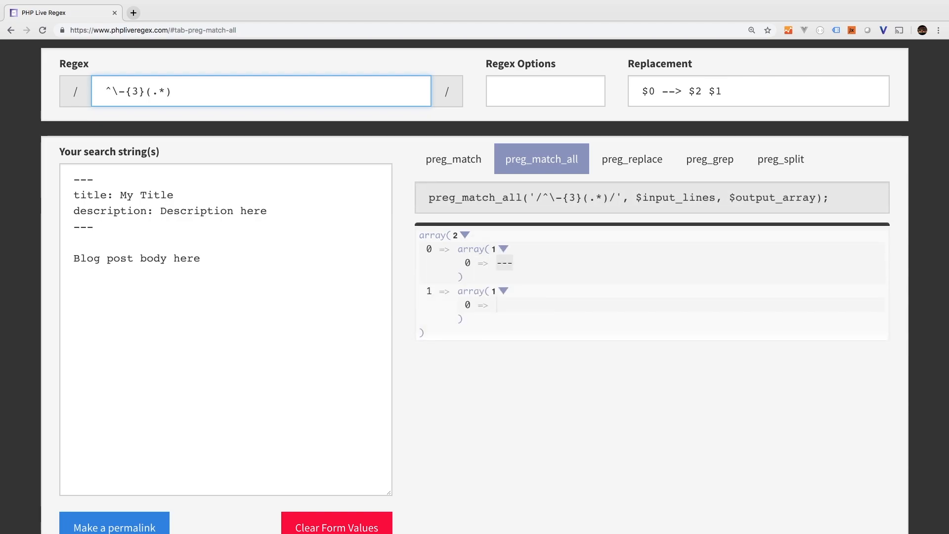
type("?")
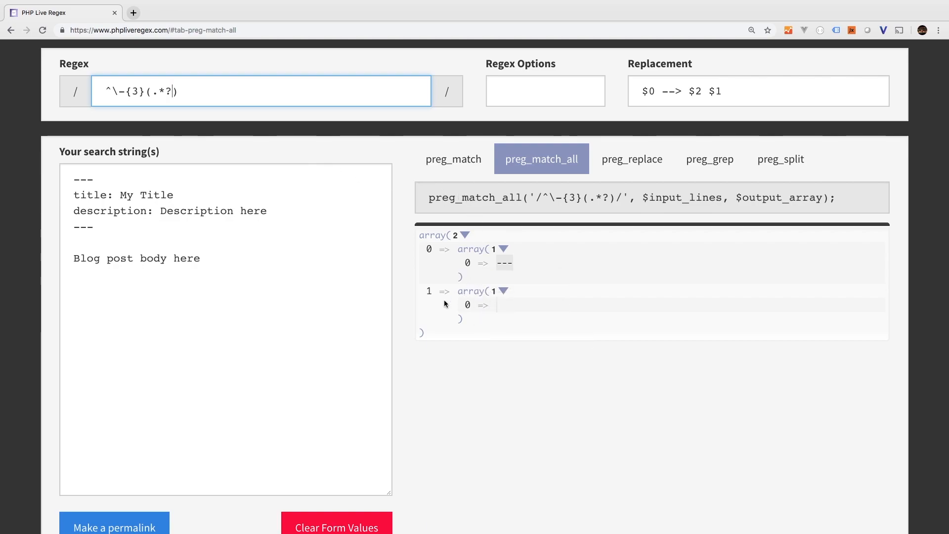
mouse_move(487, 276)
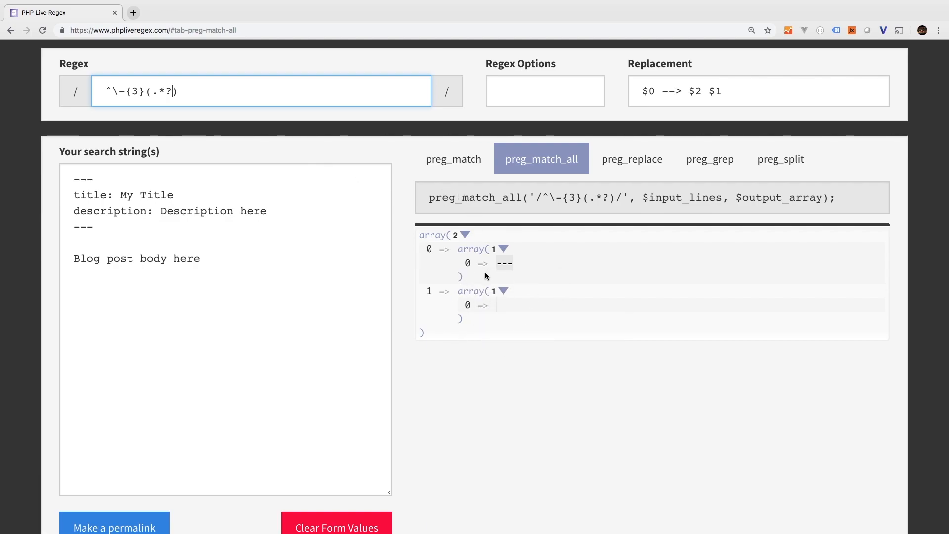
mouse_move(492, 124)
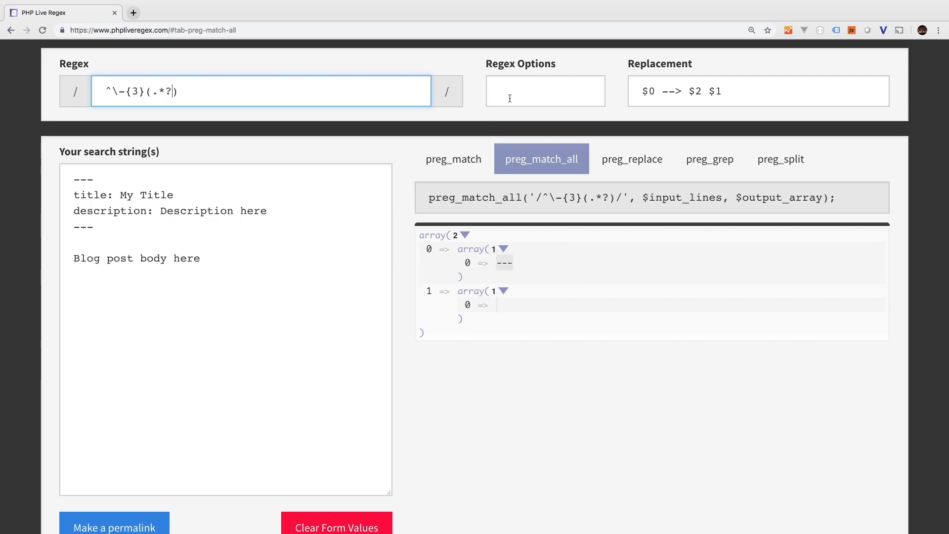
mouse_move(160, 132)
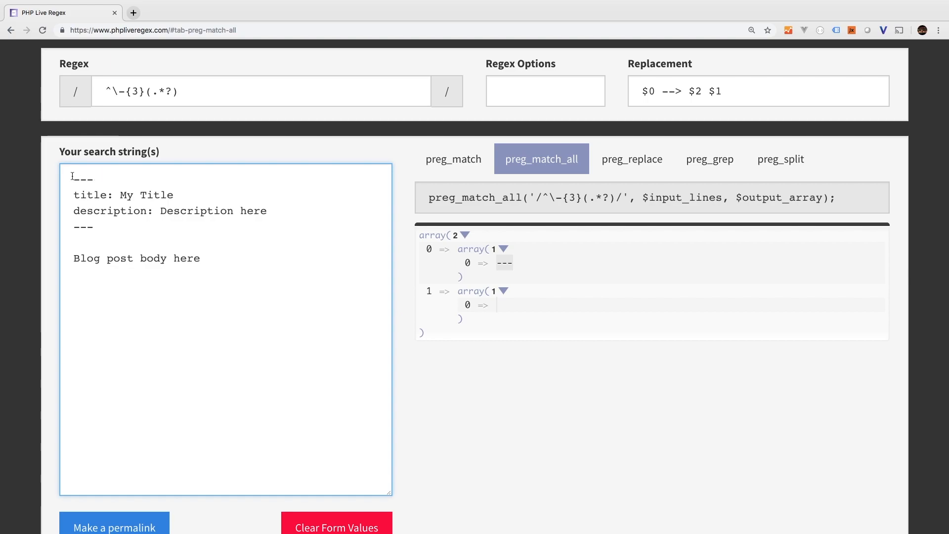
double_click(83, 178)
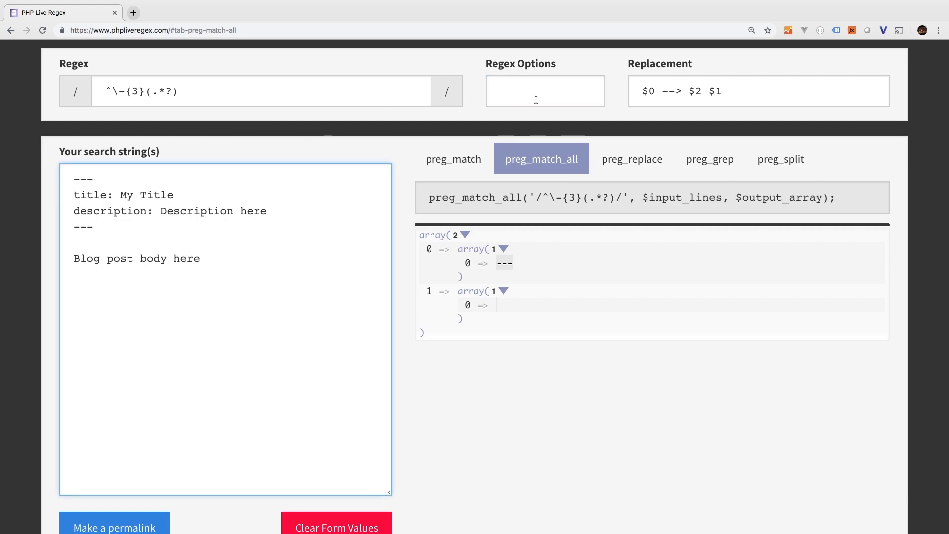
Step: Extend the regex to ^\-{3}(.*?)\-{3}(.*) so front matter and body are captured separately
type("s")
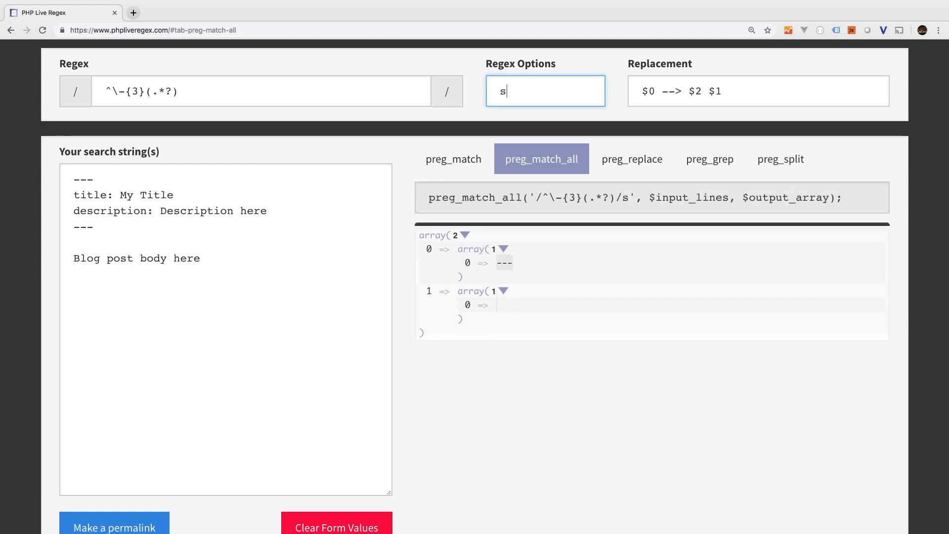
left_click(250, 90)
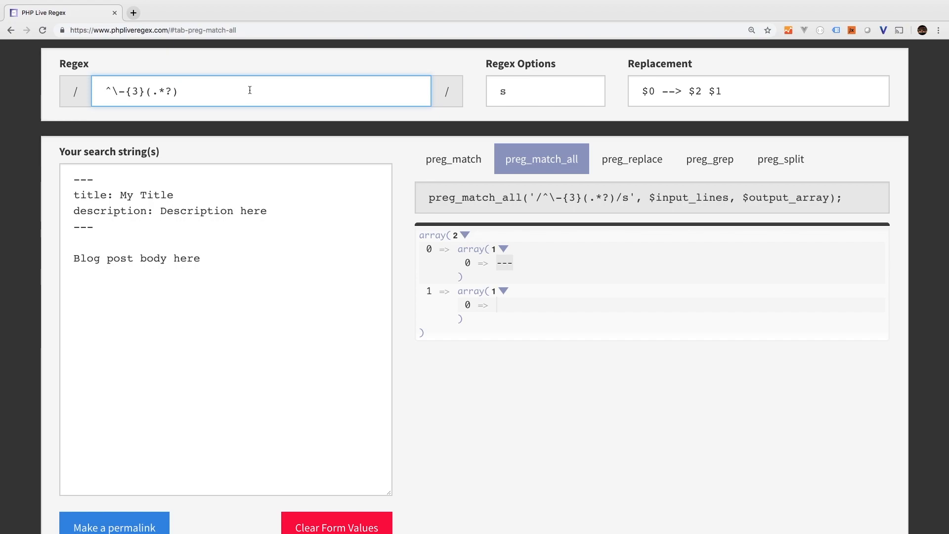
type("\\-")
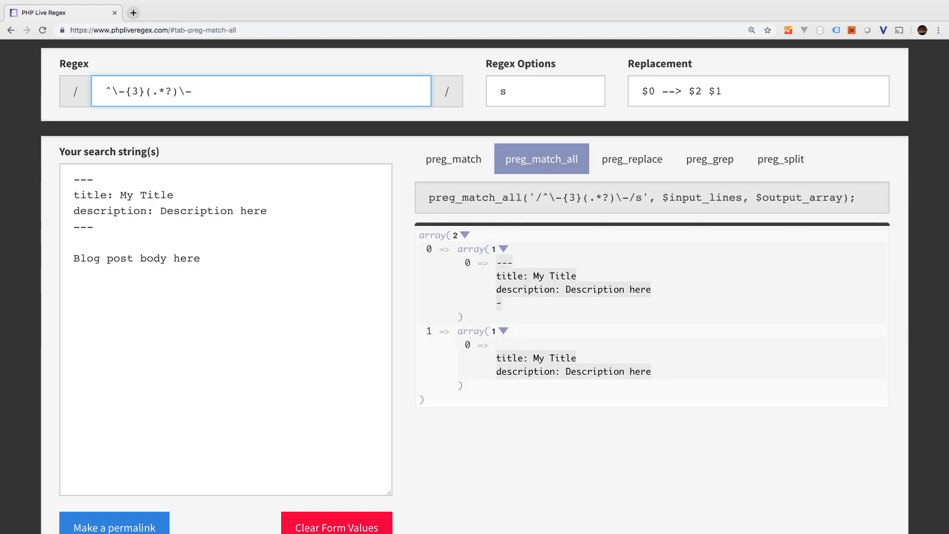
type("{3")
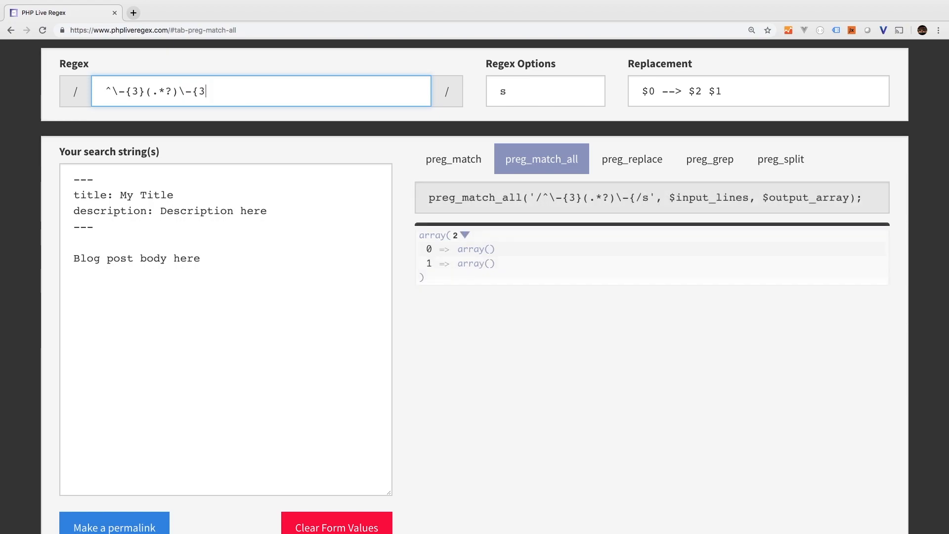
type("}")
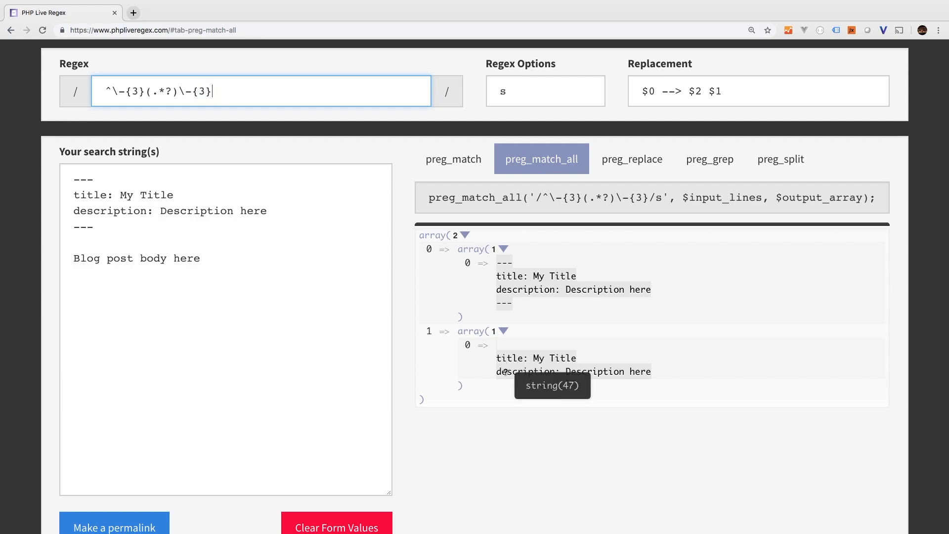
mouse_move(364, 191)
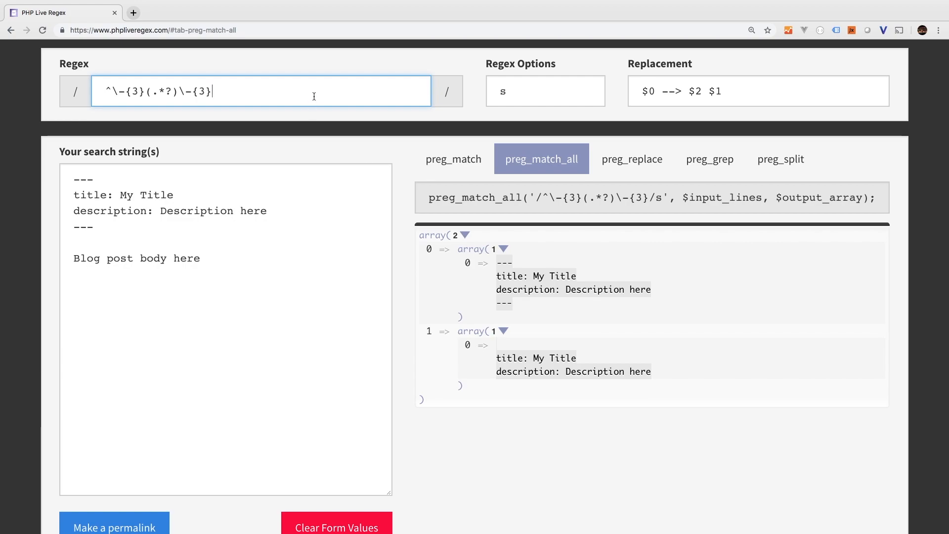
type("()")
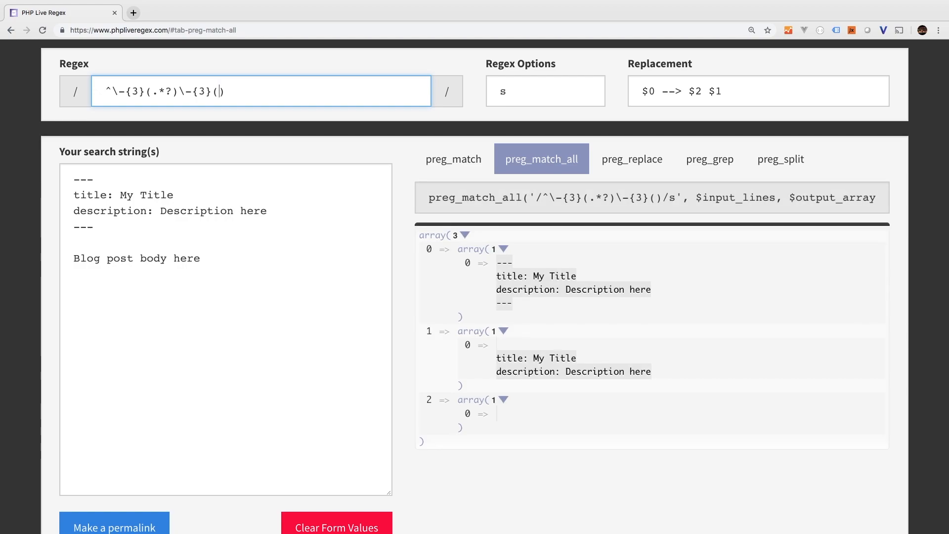
type(".*")
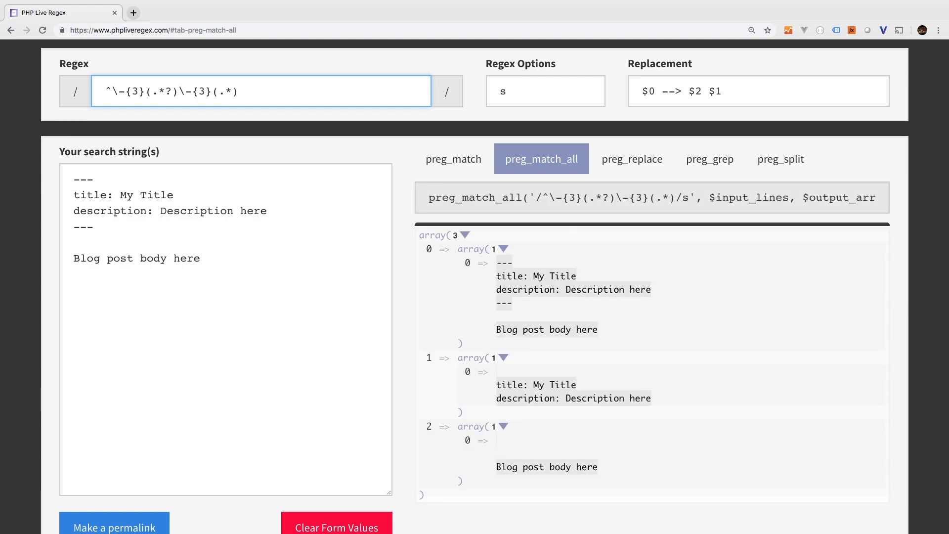
mouse_move(596, 372)
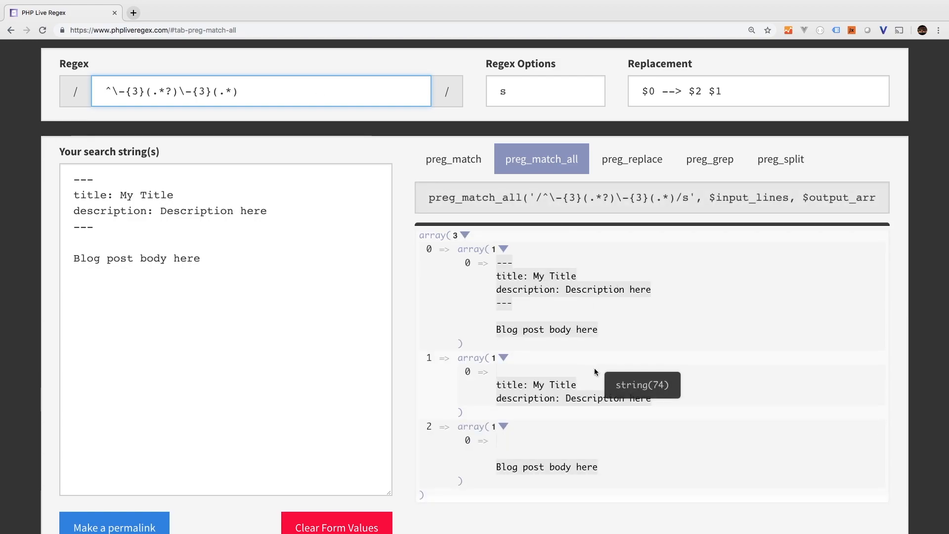
scroll("down", 3)
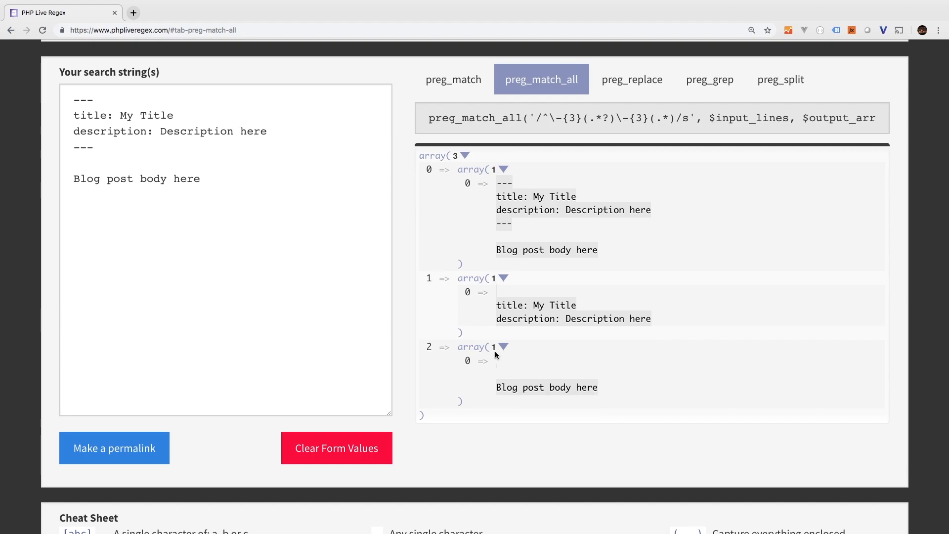
mouse_move(500, 374)
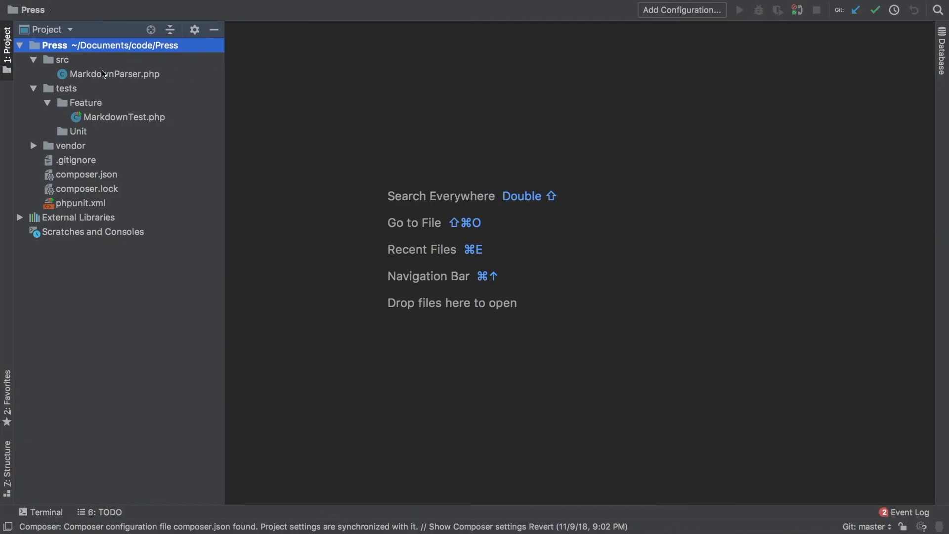
Step: Create a new PHP class PressFileParser in the src folder
left_click(62, 59)
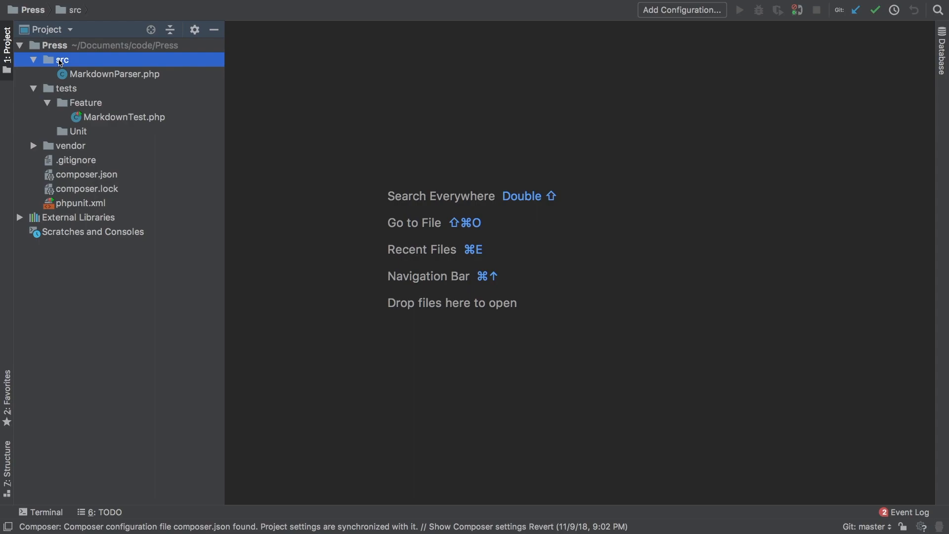
right_click(62, 59)
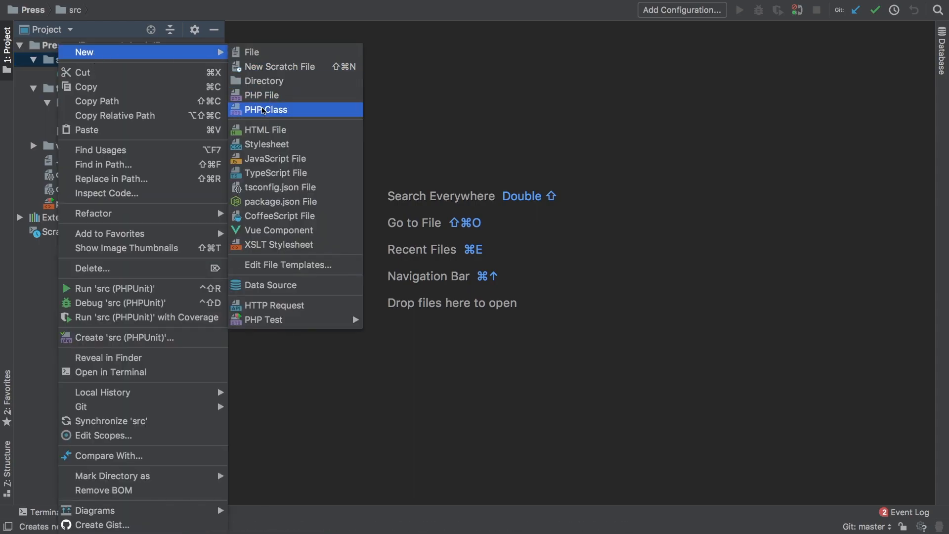
left_click(267, 110)
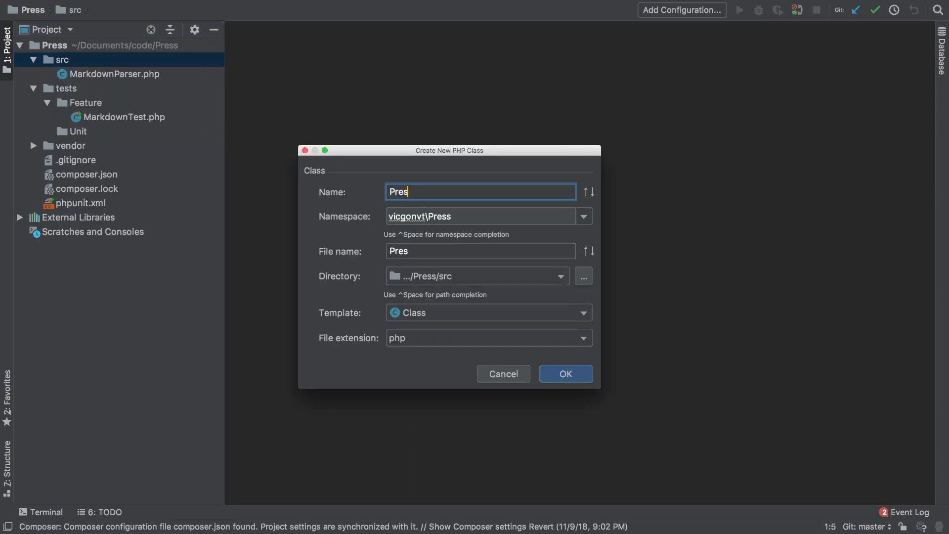
type("sFileParser")
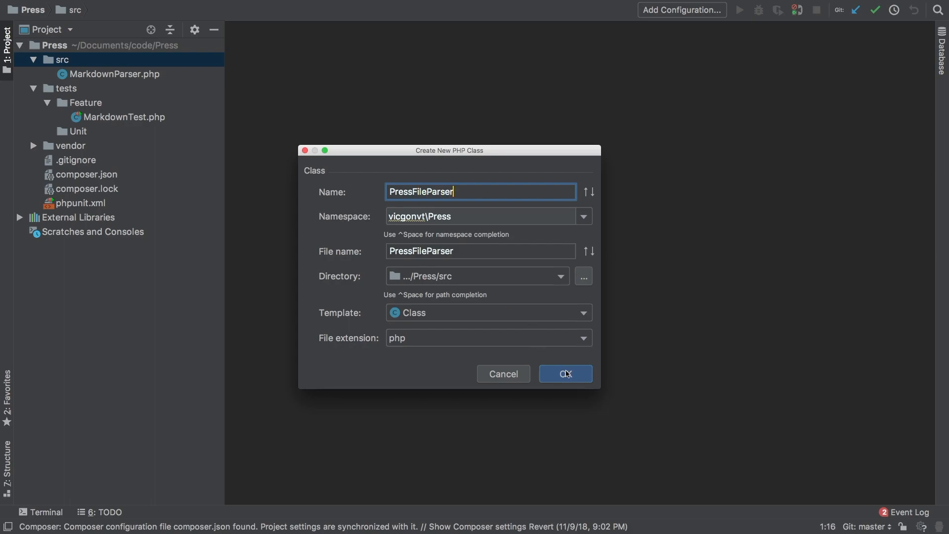
left_click(565, 374)
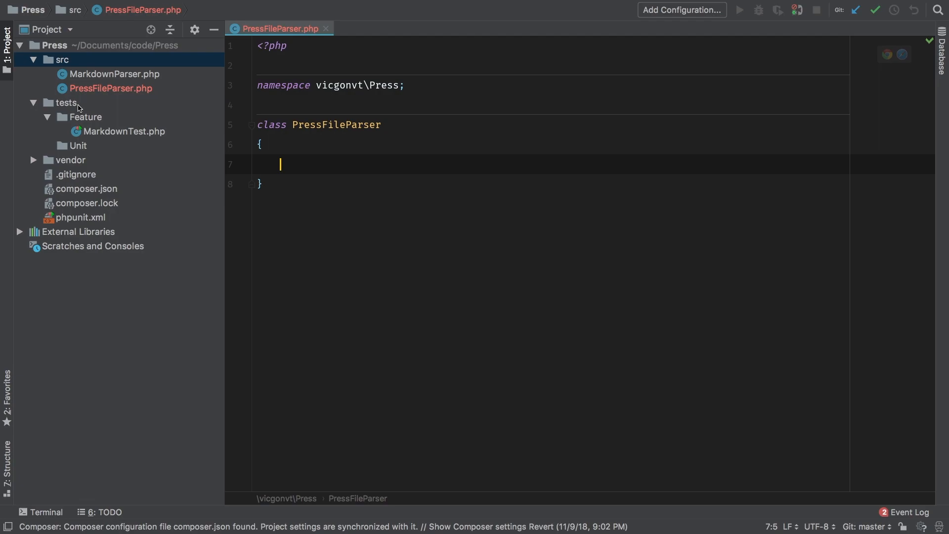
mouse_move(67, 108)
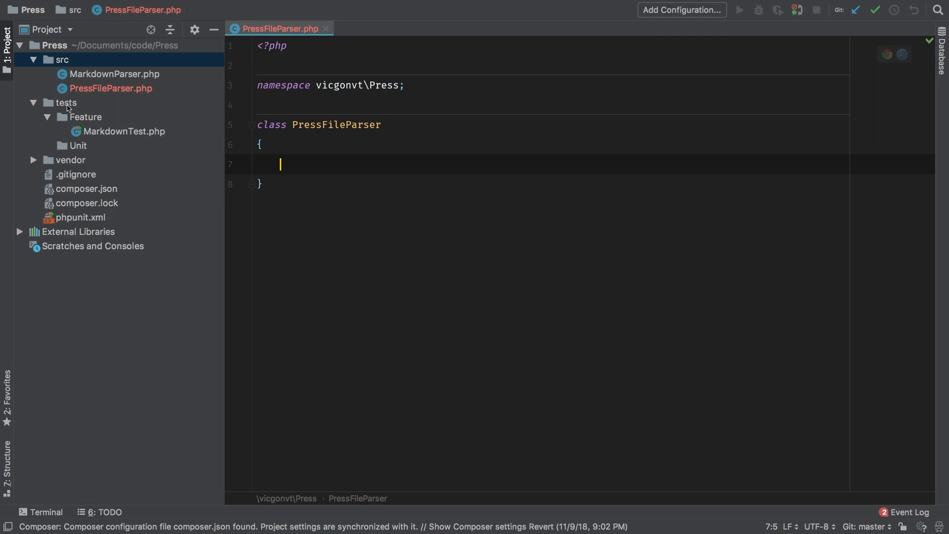
Step: Create blogs/MarkFile1.md under tests with the sample markdown, then return to PressFileParser
right_click(65, 103)
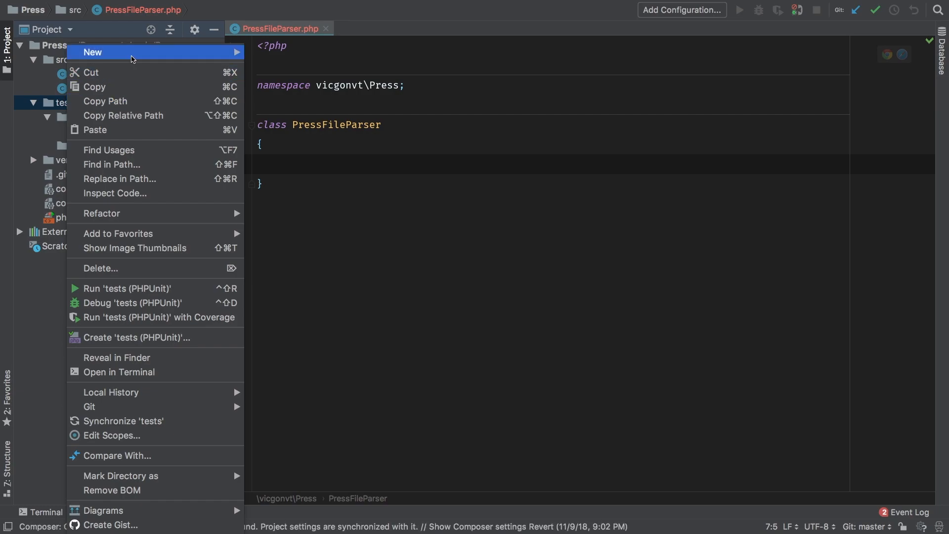
left_click(93, 52)
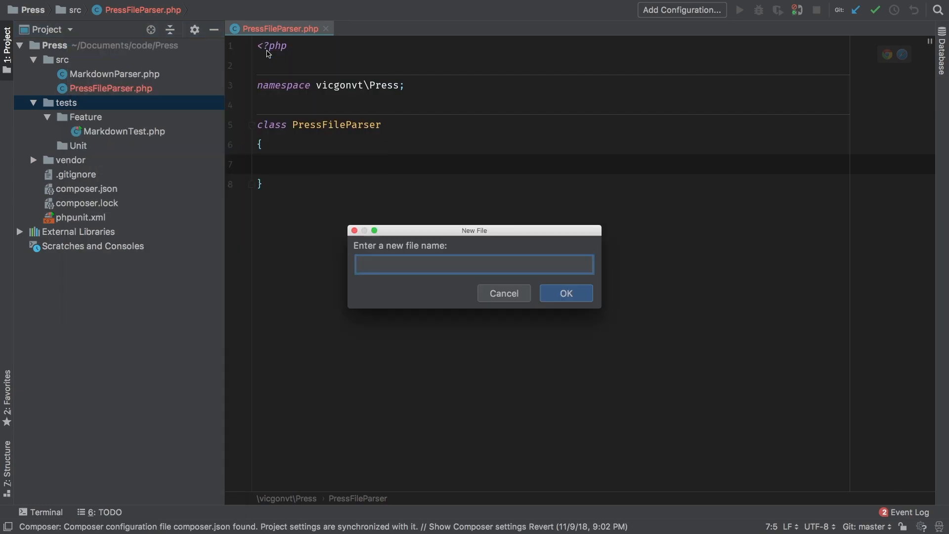
type("blo")
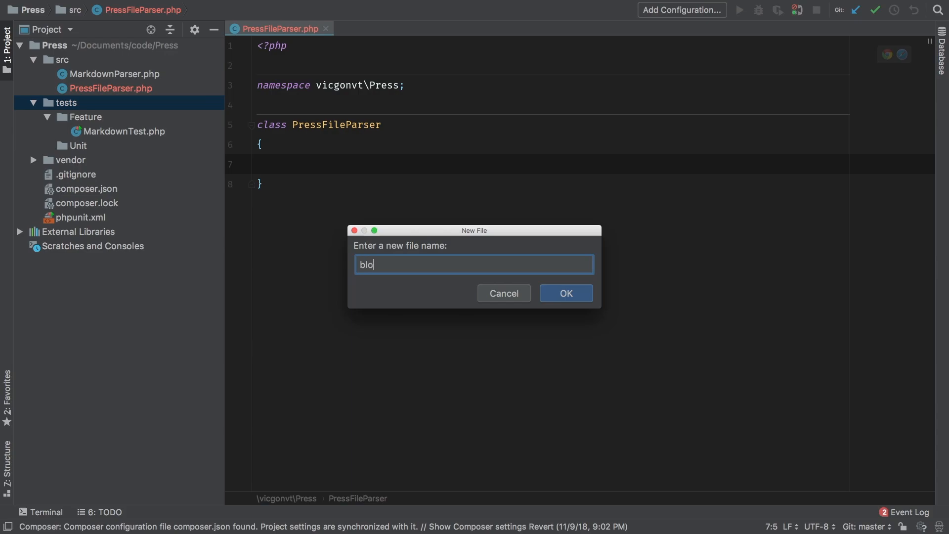
type("gs/")
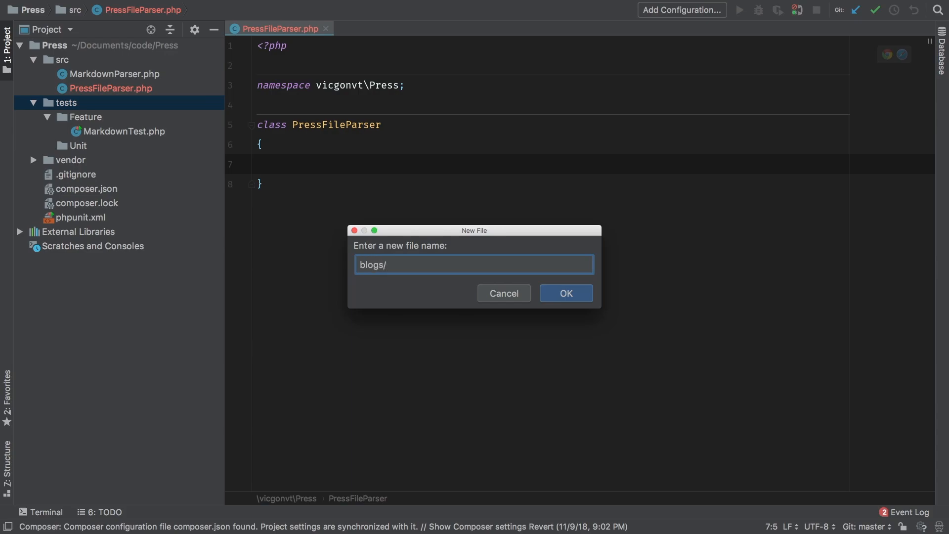
type("MarkFile")
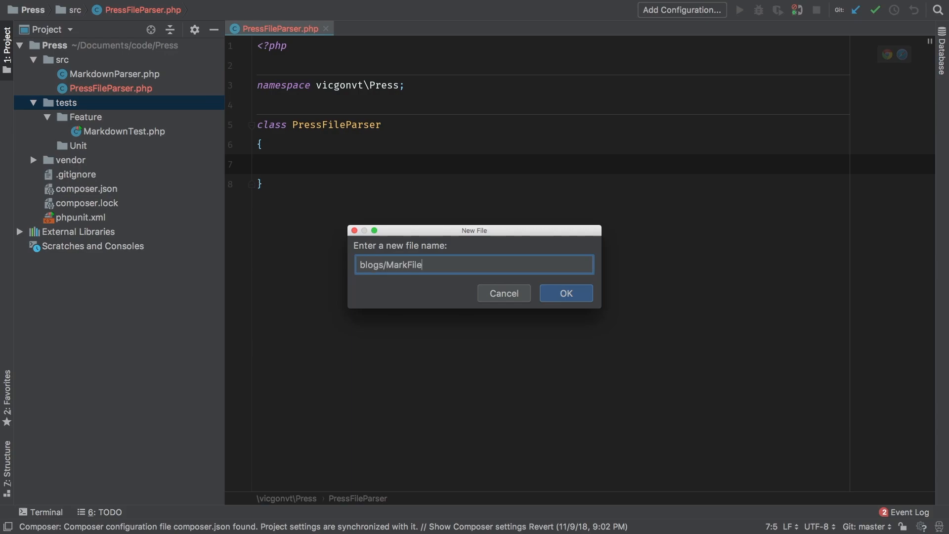
type("1.md")
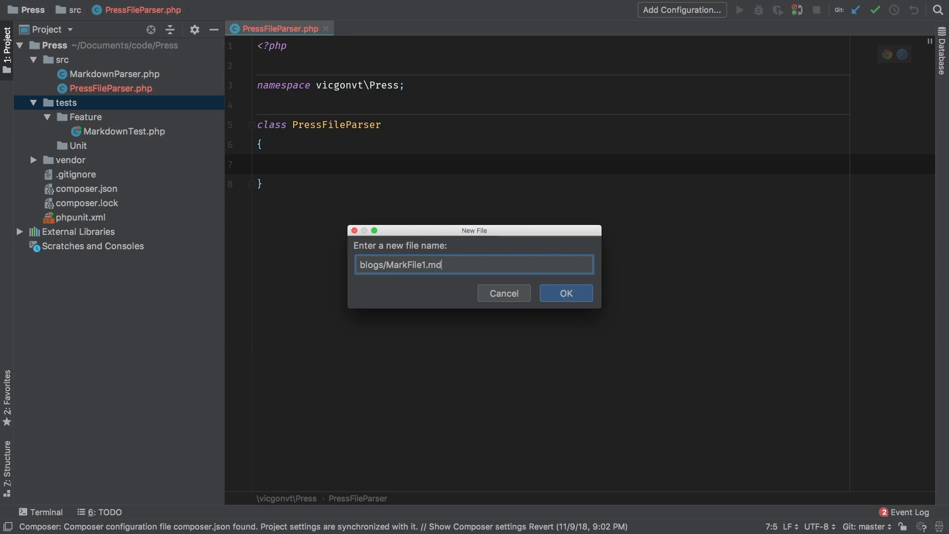
left_click(566, 293)
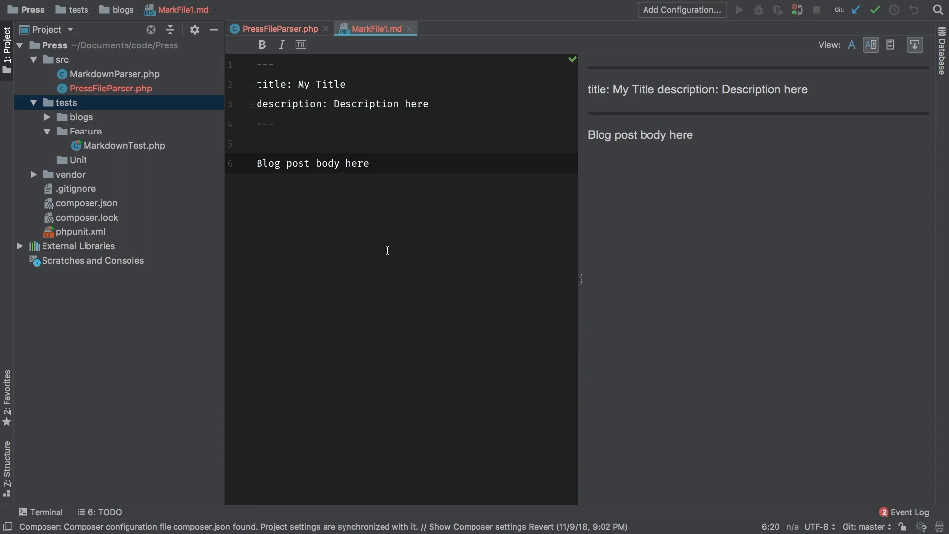
left_click(281, 29)
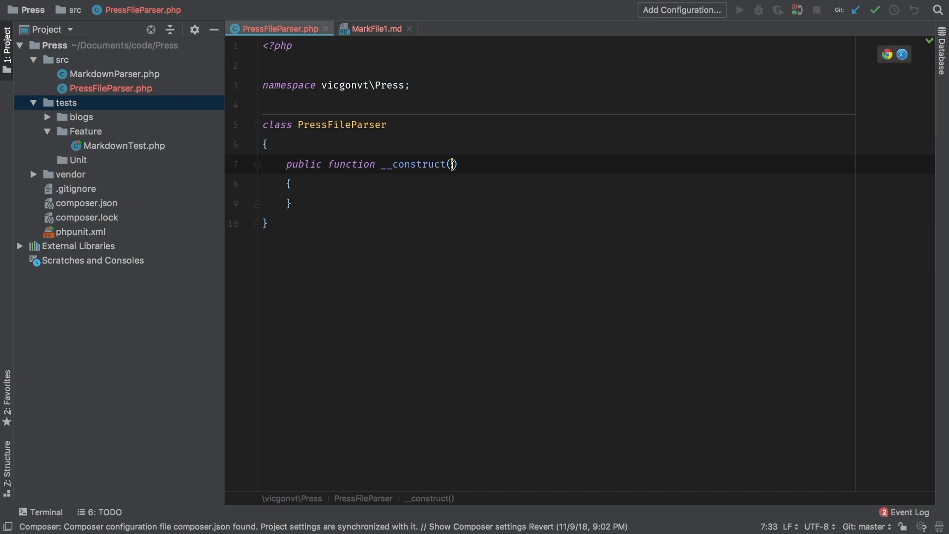
Step: Give the PressFileParser constructor a $filename parameter
type("$filename")
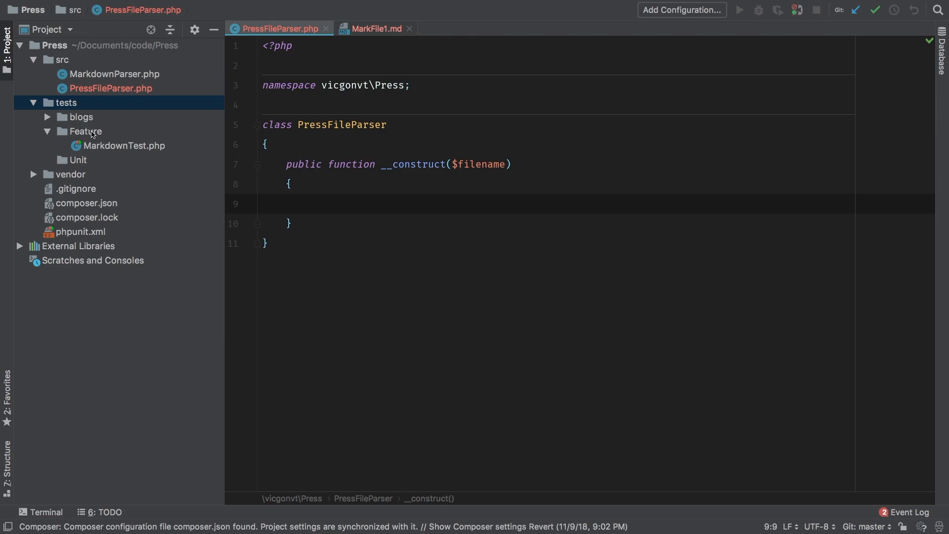
Step: Create a PressFileParserTest class in Feature extending TestCase
right_click(84, 131)
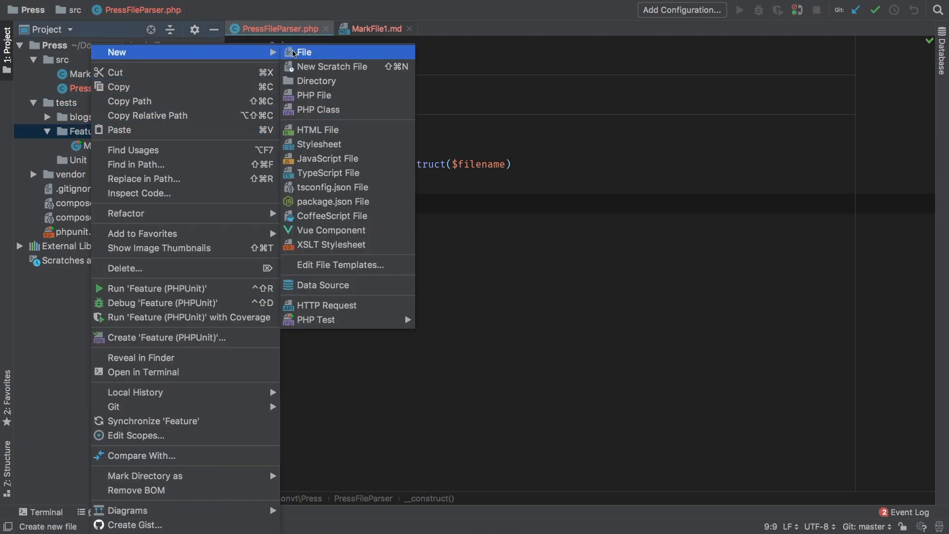
left_click(318, 109)
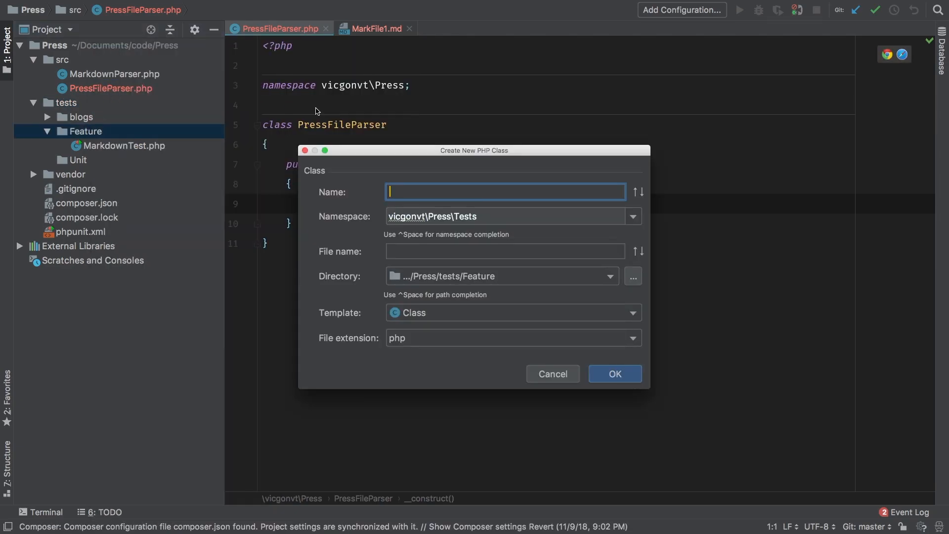
type("PressFile")
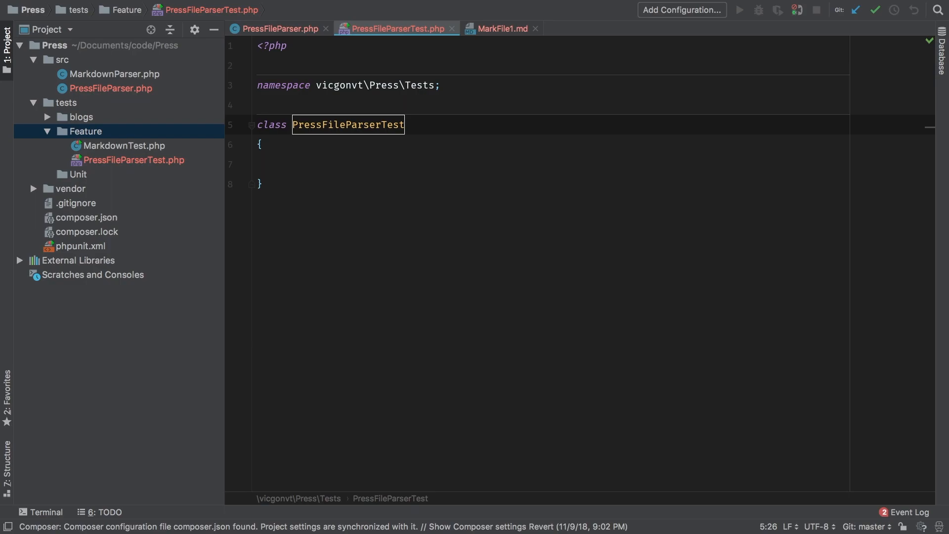
type("extends Te")
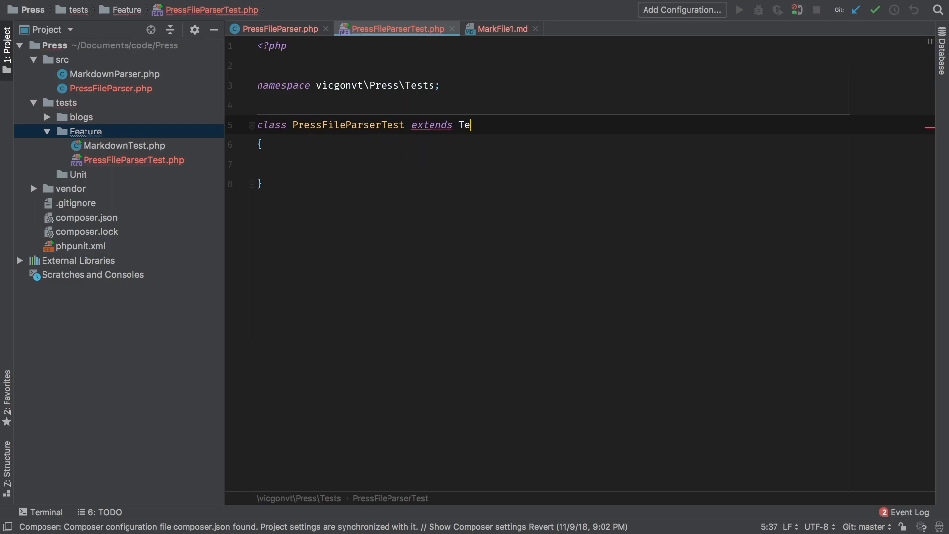
type("st")
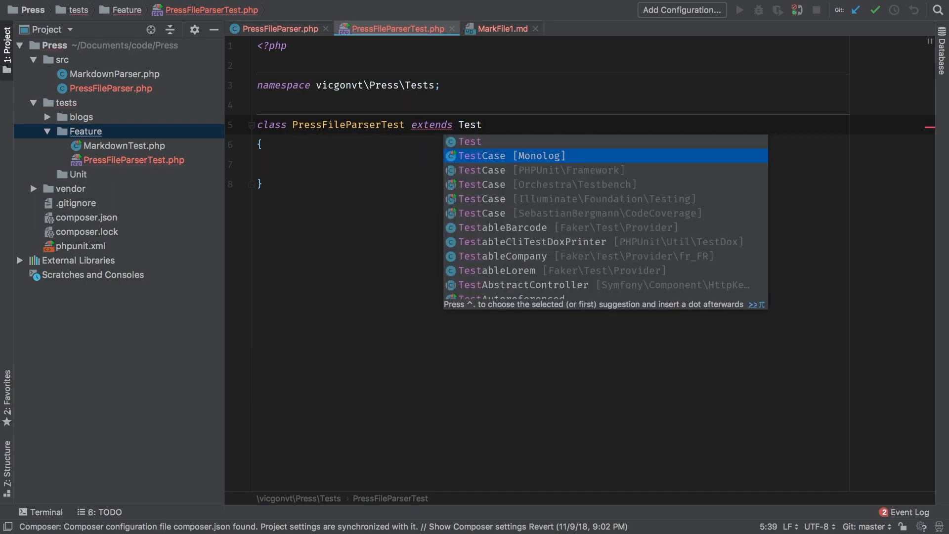
left_click(481, 184)
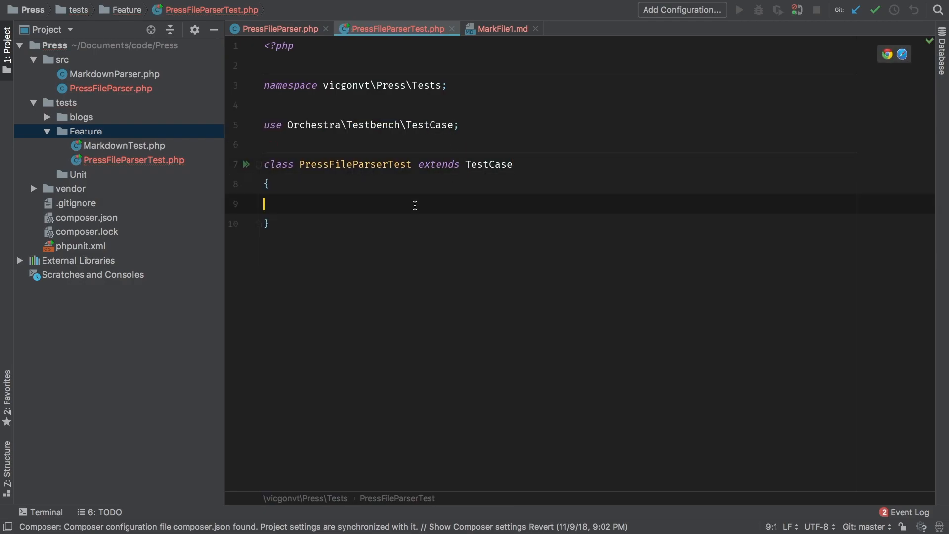
type("test */")
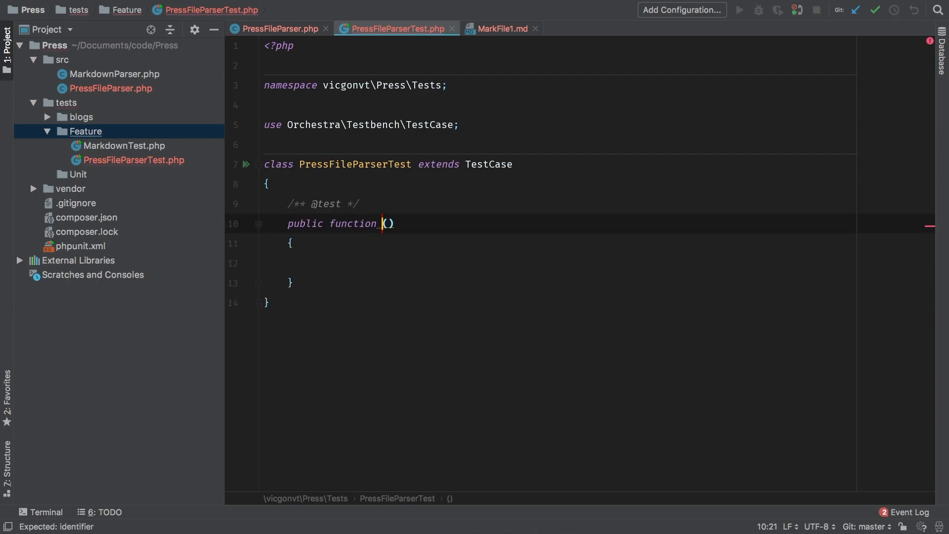
type("the_head")
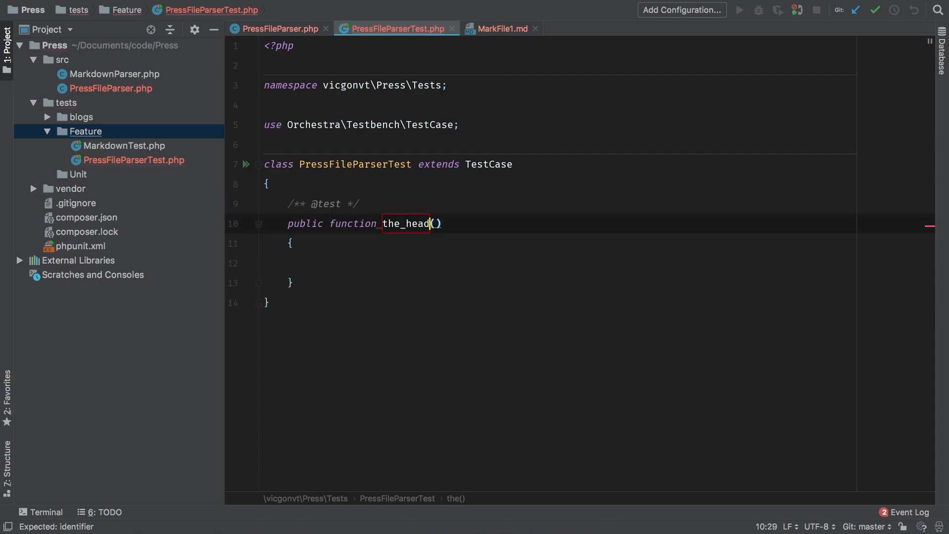
type("_and_")
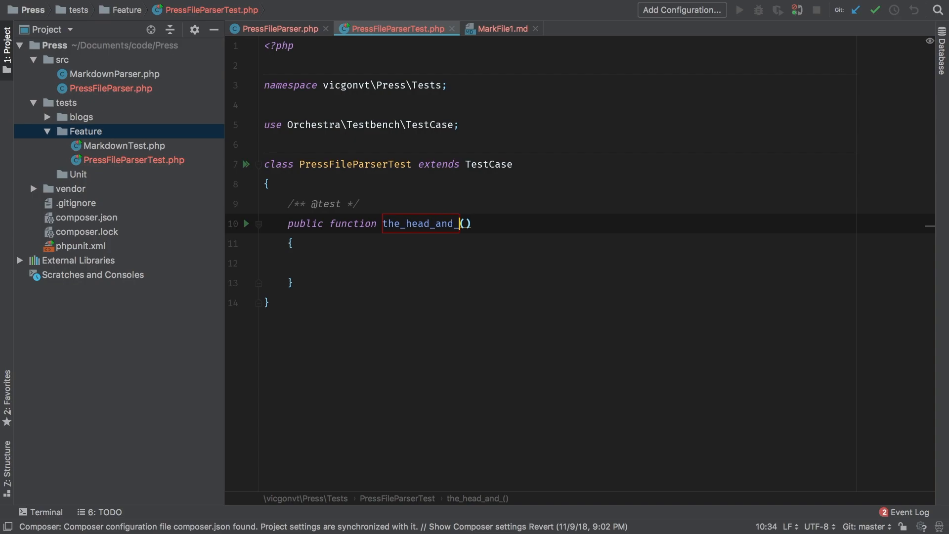
type("body_")
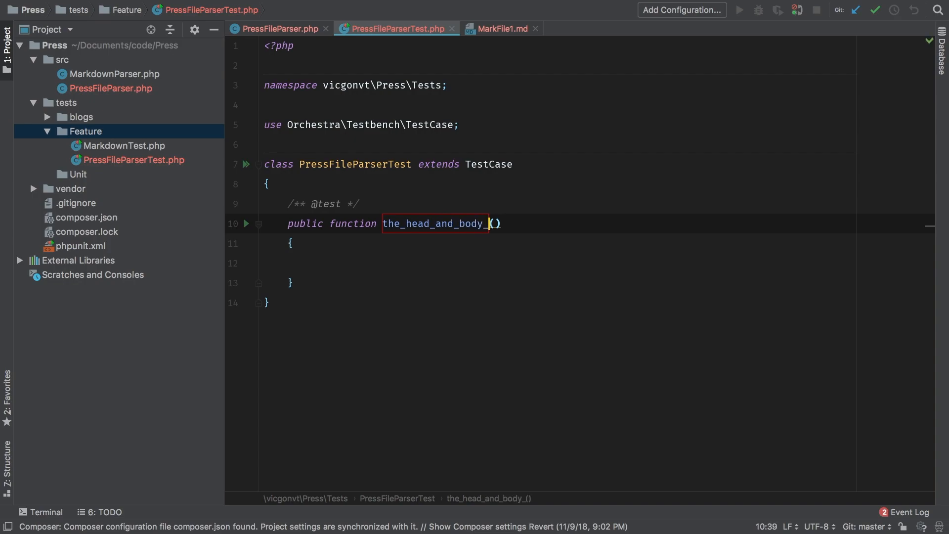
type("gets_split")
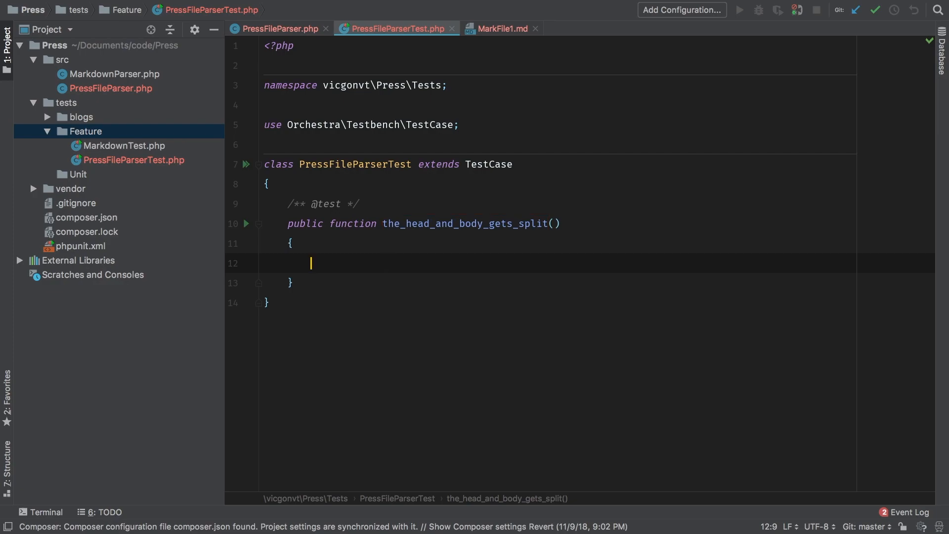
Step: Instantiate $pressFileParser = new PressFileParser(__DIR__.'/../blogs/MarkFile1.md') with the class imported
type("$pres")
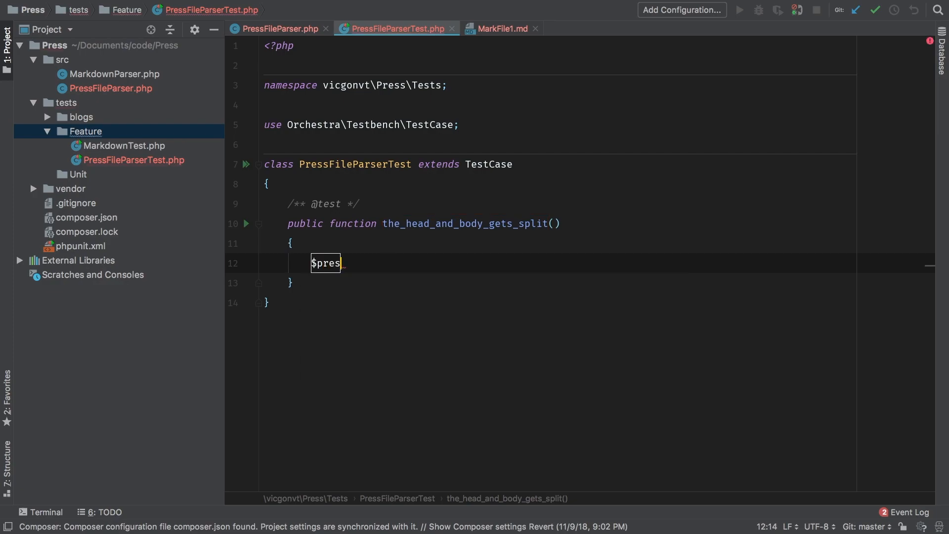
type("sFileParser = (")
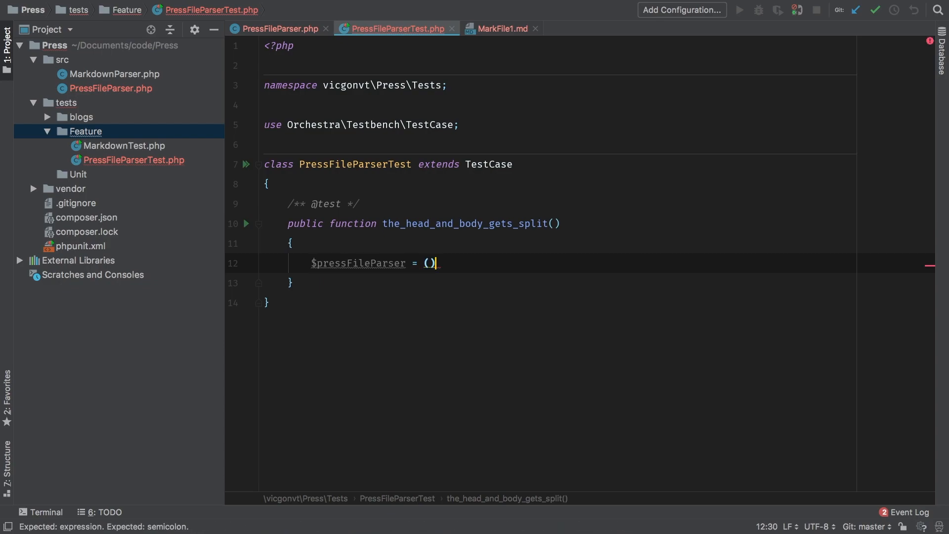
type("new P")
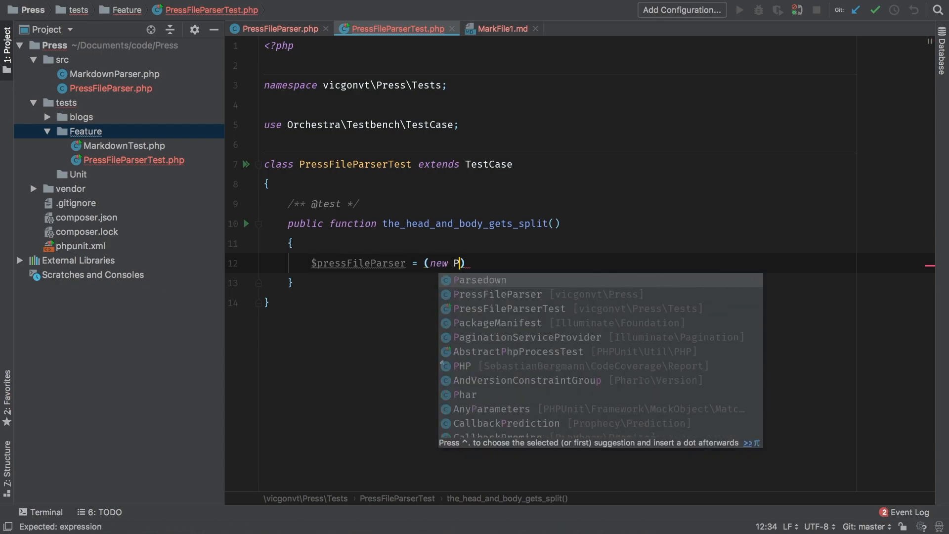
left_click(498, 294)
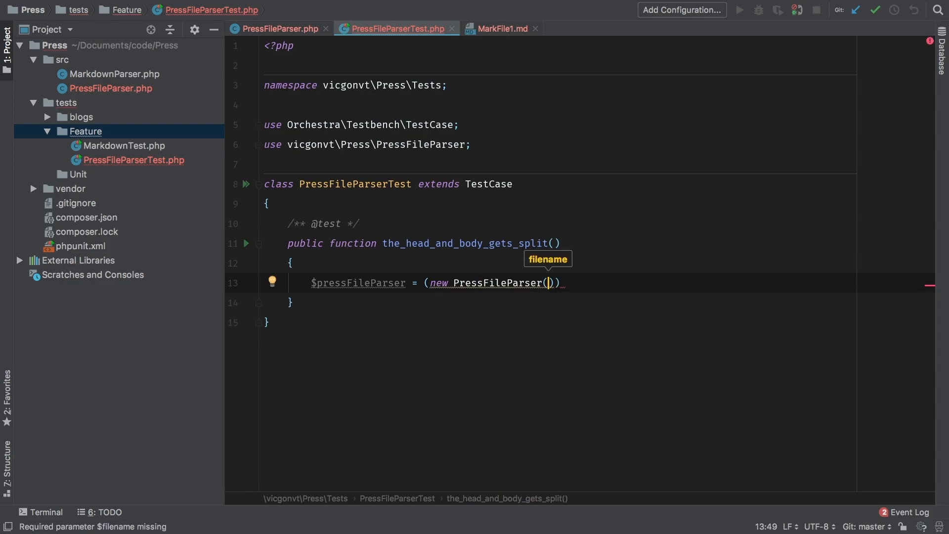
type("__DIR__.")
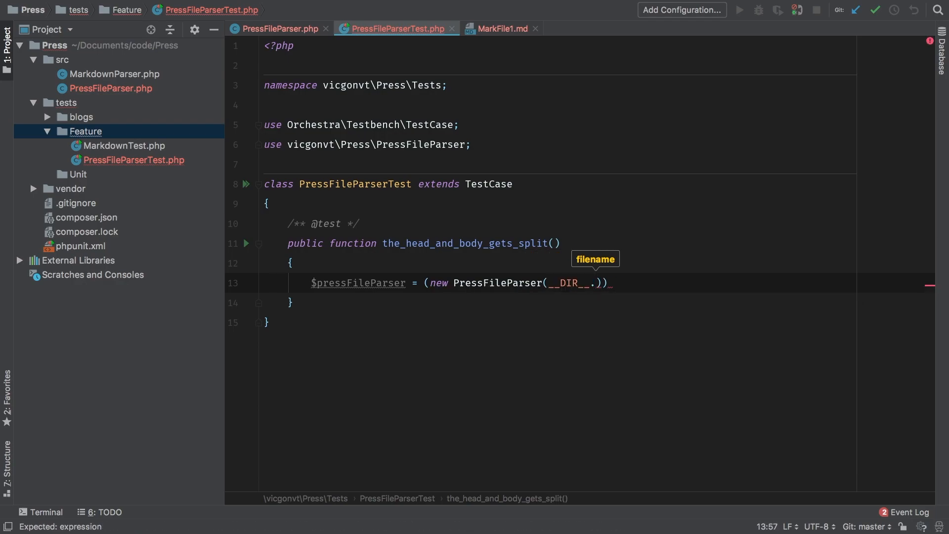
type("'/")
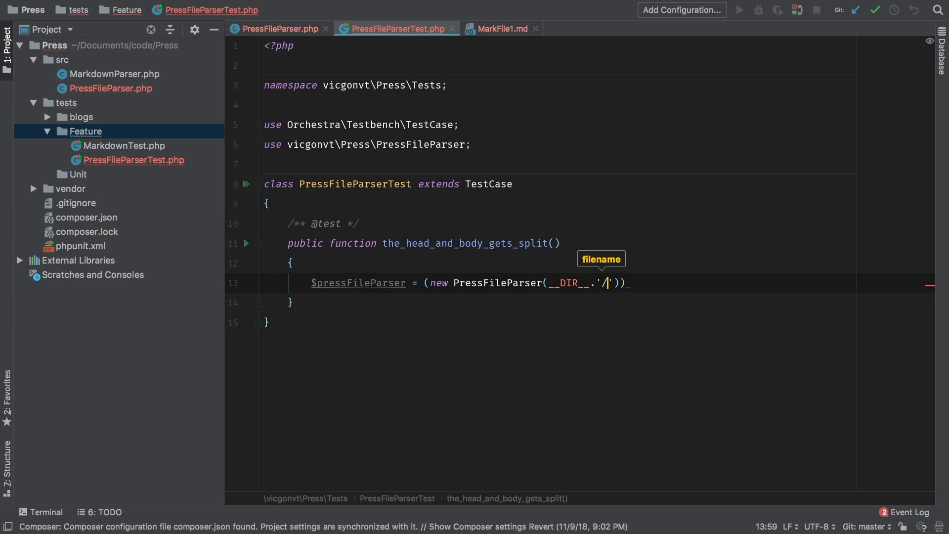
type("../")
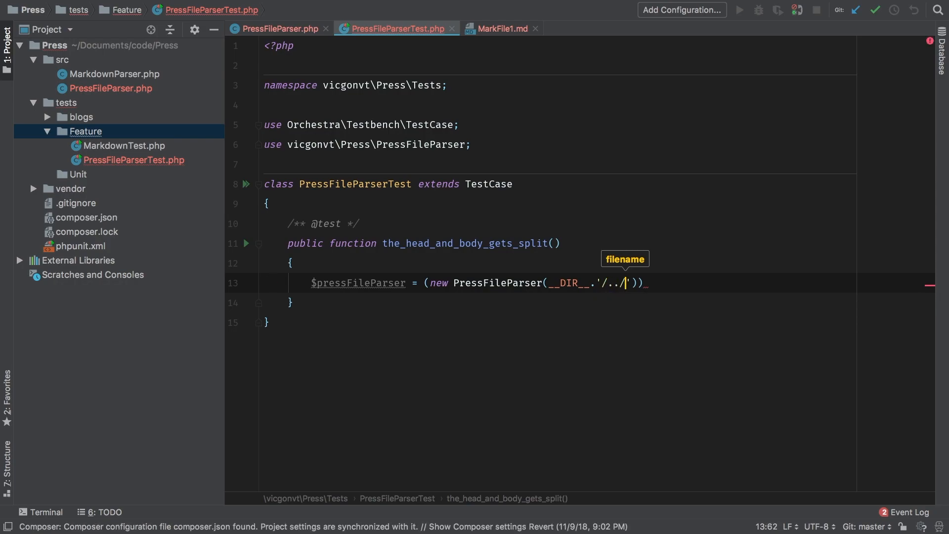
type("blogs")
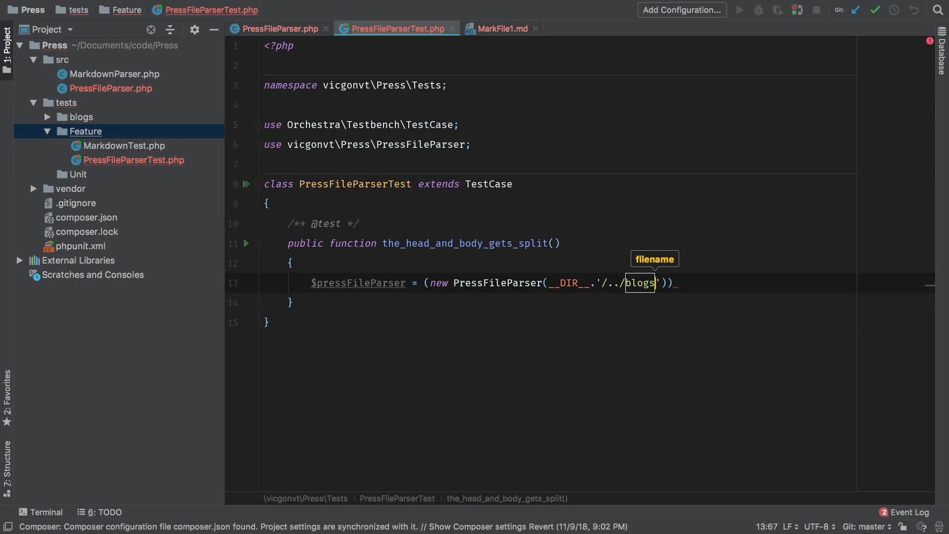
type("/MarkFile1.md")
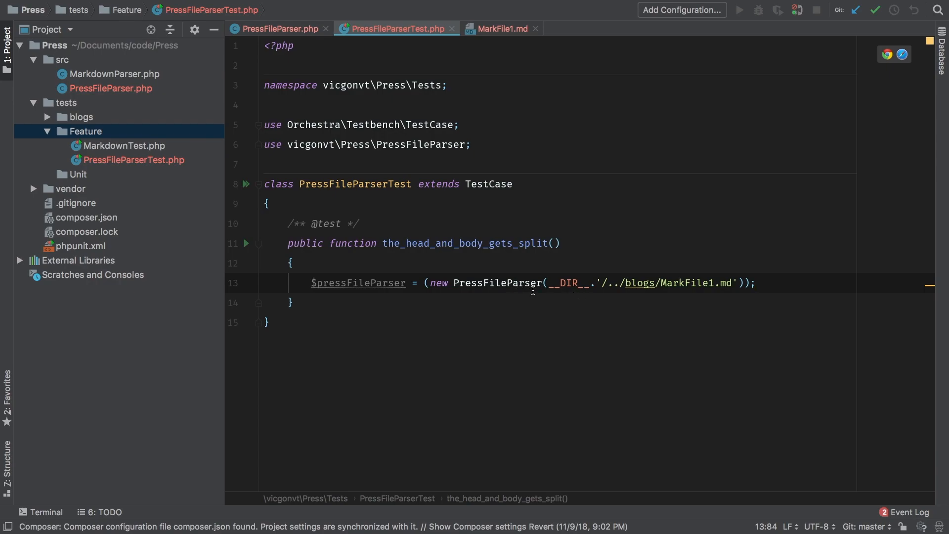
double_click(570, 283)
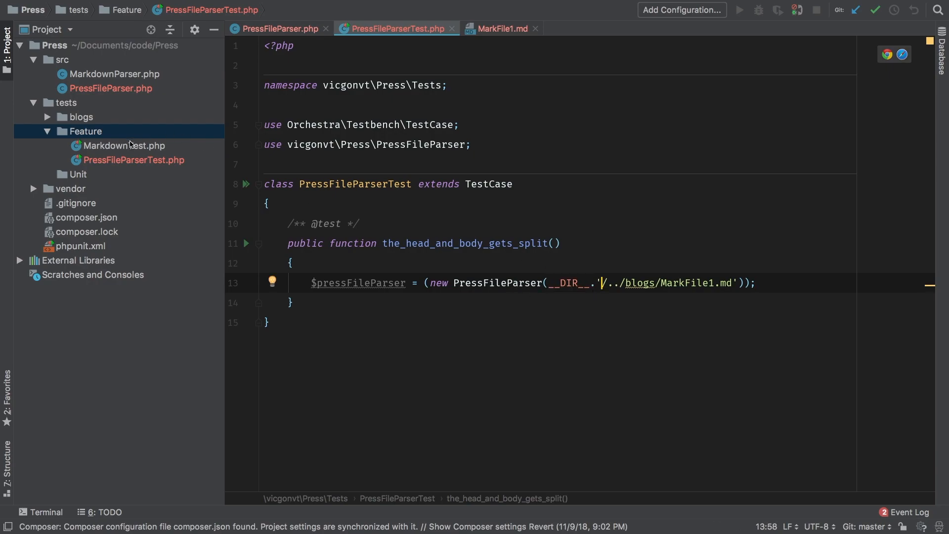
Step: Check MarkFile1.md sits in the blogs folder and add a blank line below the parser statement
left_click(135, 160)
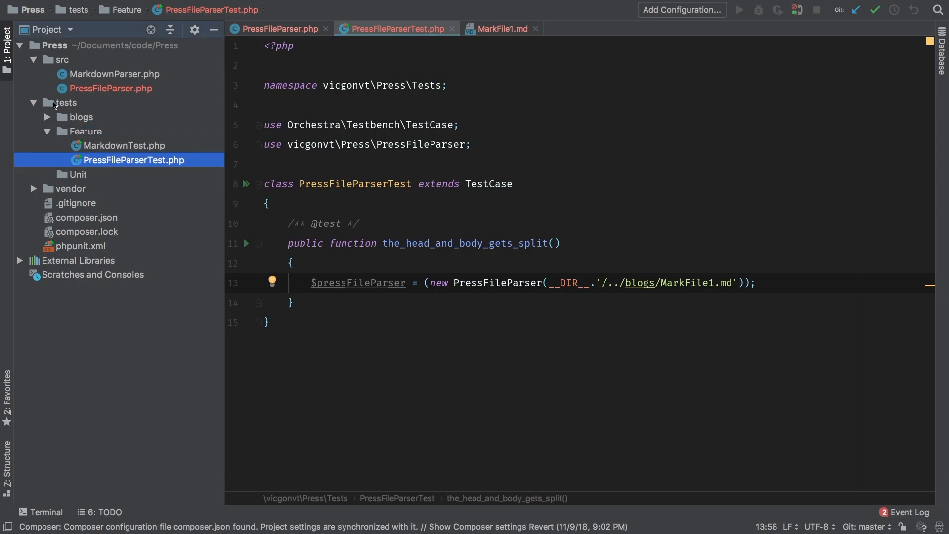
left_click(65, 103)
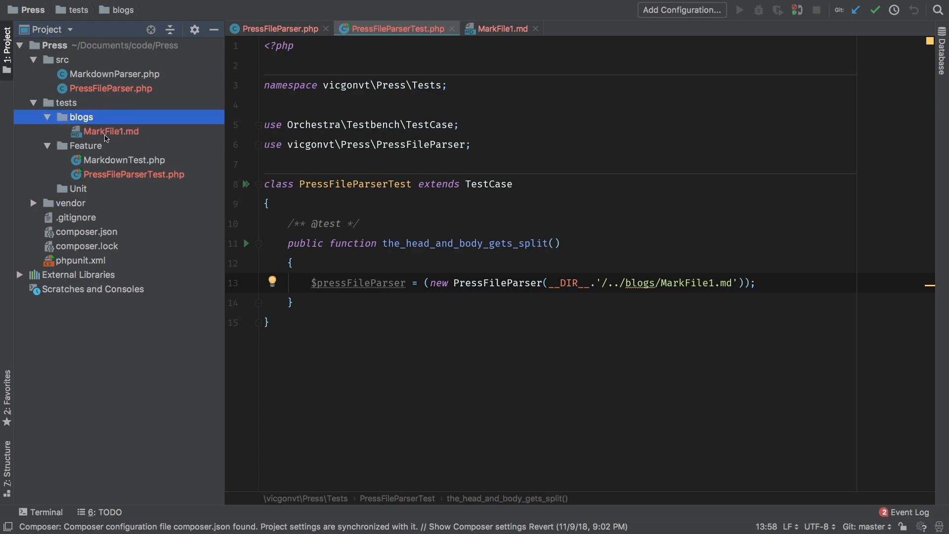
left_click(111, 130)
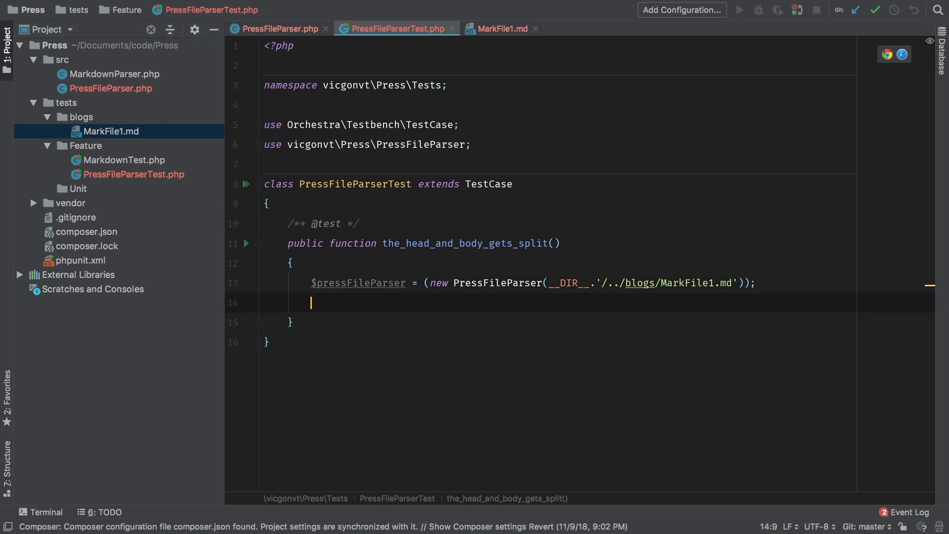
key("Enter")
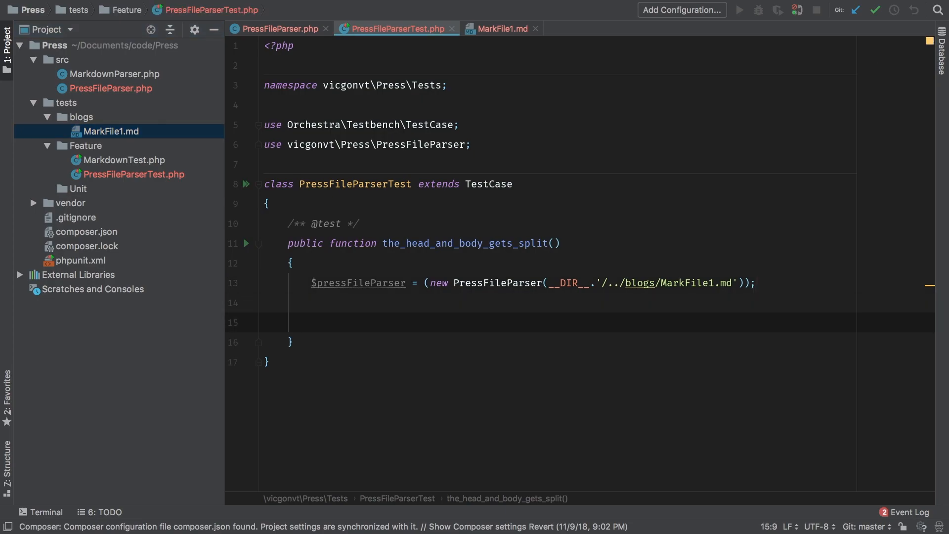
Step: Assign $data = $pressFileParser->getData(); in the test
type("$data =")
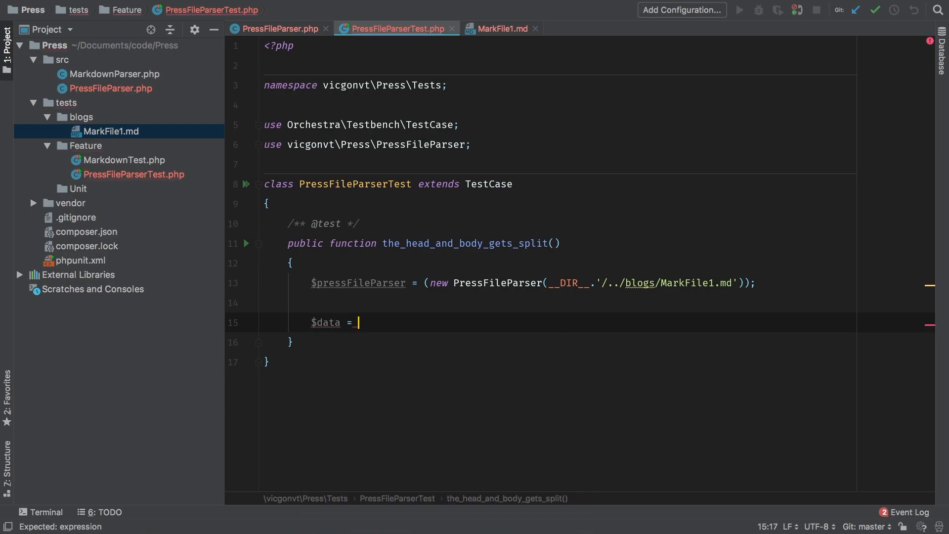
type("$pressFileParser")
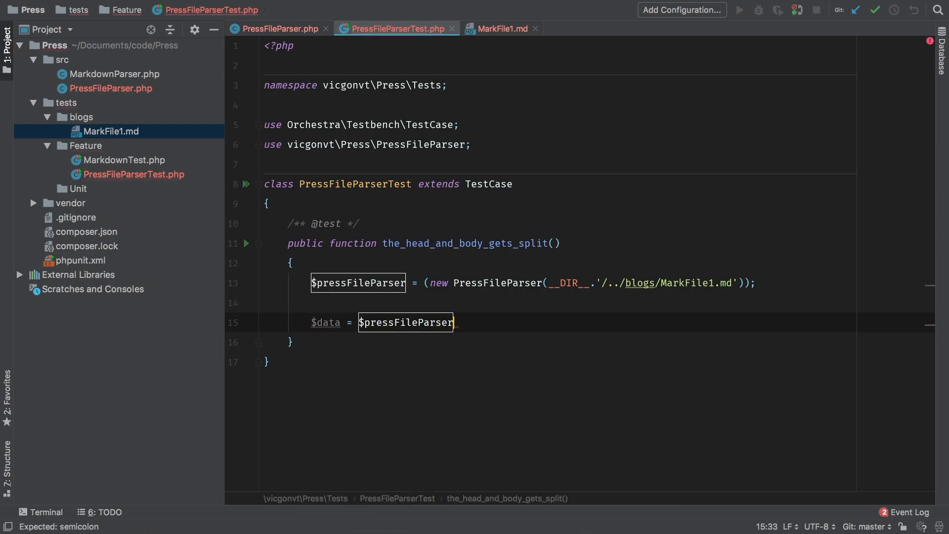
type("->getDat")
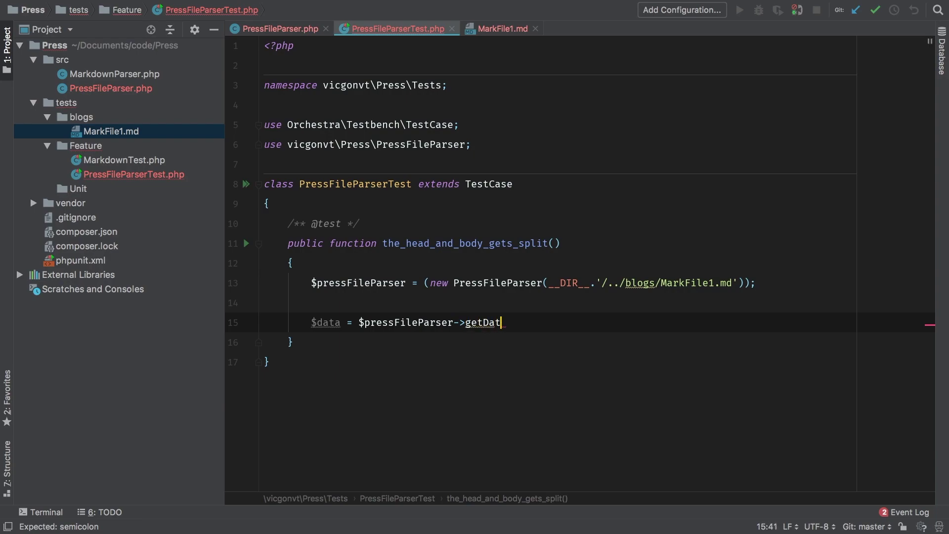
type("a();")
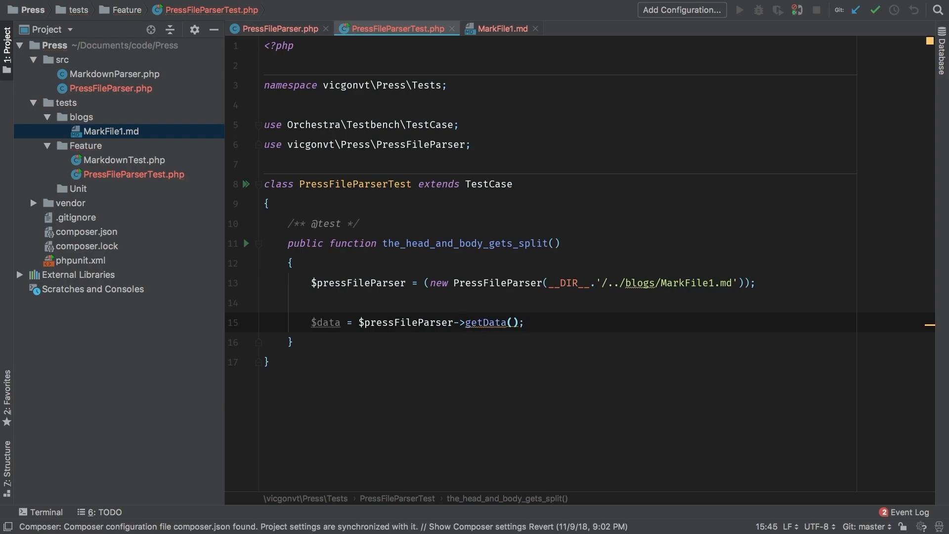
key("Enter")
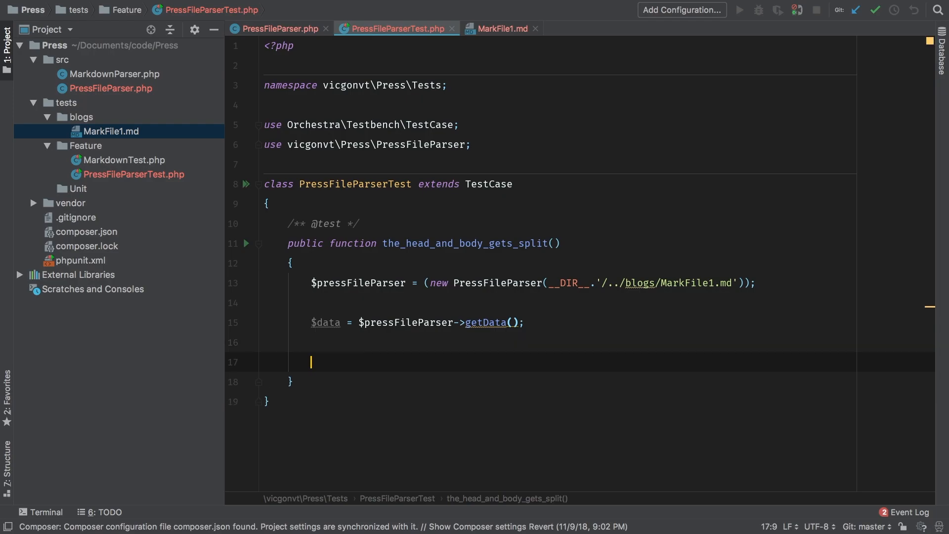
Step: Assert $data[1] contains 'title: My Title', copying the line from MarkFile1.md
type("$this")
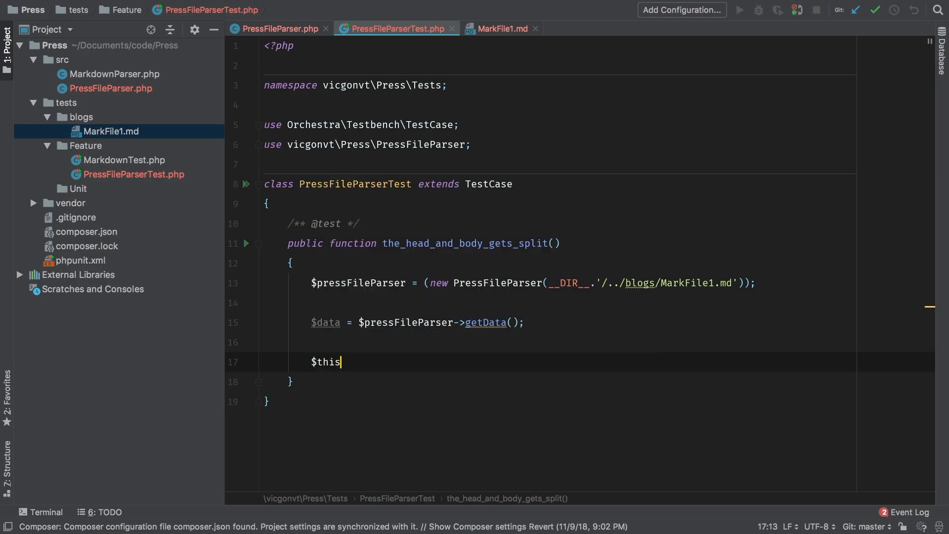
type("->")
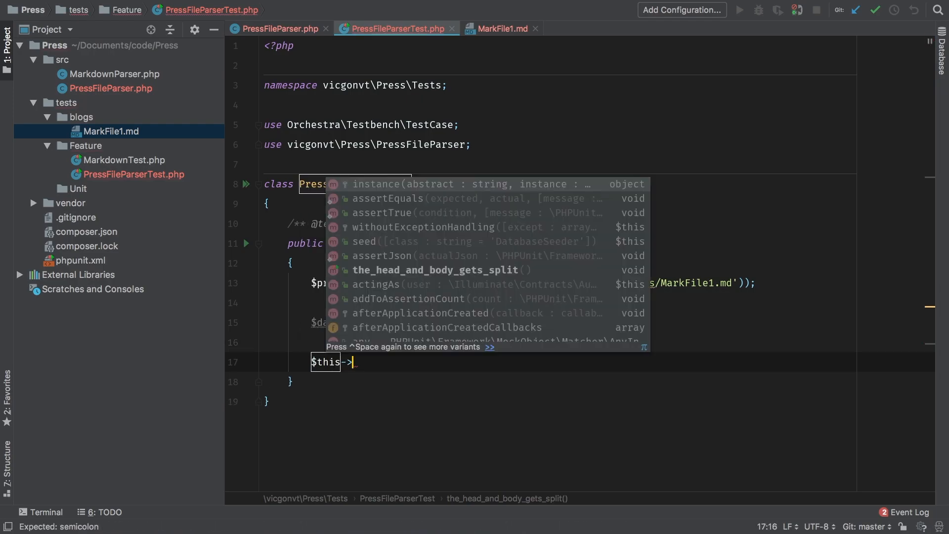
type("asscont")
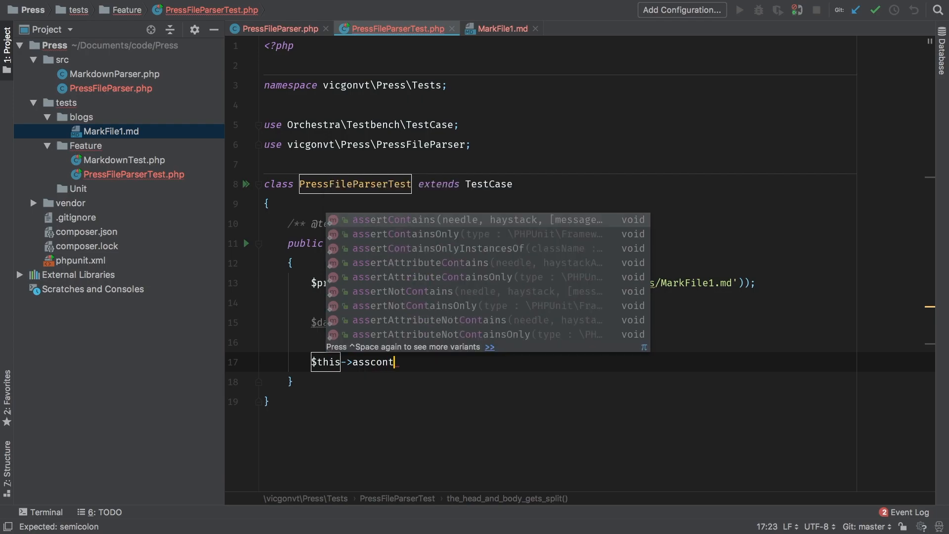
left_click(396, 220)
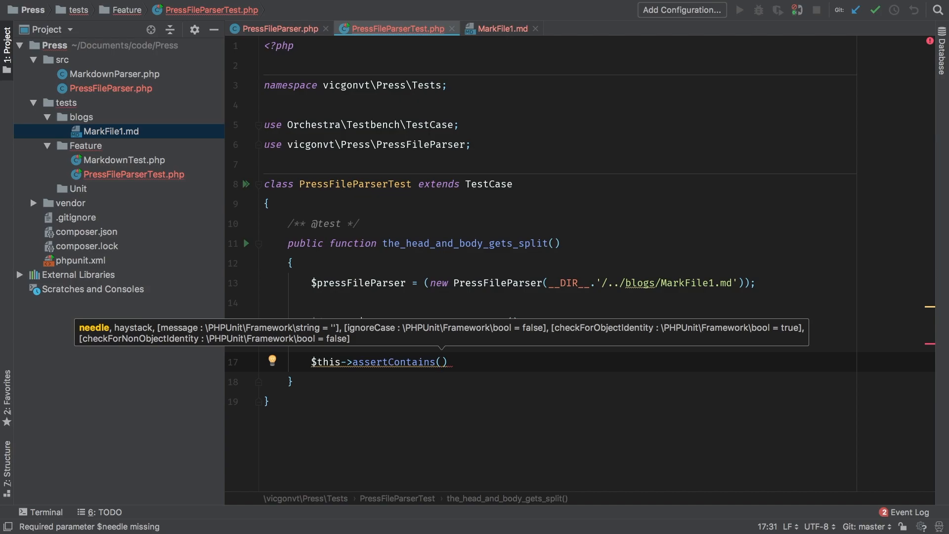
type("''")
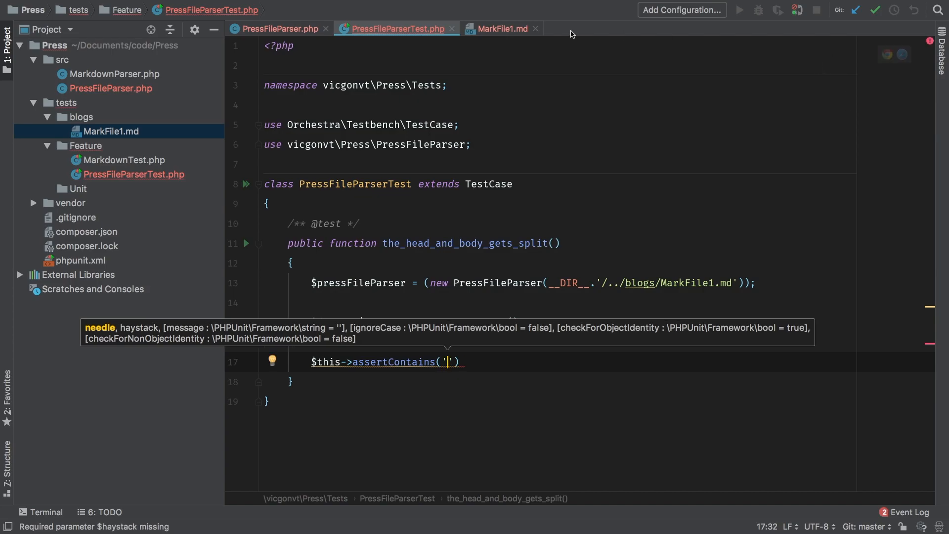
left_click(506, 28)
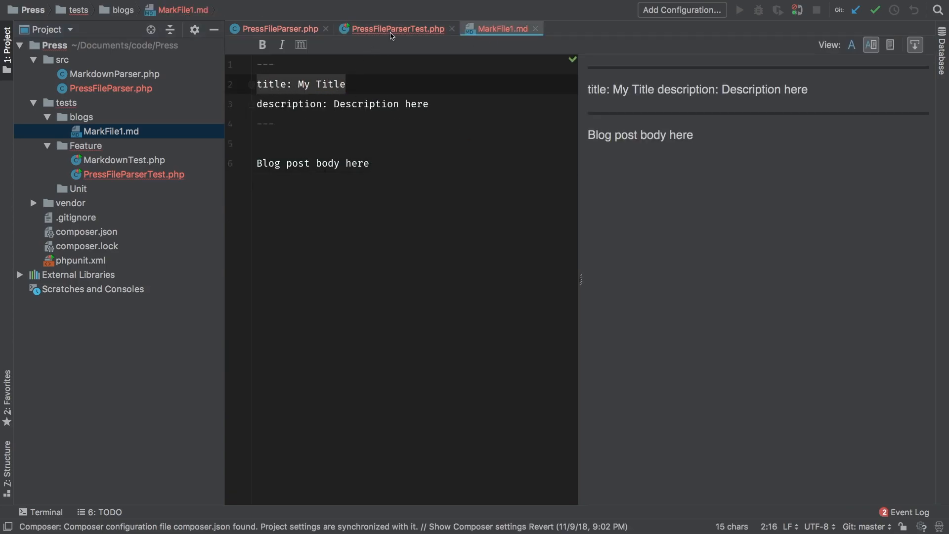
left_click(396, 29)
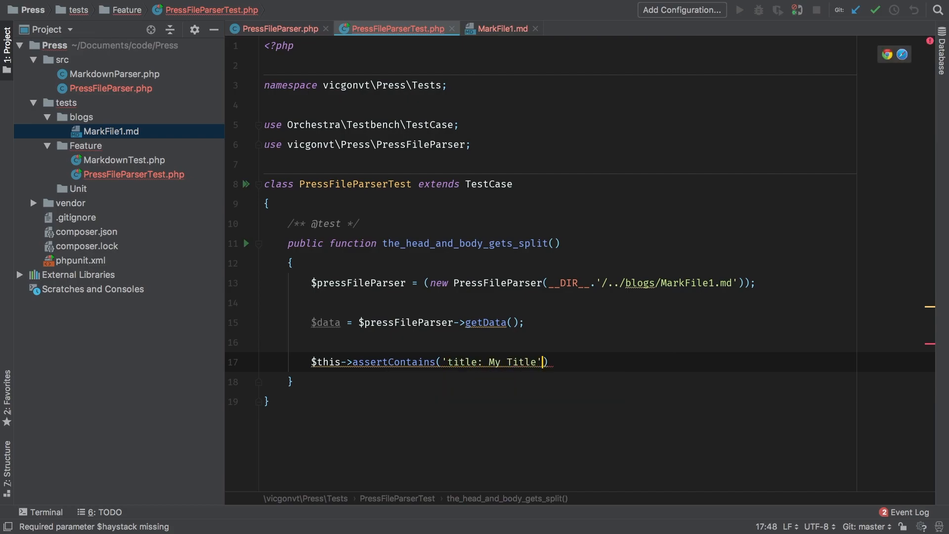
type(", $dat")
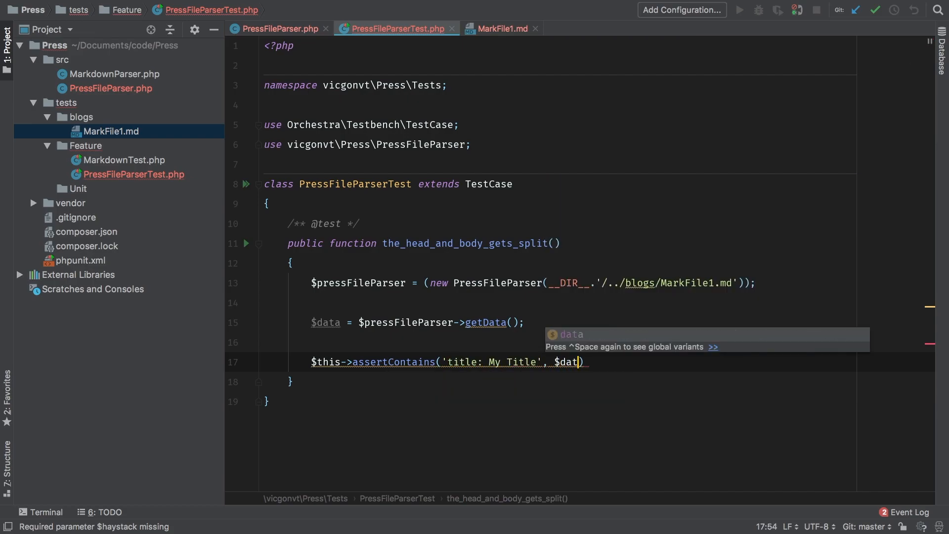
type("[1")
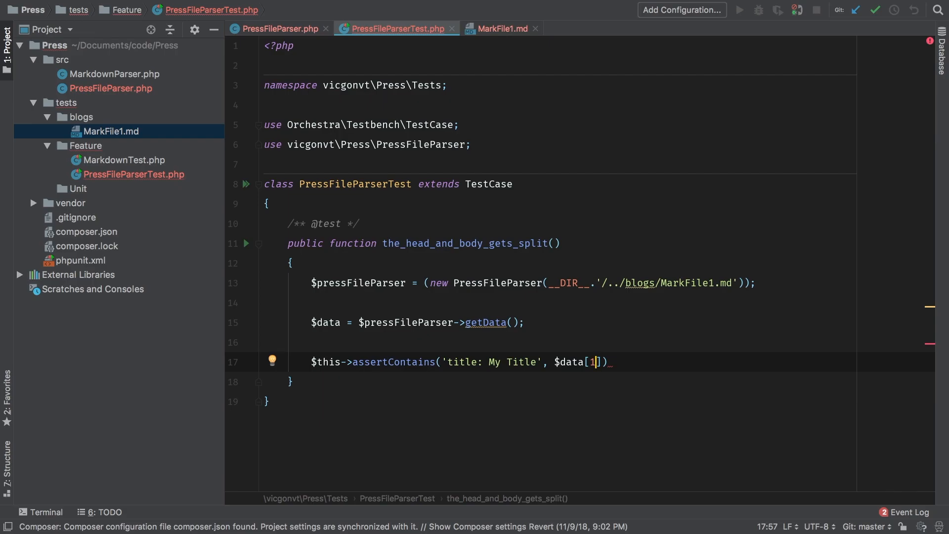
type(";")
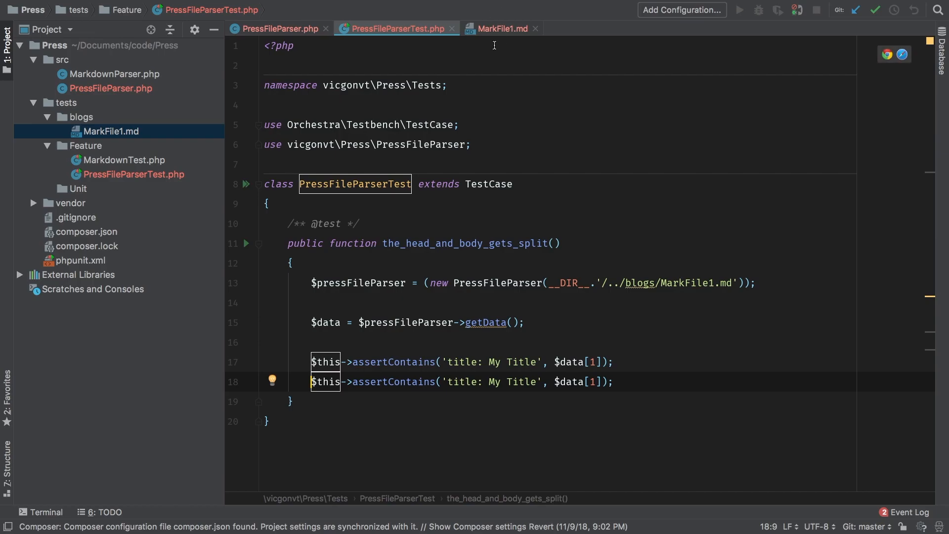
Step: Assert $data[1] contains the description line and $data[2] contains 'Blog post body here'
left_click(505, 28)
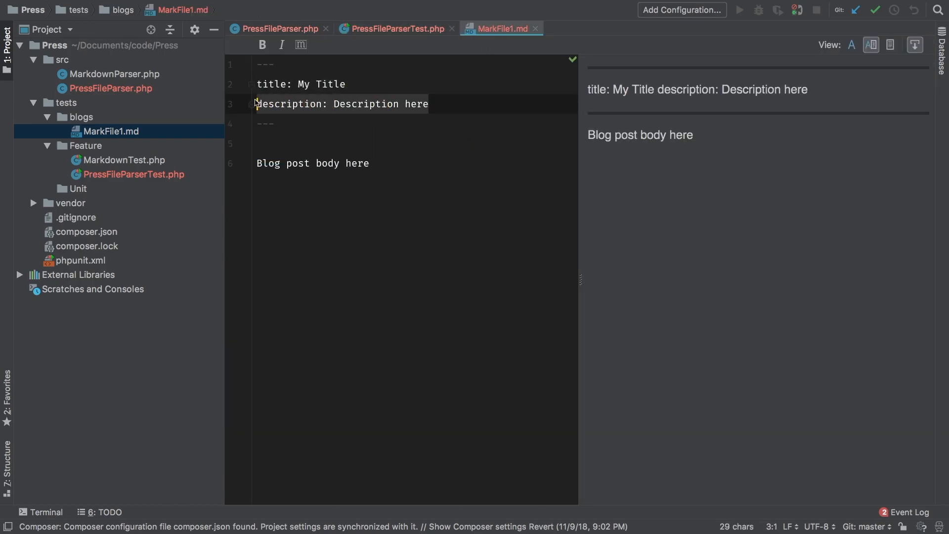
left_click(394, 28)
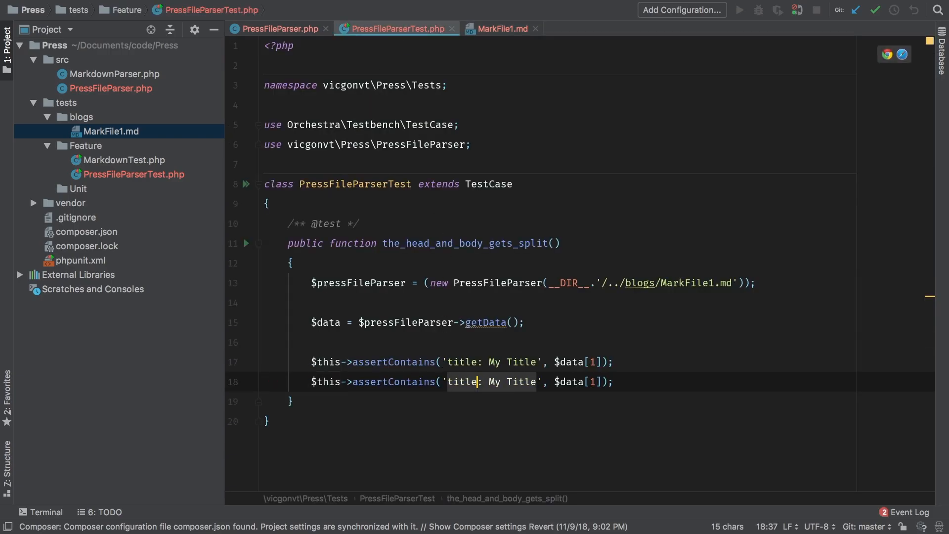
type("description: Description here")
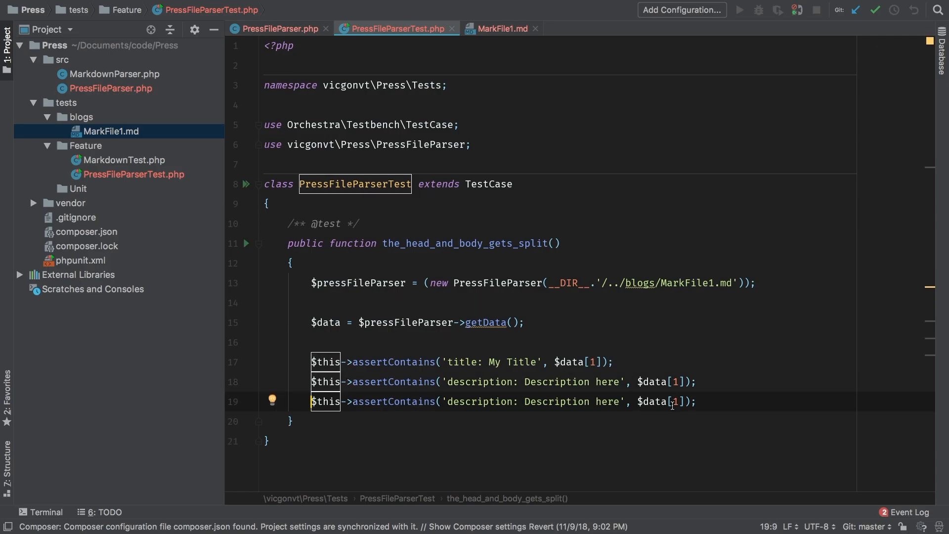
left_click(501, 29)
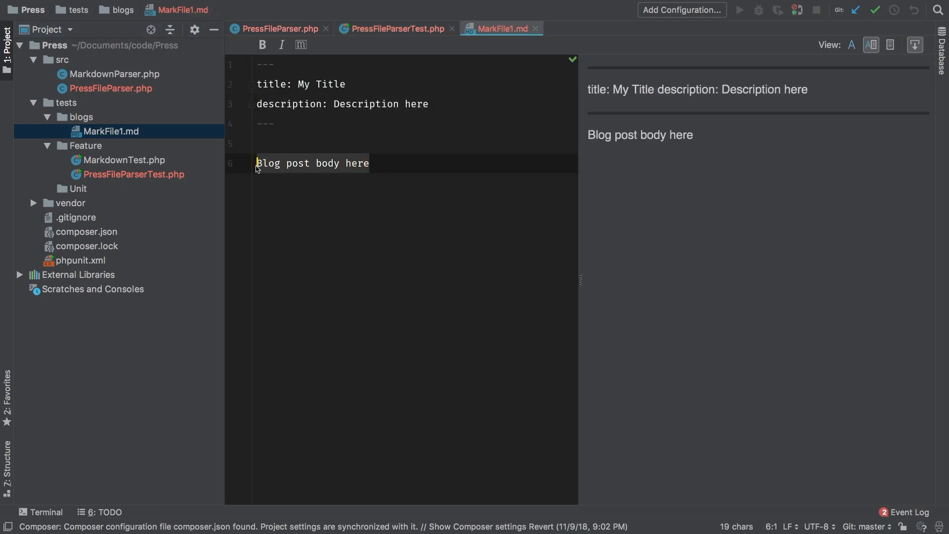
left_click(395, 28)
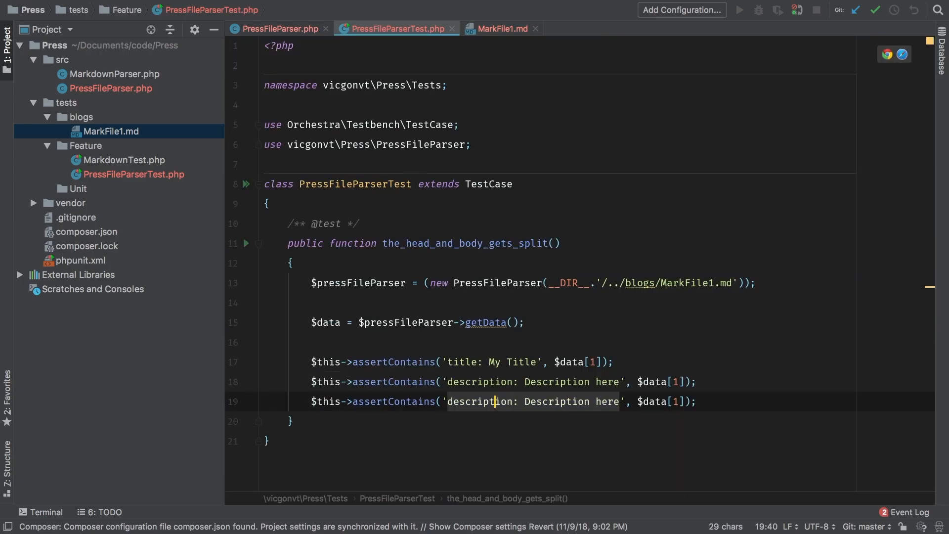
type("Blog post body here")
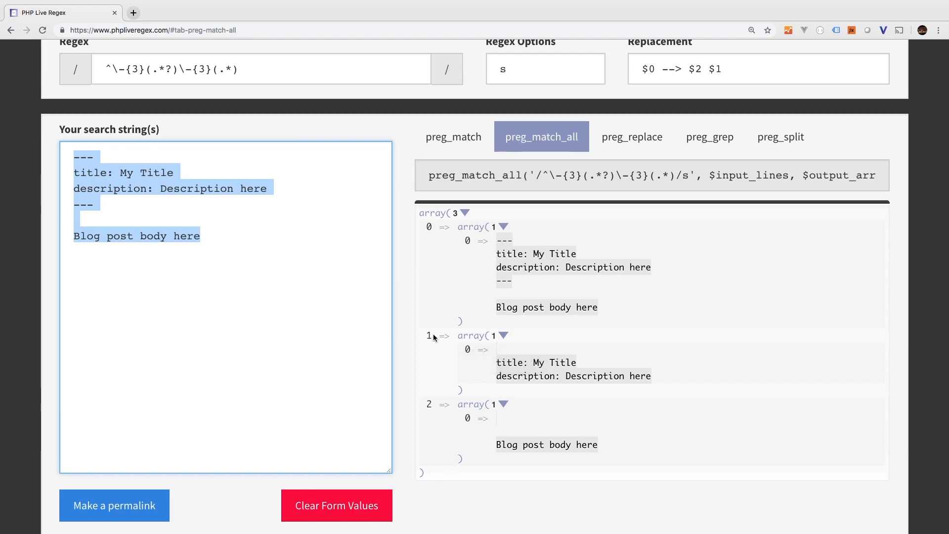
mouse_move(536, 370)
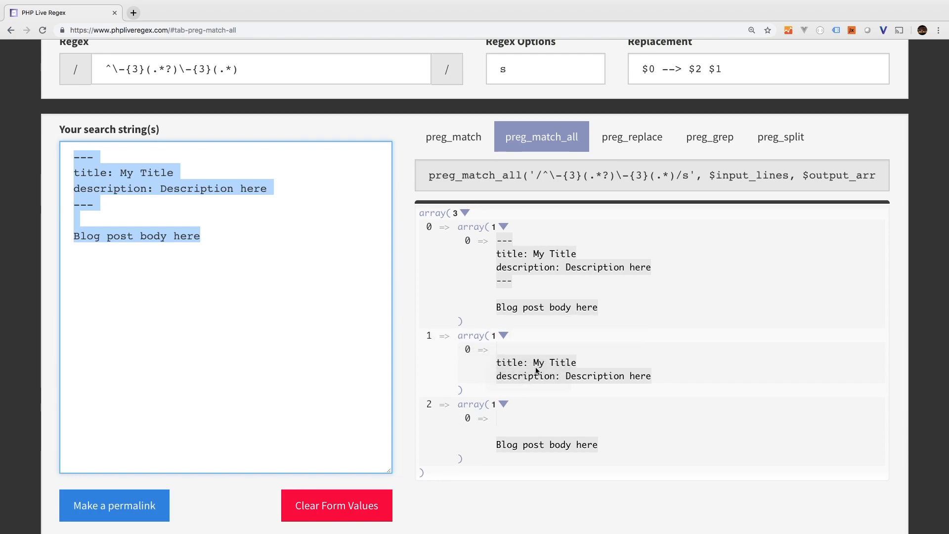
mouse_move(427, 408)
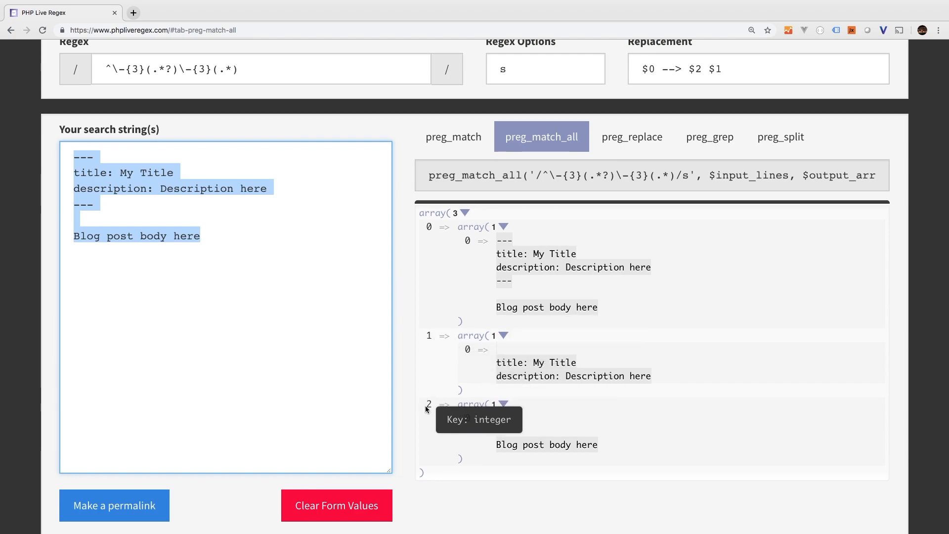
mouse_move(511, 445)
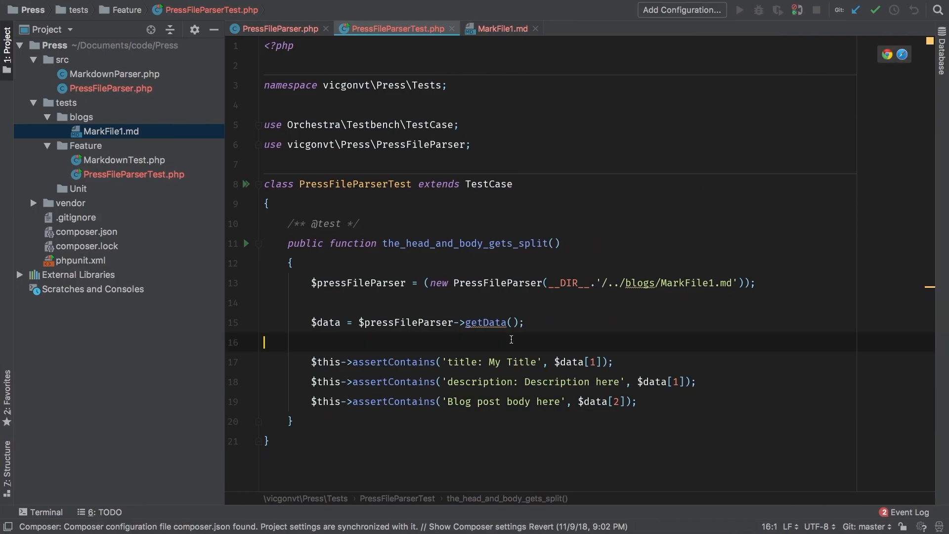
double_click(465, 243)
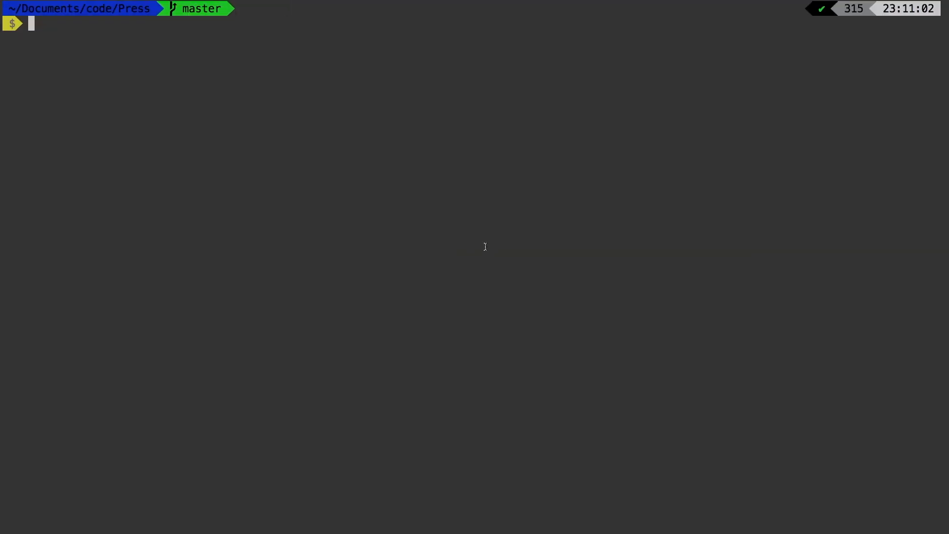
Step: Run phpunit --filter the_head_and_body_gets_split, which fails on undefined getData()
type("phpunit -")
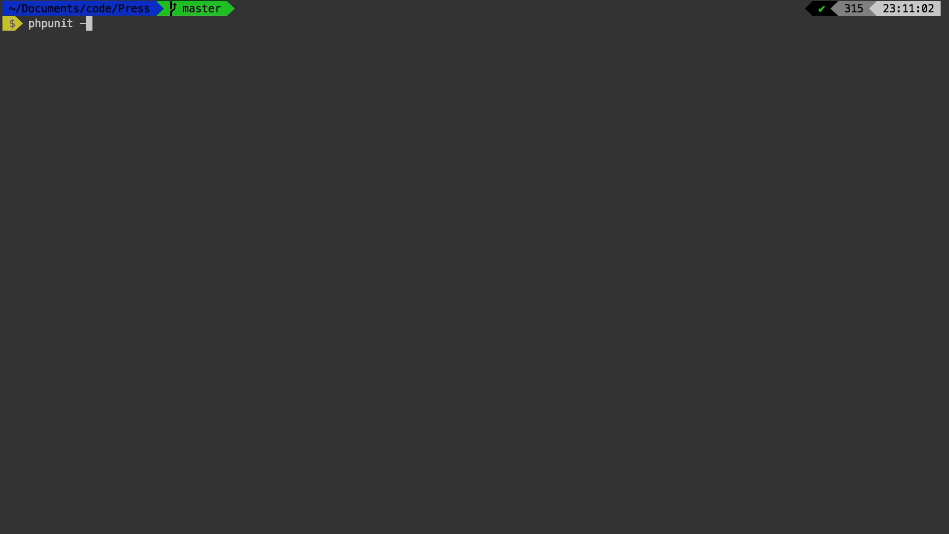
key("Enter")
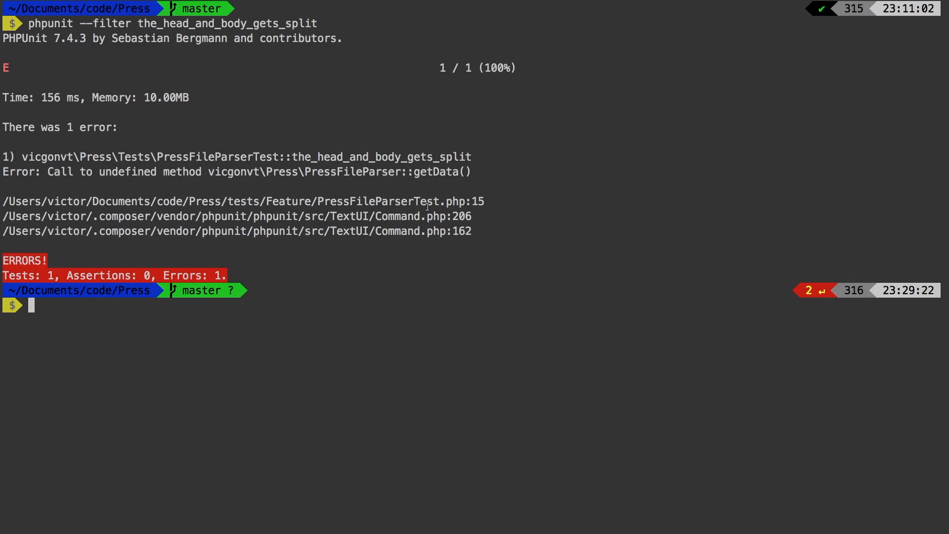
left_click_drag(299, 171, 426, 171)
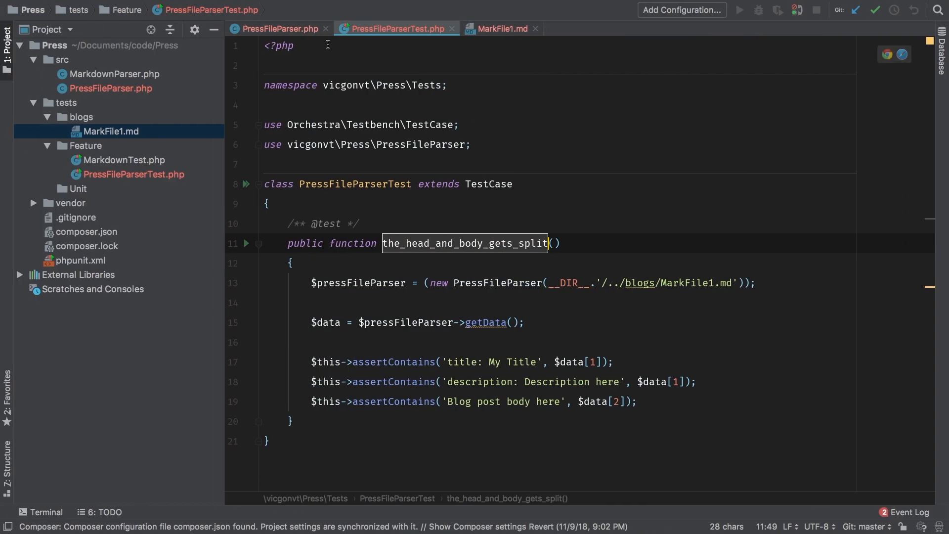
Step: Initialize $this->filename in the constructor and have it call $this->splitFile()
left_click(275, 28)
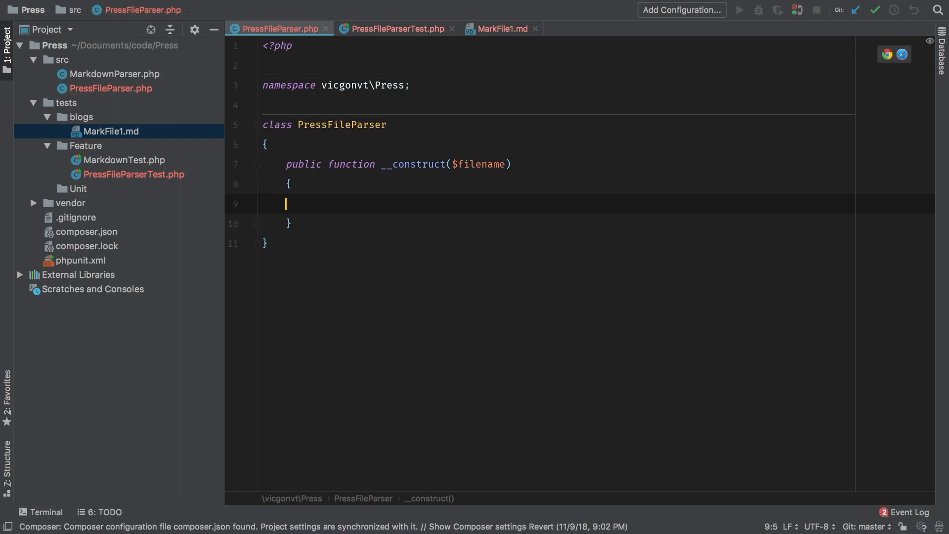
type("public function get()")
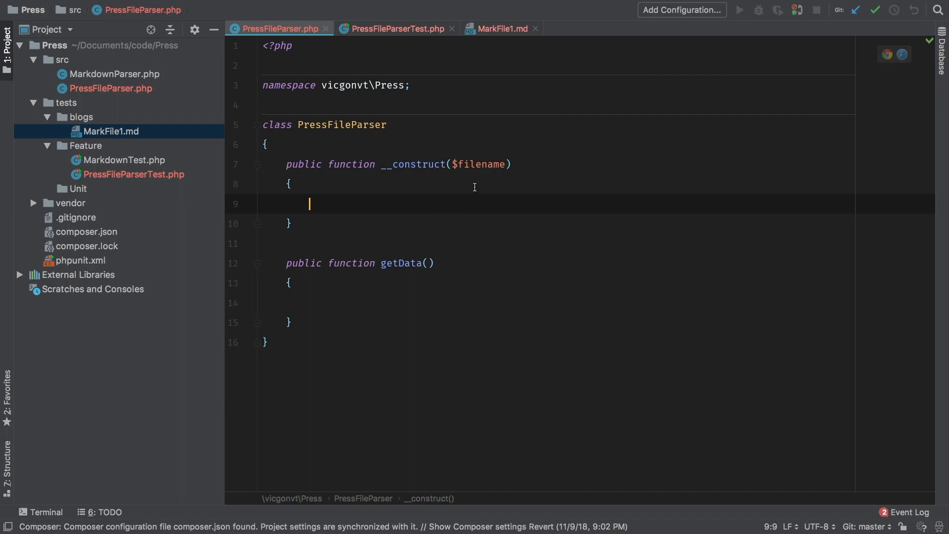
double_click(478, 164)
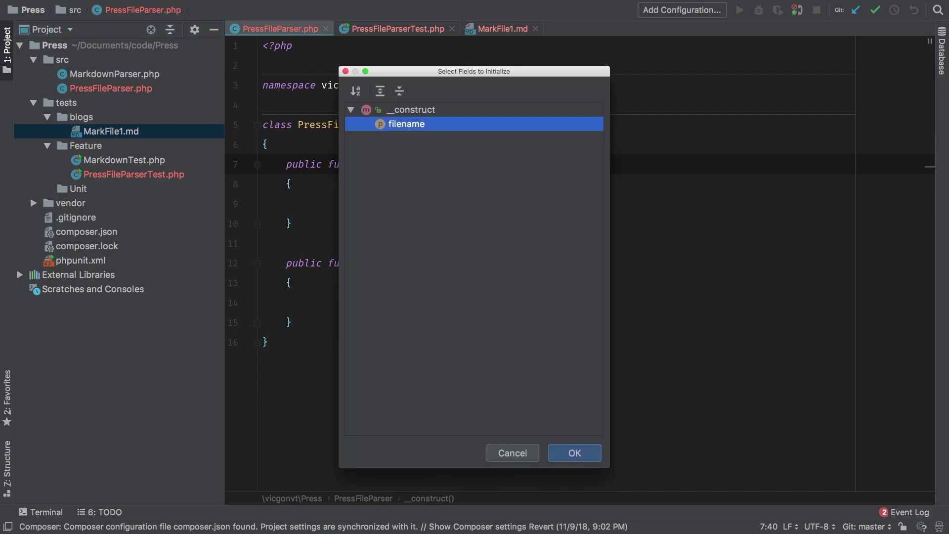
left_click(574, 453)
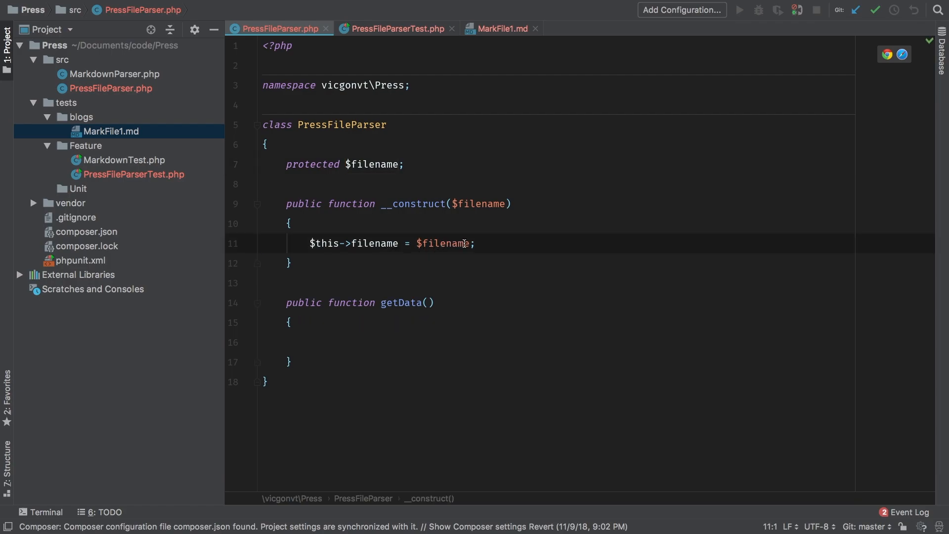
type("$t")
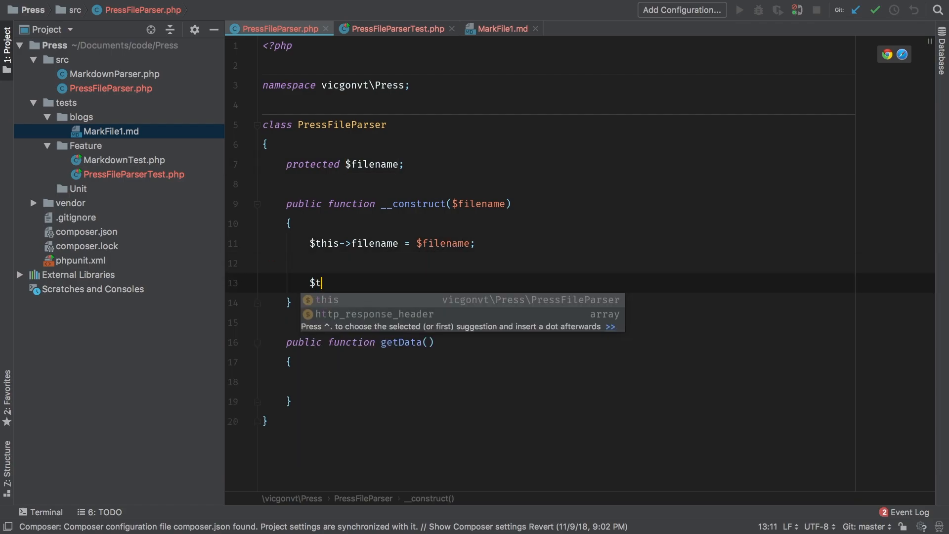
type("his->split")
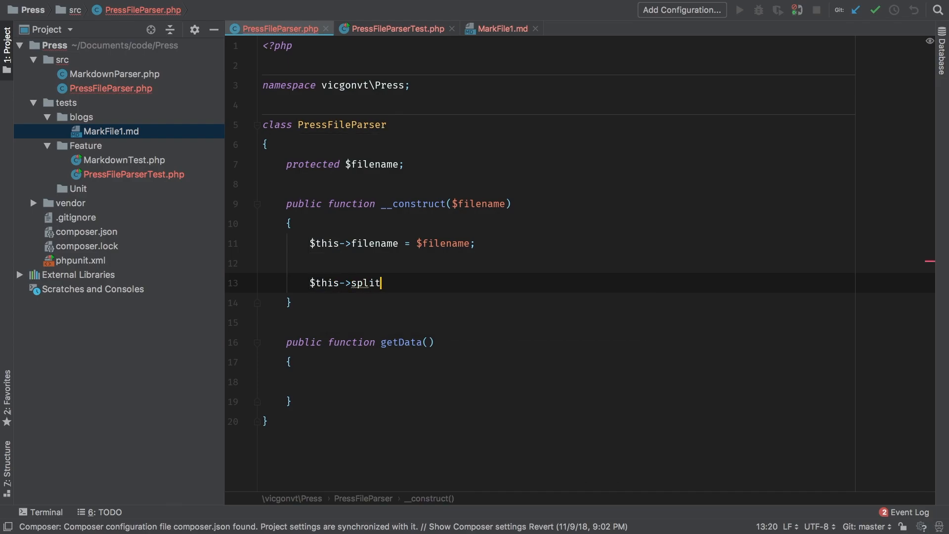
type("File();")
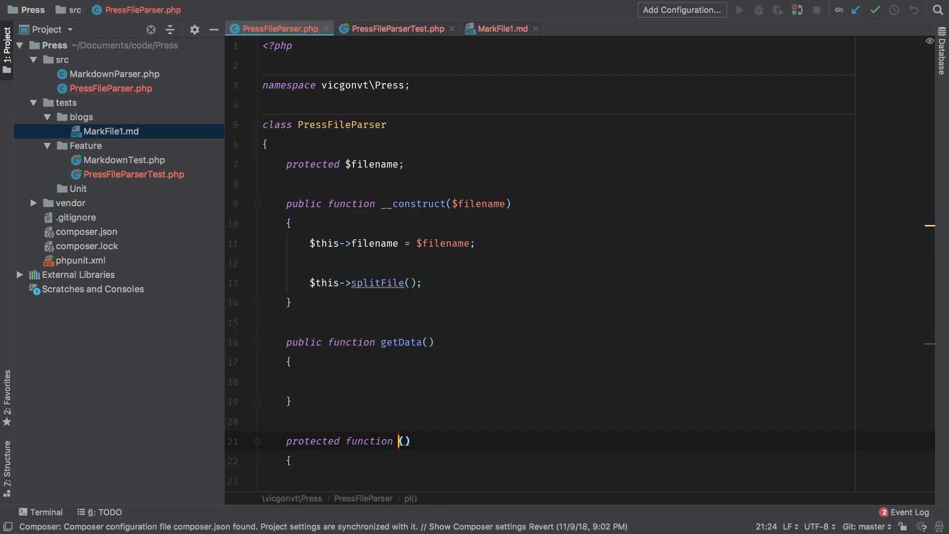
type("splitFile")
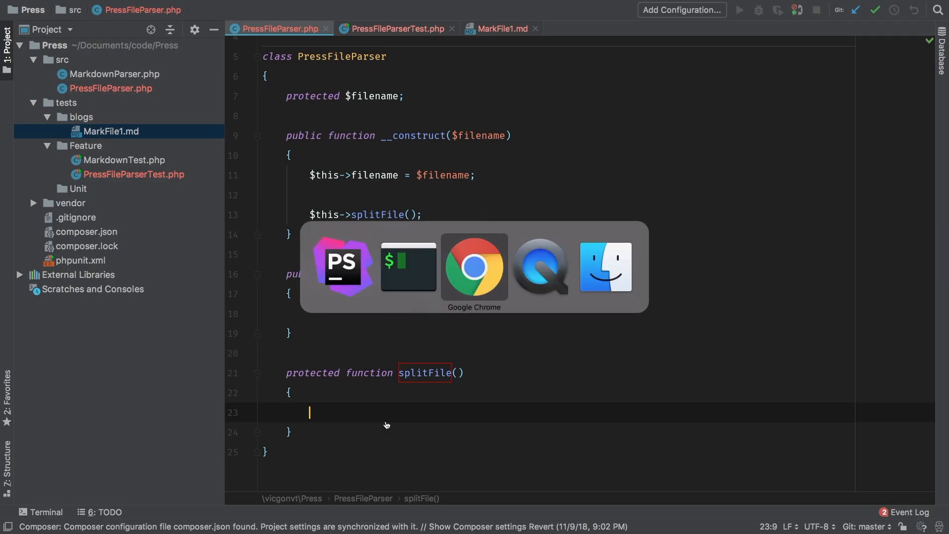
Step: In splitFile(), run preg_match_all with the head/body regex on $this->filename into $this->data
left_click(475, 267)
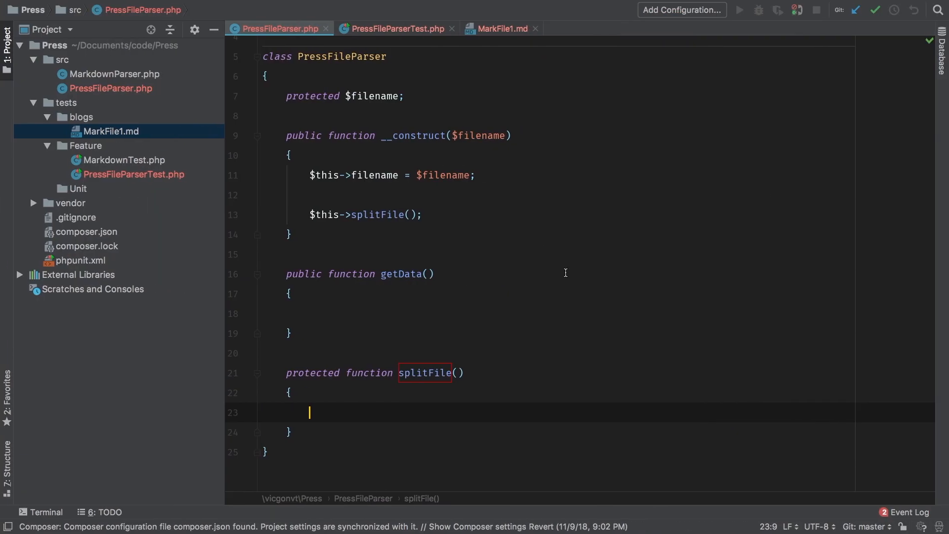
type("preg_match_all('/^\\-{3}(.*?)\\-{3}(.*)/s', $input_lines, $output_array);")
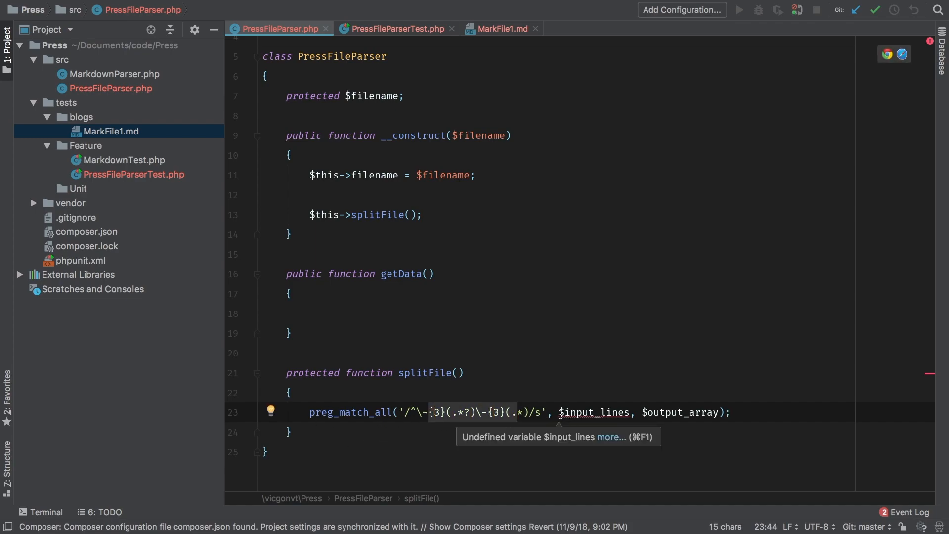
double_click(594, 412)
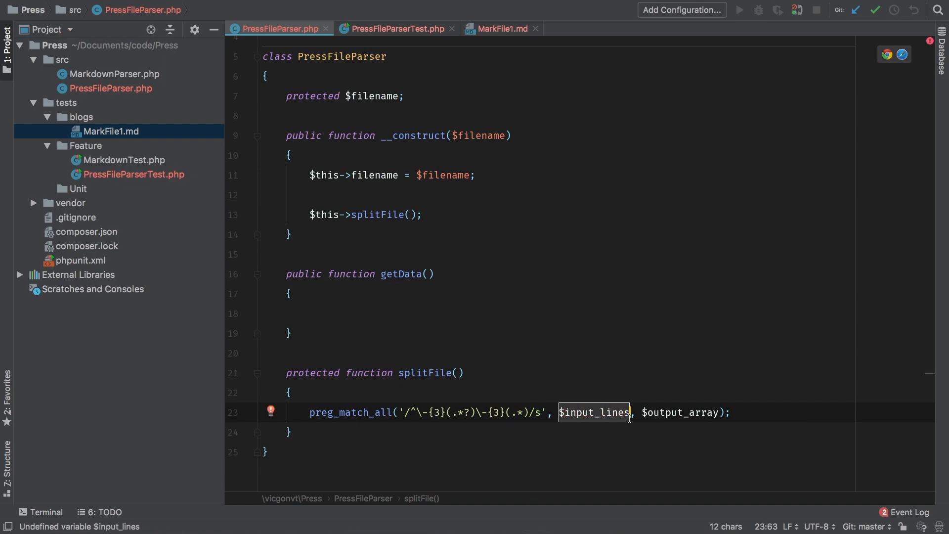
type("$this->filenam")
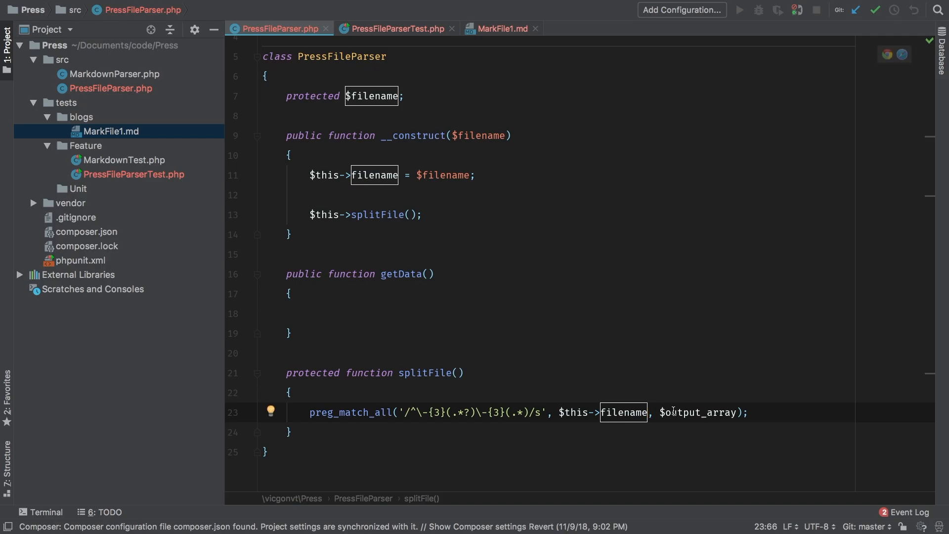
double_click(697, 413)
type("his")
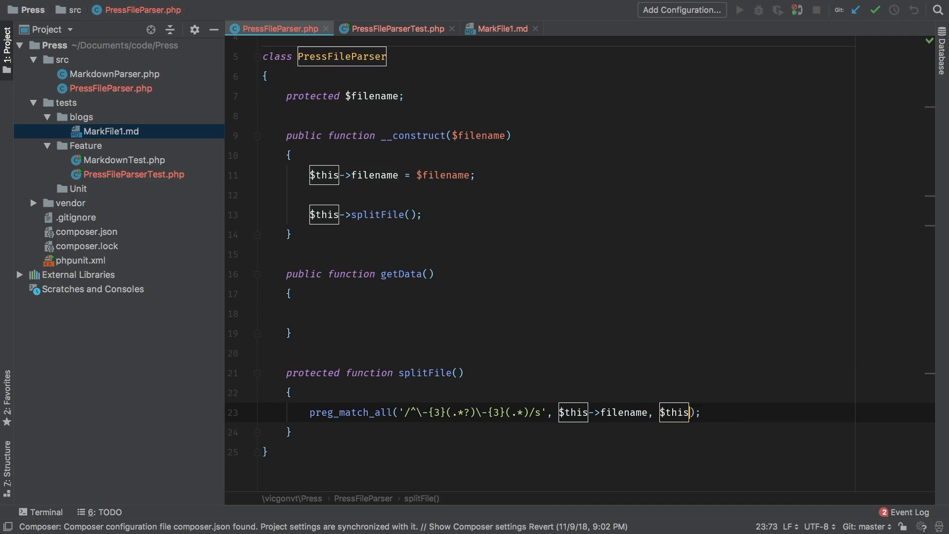
type("->data")
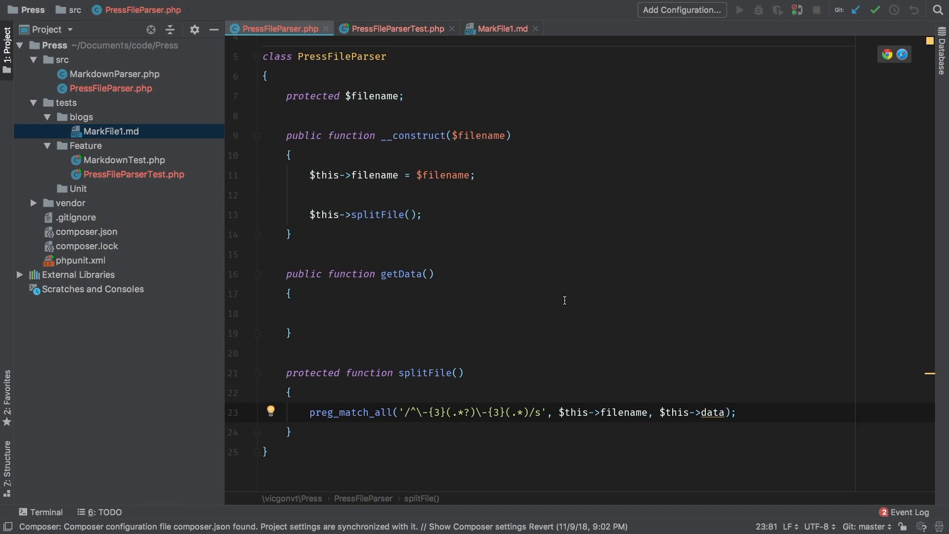
mouse_move(418, 97)
type("protected")
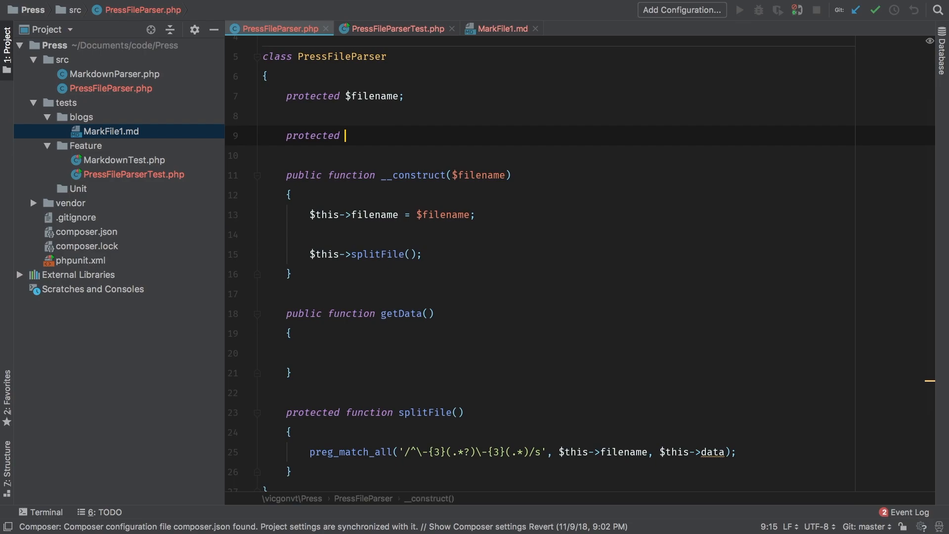
Step: Declare protected $data and return $this->data from getData()
type("$data")
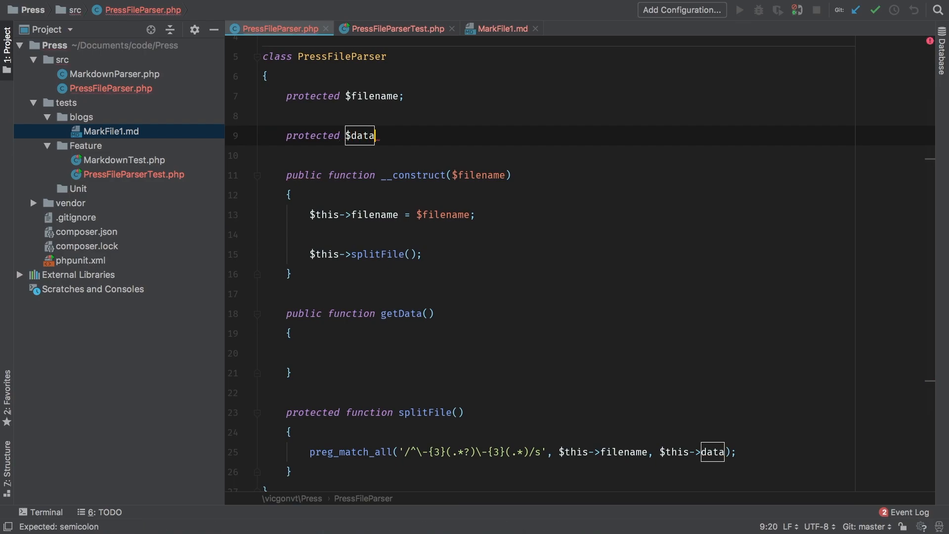
type(";")
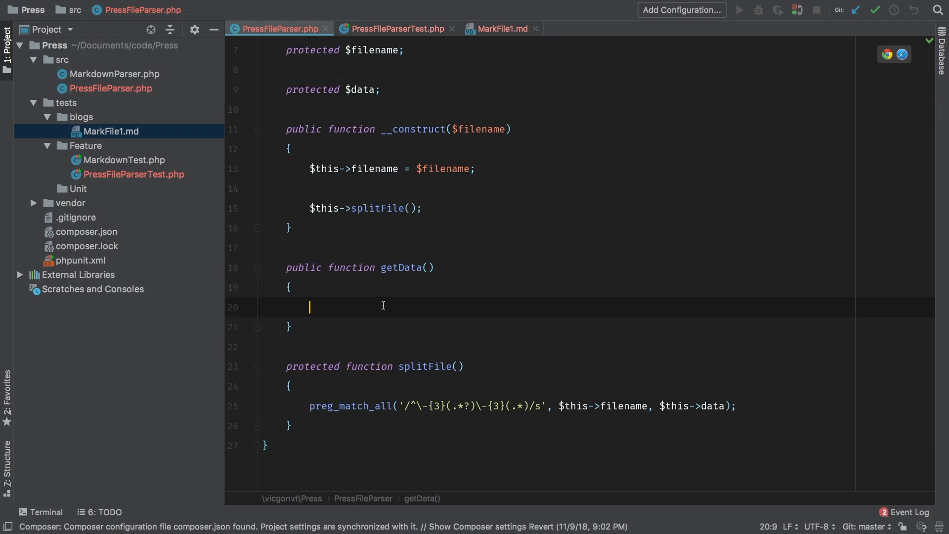
type("return $this->")
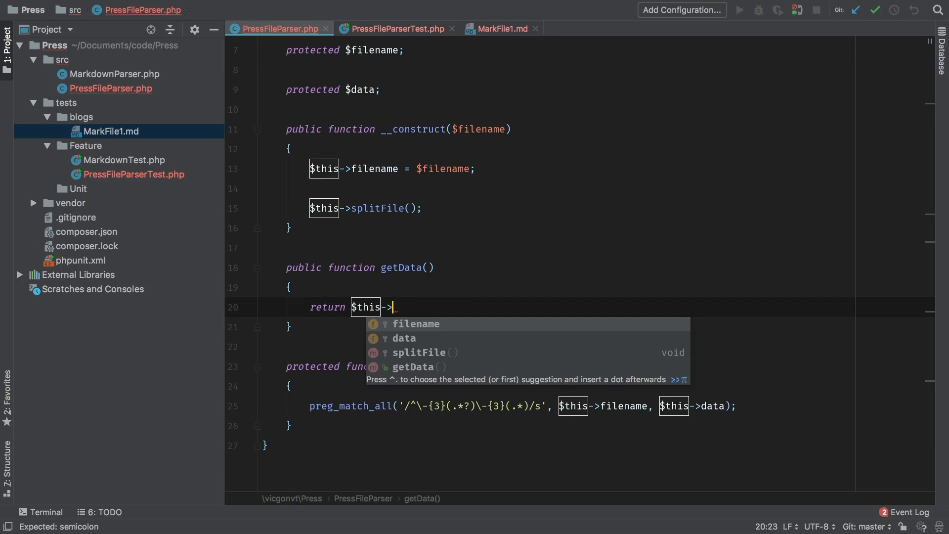
type("data;")
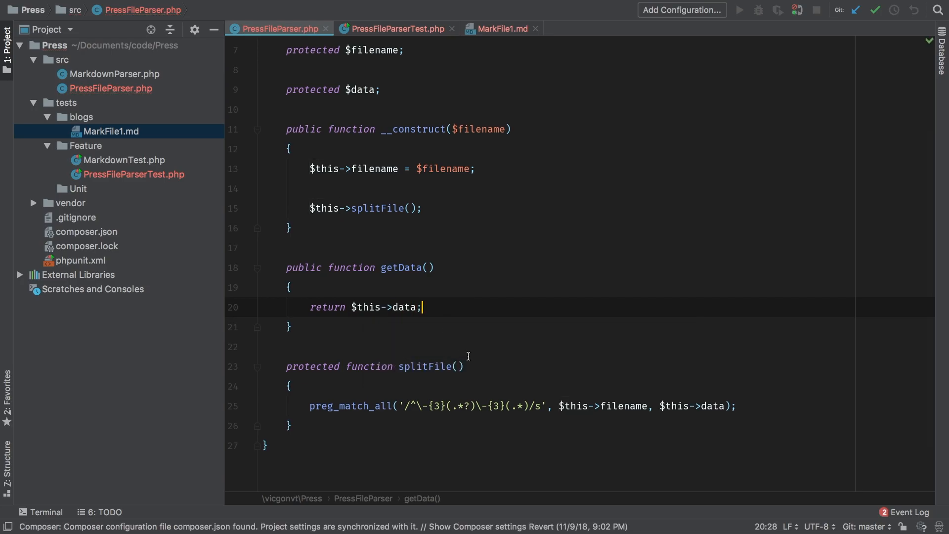
Step: Wrap the regex subject in File::get($this->filename) so the file contents are matched
scroll("down", 3)
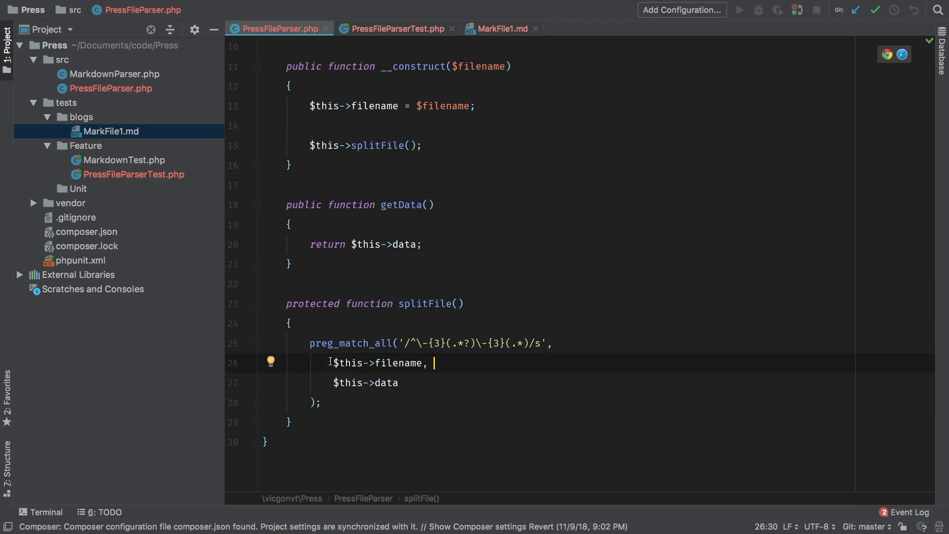
double_click(397, 363)
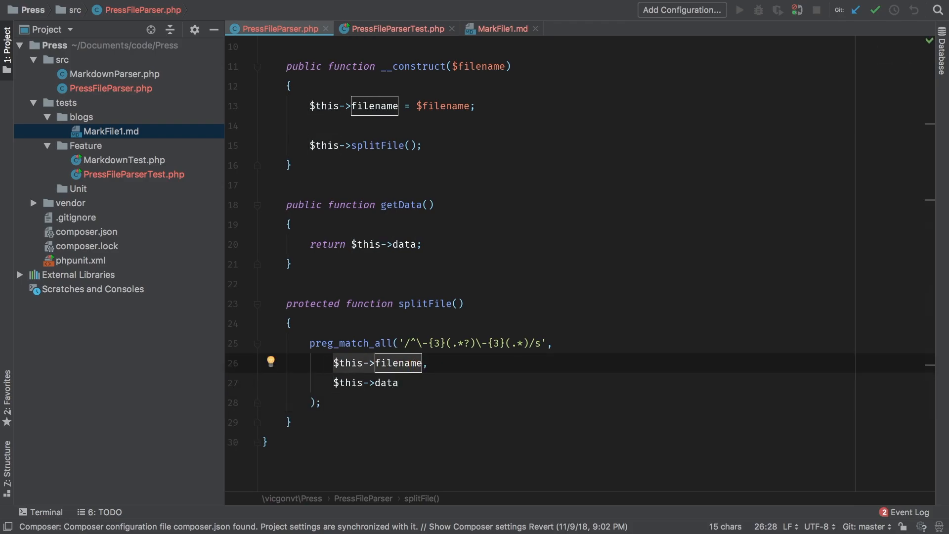
type("File::,")
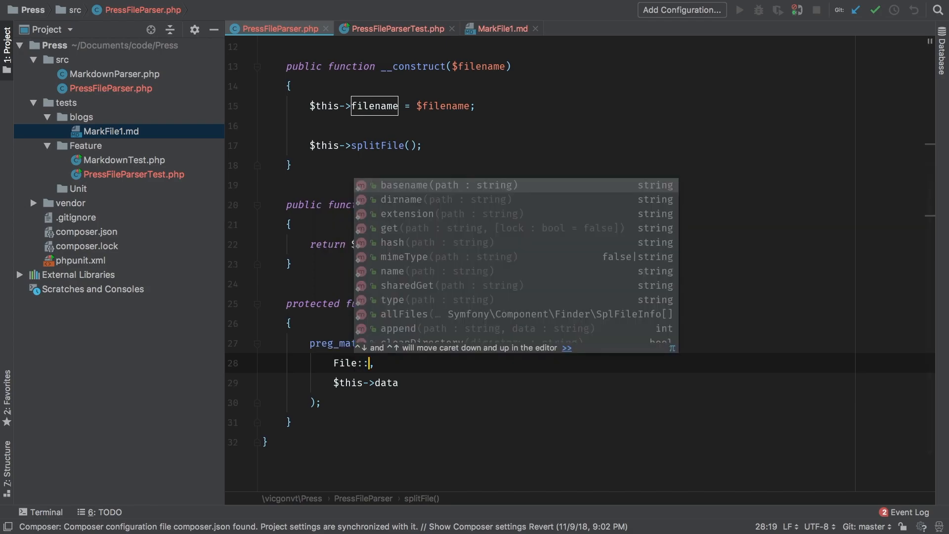
type("get")
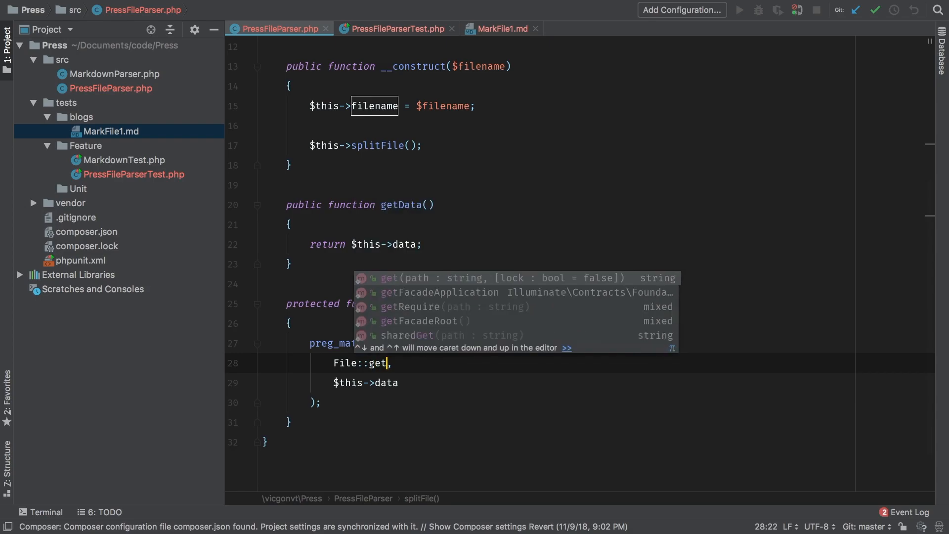
type("$this->filename)")
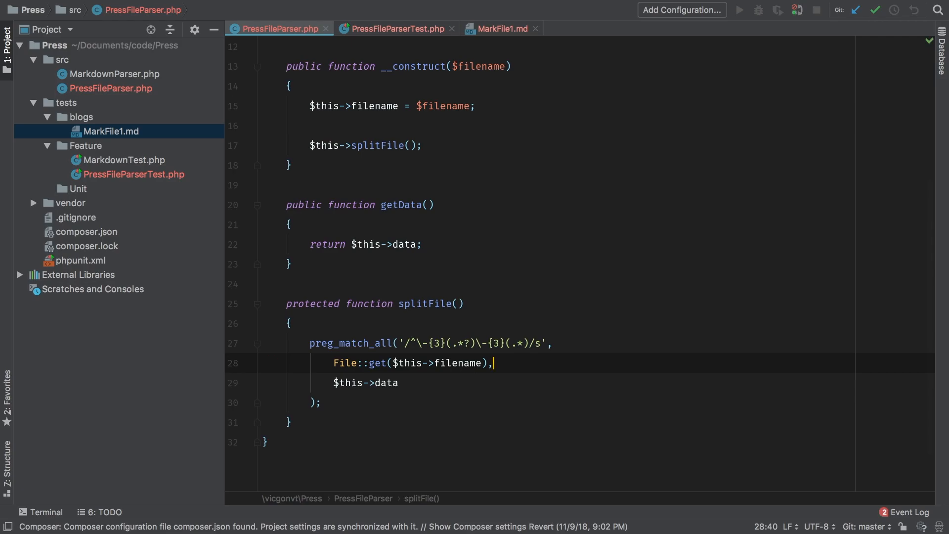
Step: Add dd($this->data); after the match call to dump the captures
left_click(320, 403)
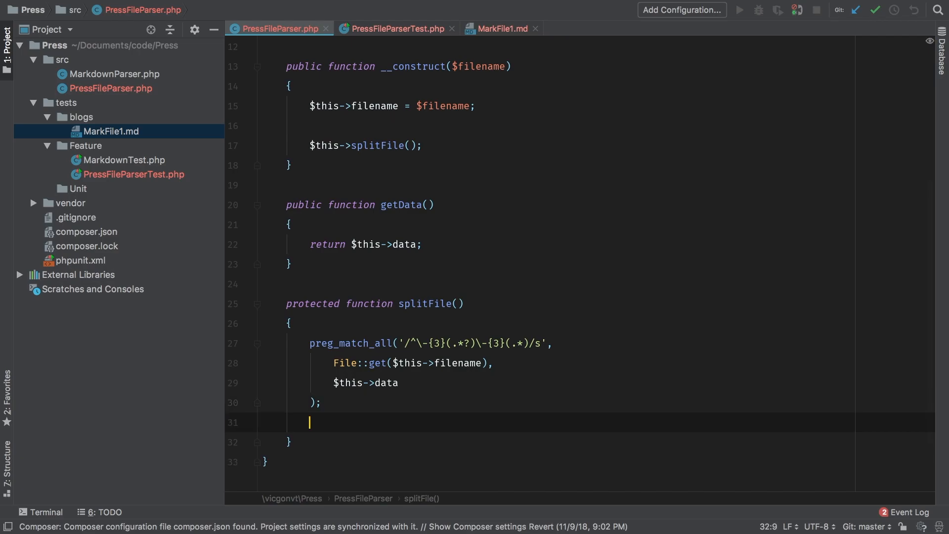
type("dd($this)")
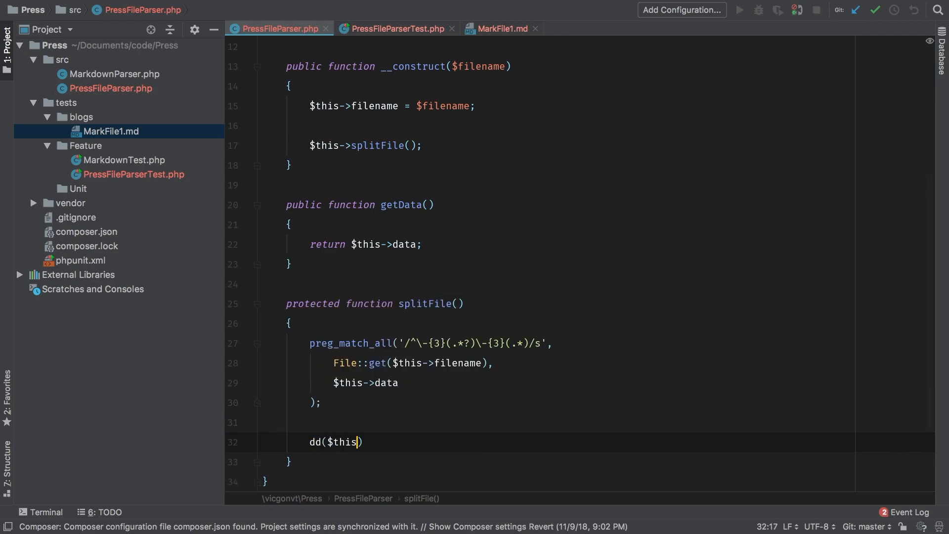
type("->data")
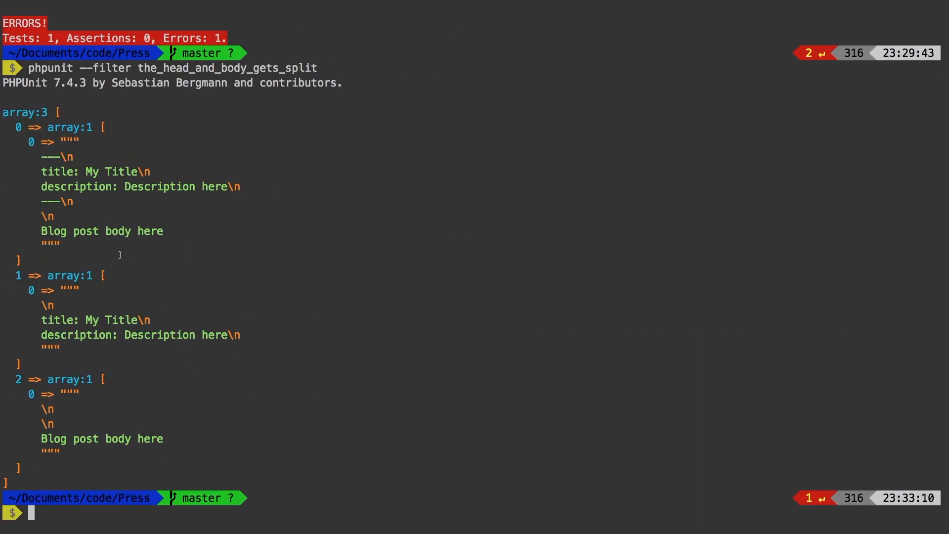
Step: Inspect the dumped regex captures, remove the dd line and rerun the test to see the 'title: My Title' assertion fail
left_click_drag(50, 127, 68, 431)
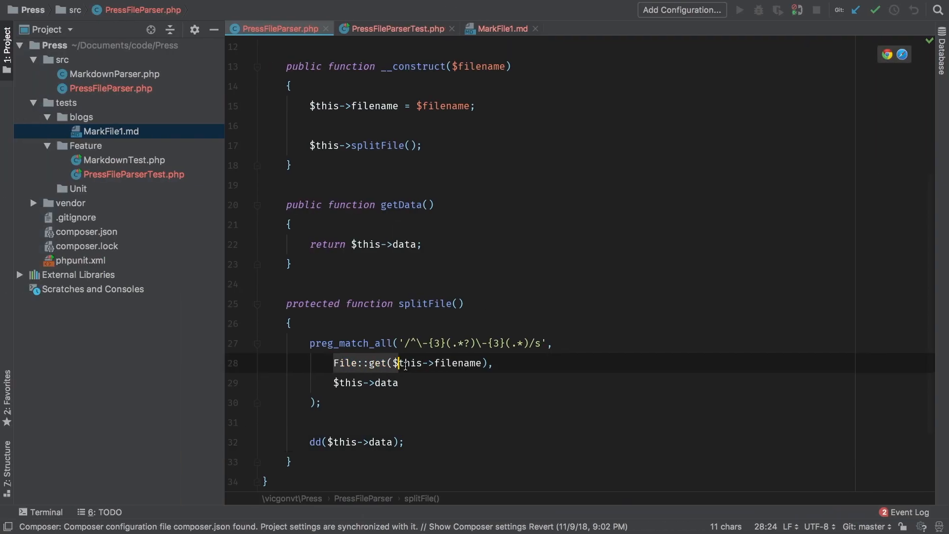
left_click(460, 303)
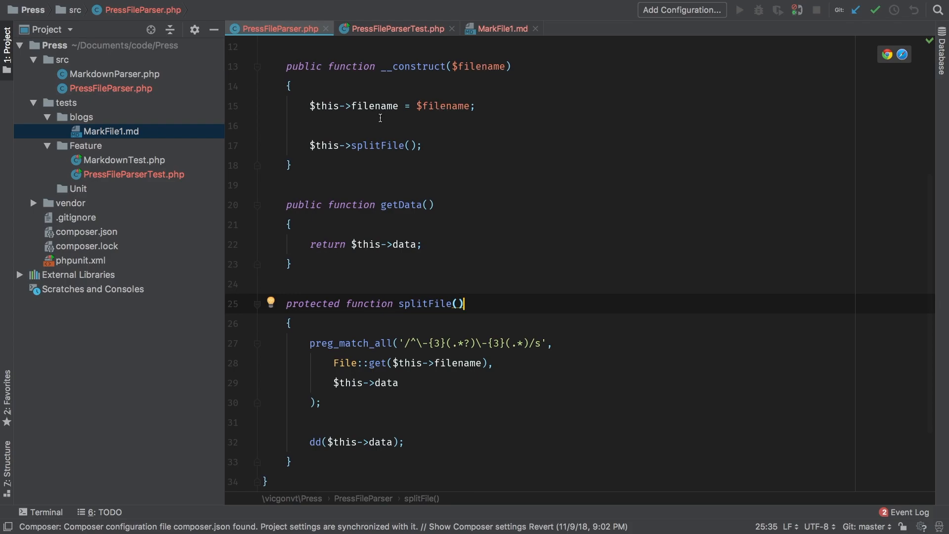
left_click(349, 145)
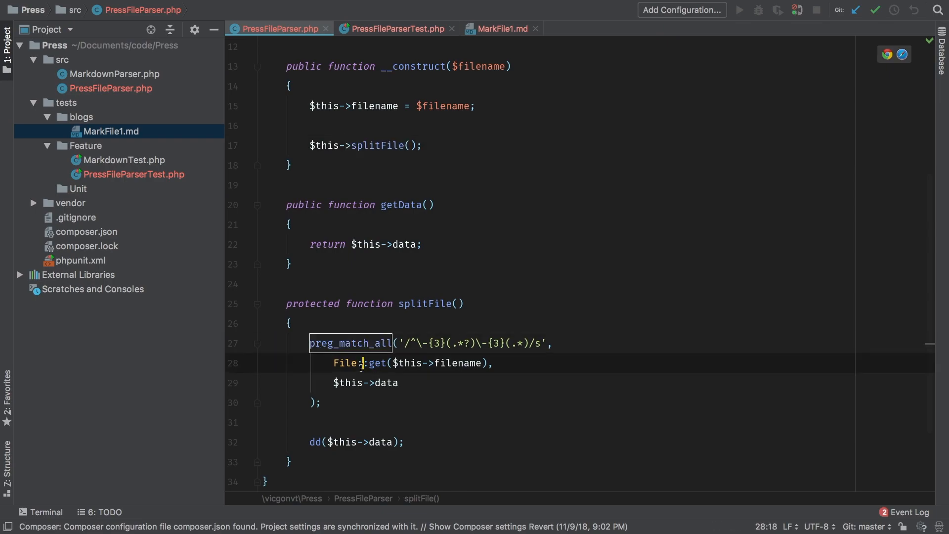
left_click(348, 383)
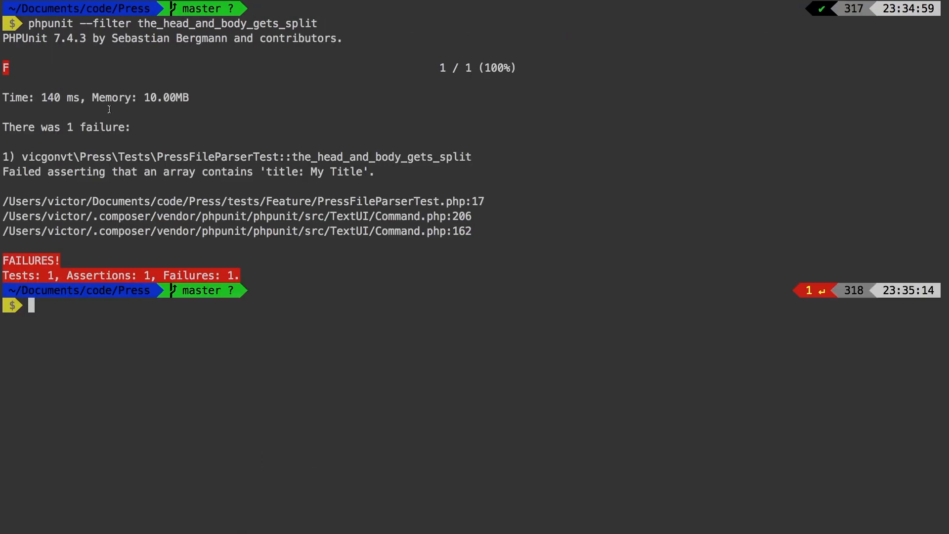
mouse_move(196, 220)
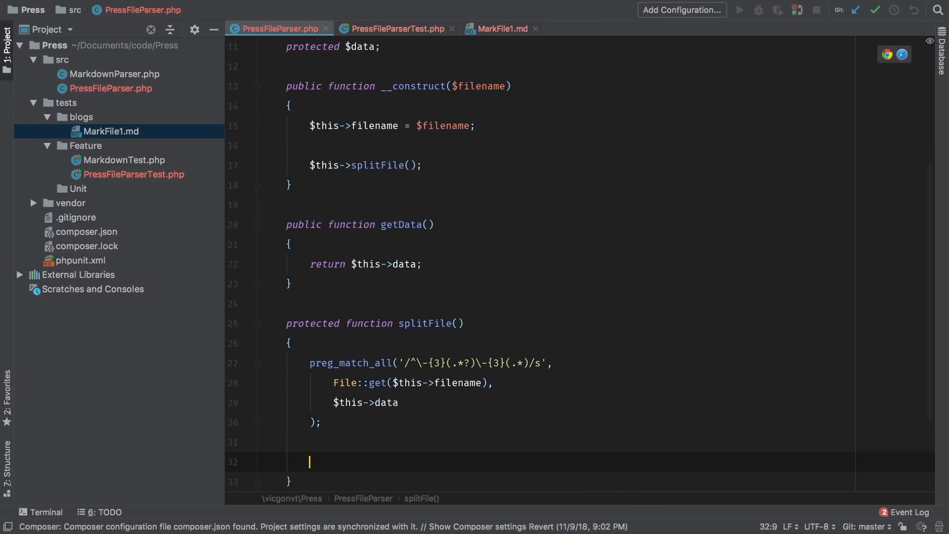
Step: Re-add dd($this->data), rerun the test, and rename preg_match_all to preg_match
type("dd($this->")
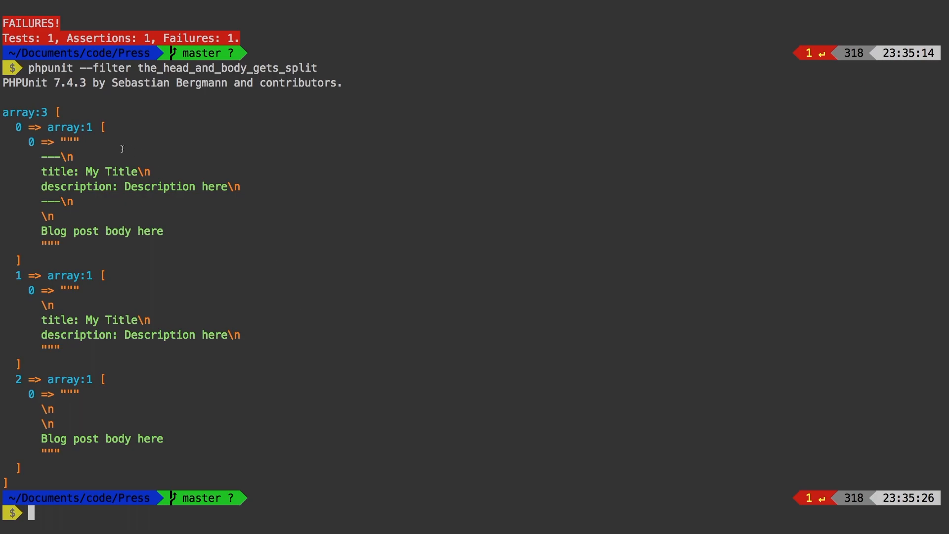
double_click(29, 112)
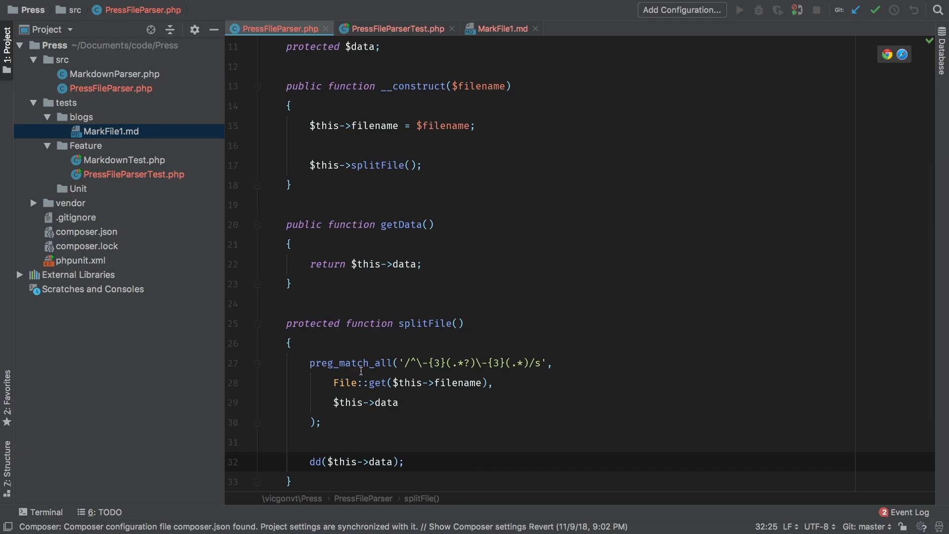
double_click(350, 364)
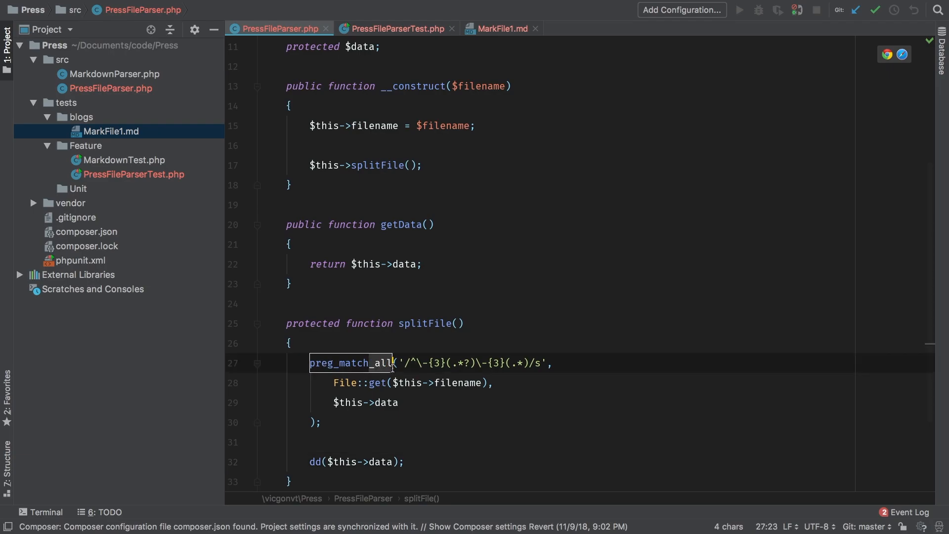
type("preg_match")
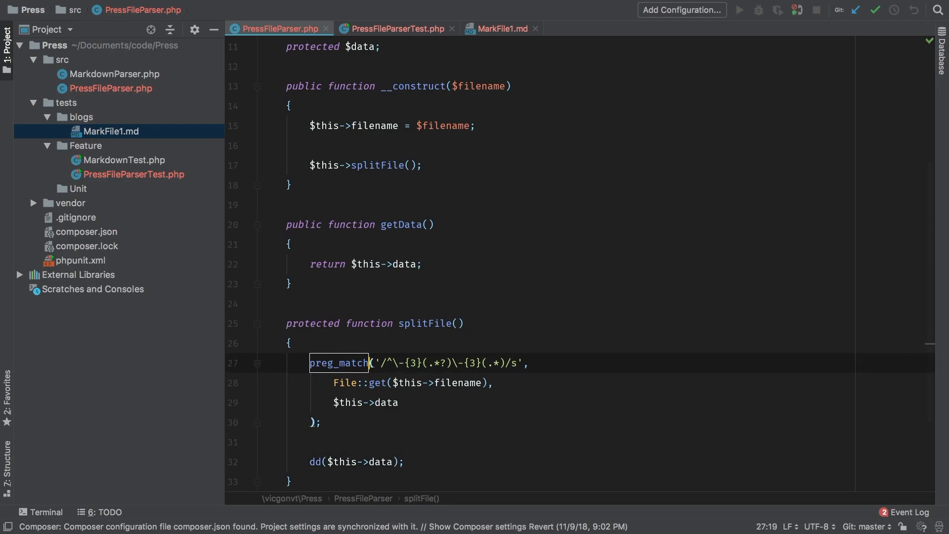